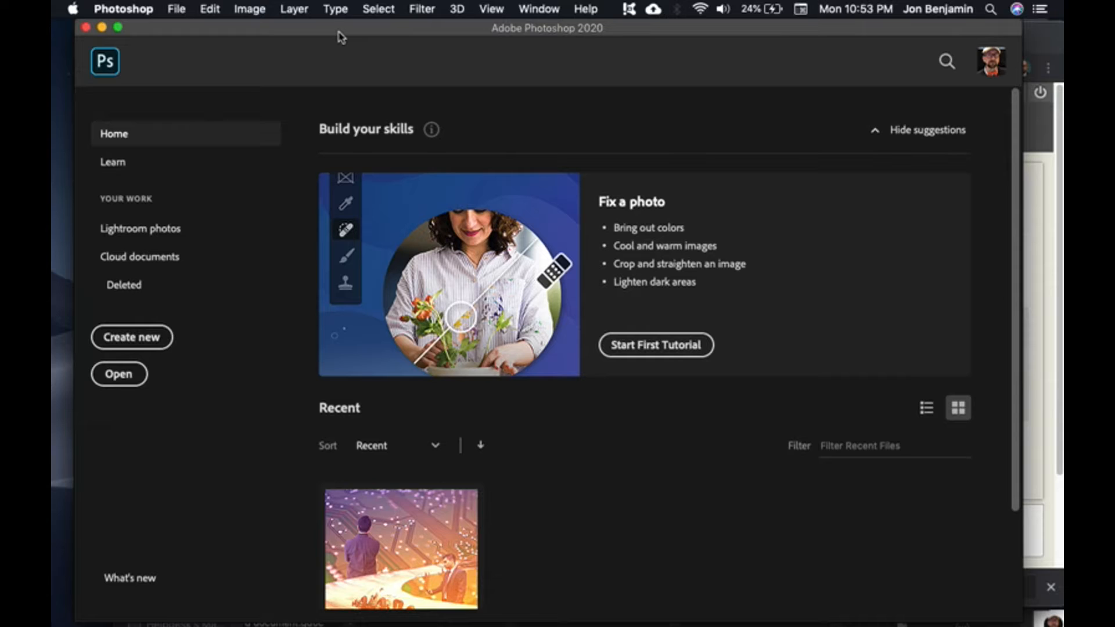
mouse_move(349, 33)
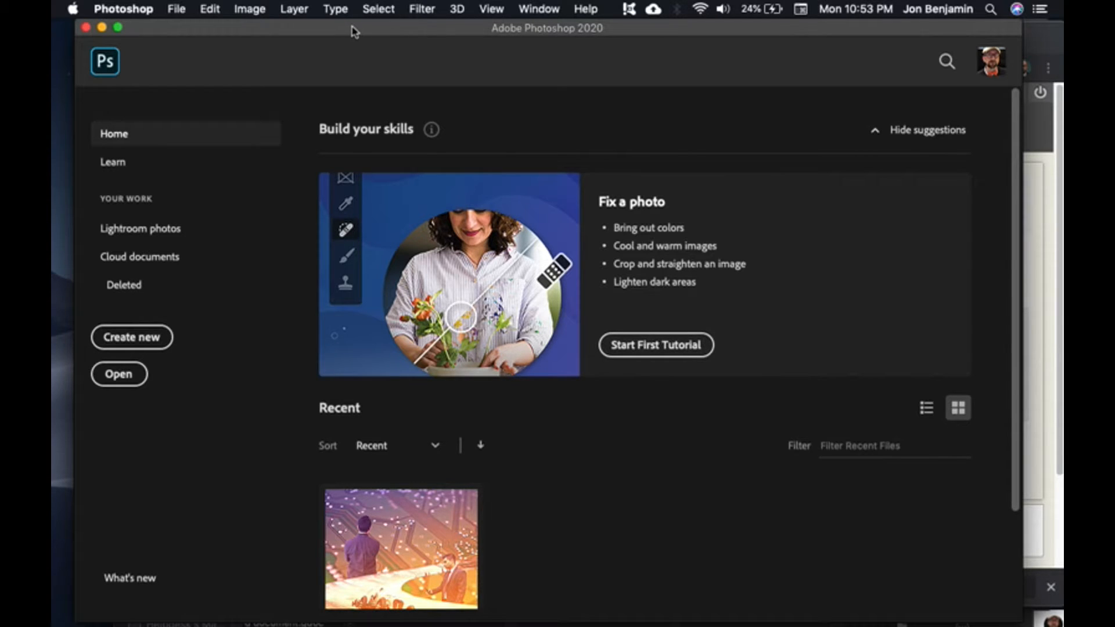
mouse_move(291, 295)
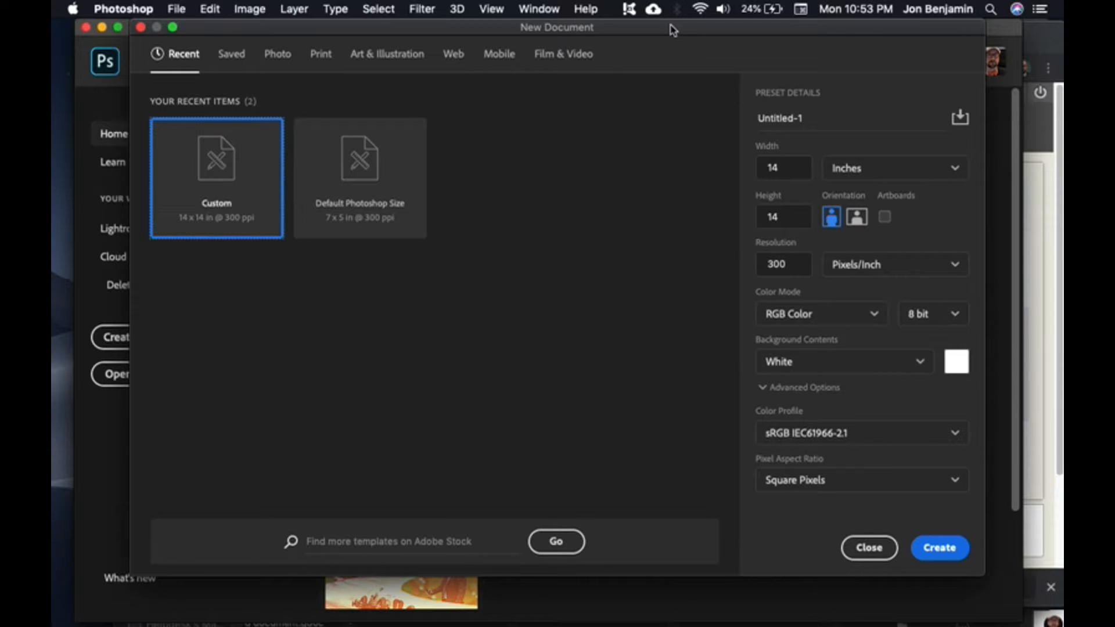
mouse_move(704, 159)
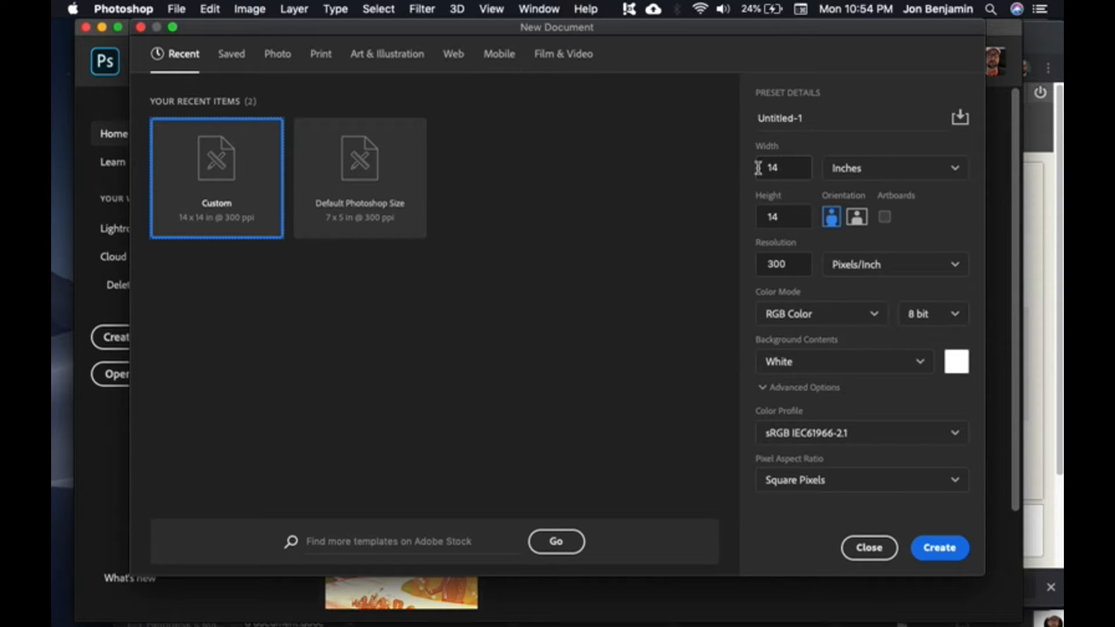
mouse_move(605, 27)
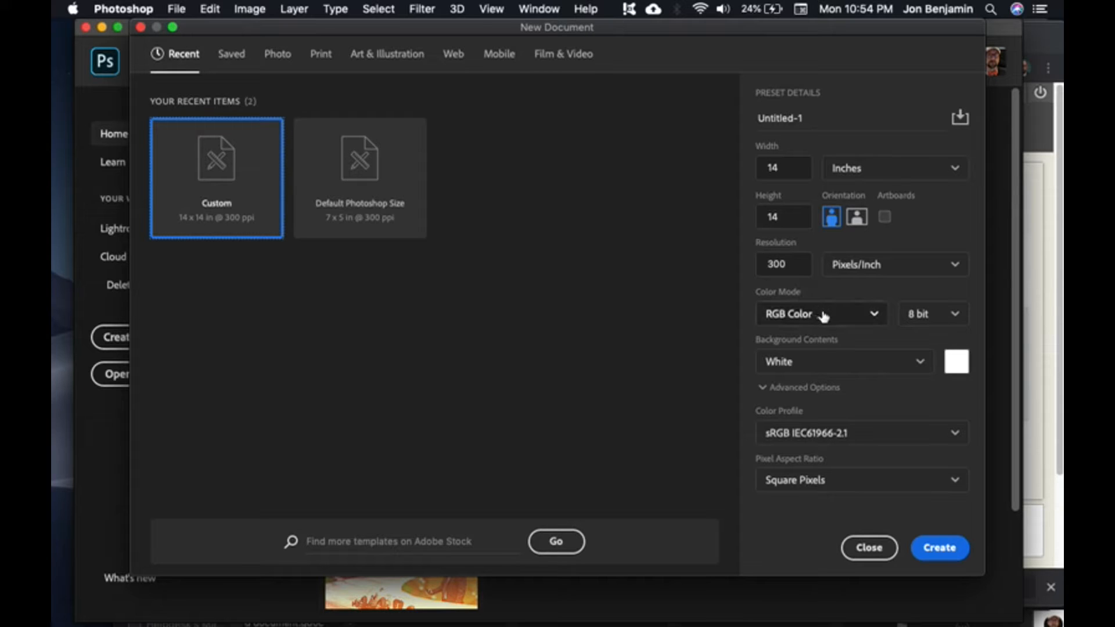
Switch the 14x14 in, 300 ppi preset to CMYK Color, name it Album and create it
click(820, 313)
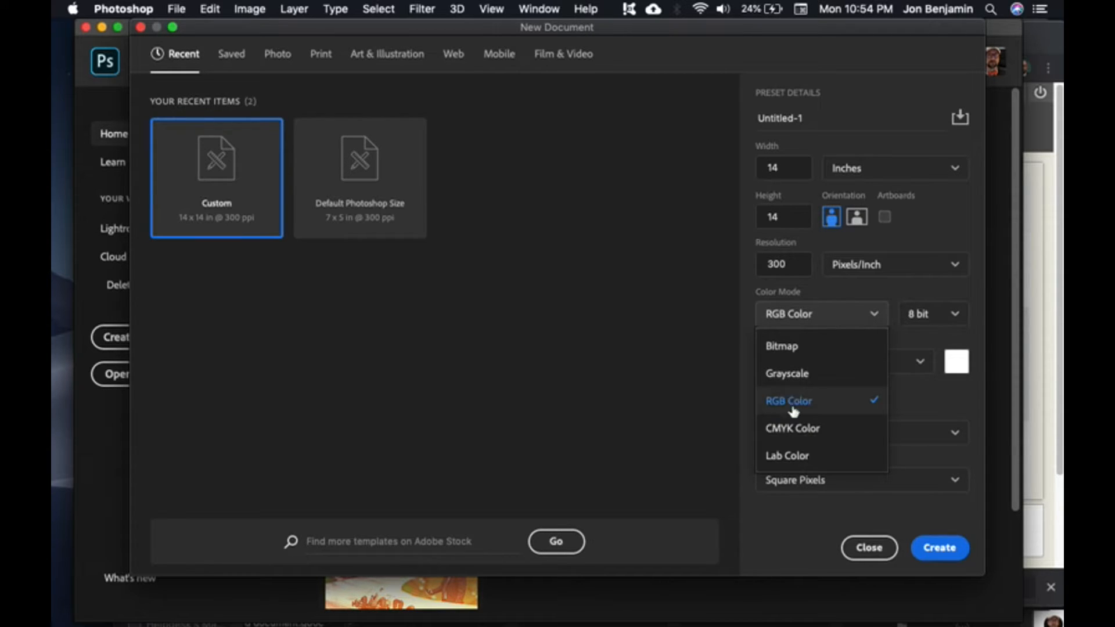
click(792, 429)
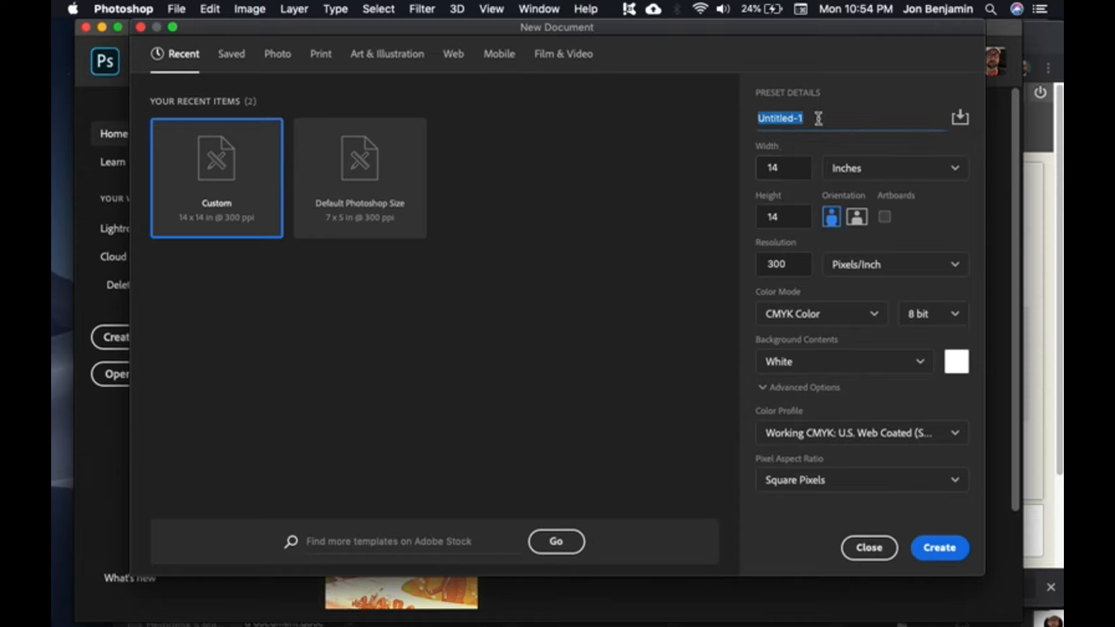
text(Album)
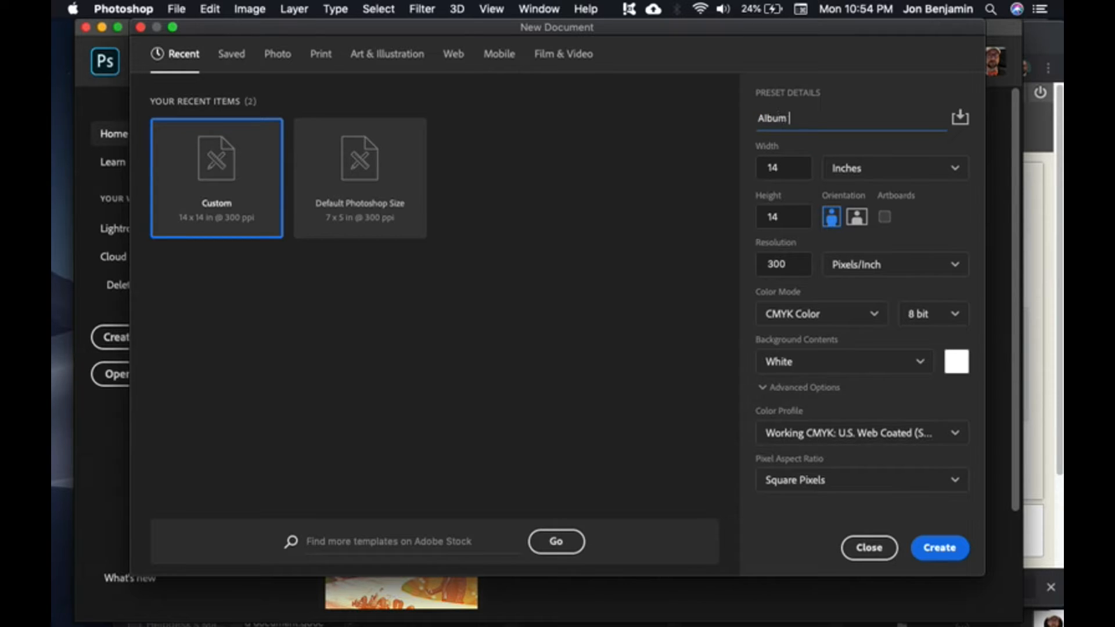
click(939, 547)
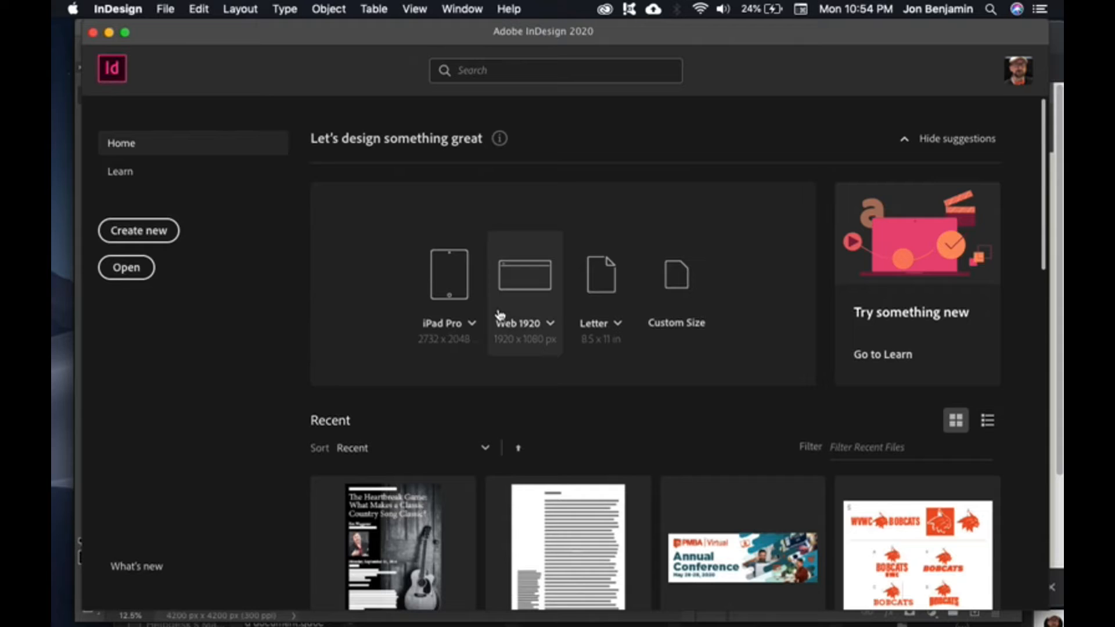
mouse_move(171, 229)
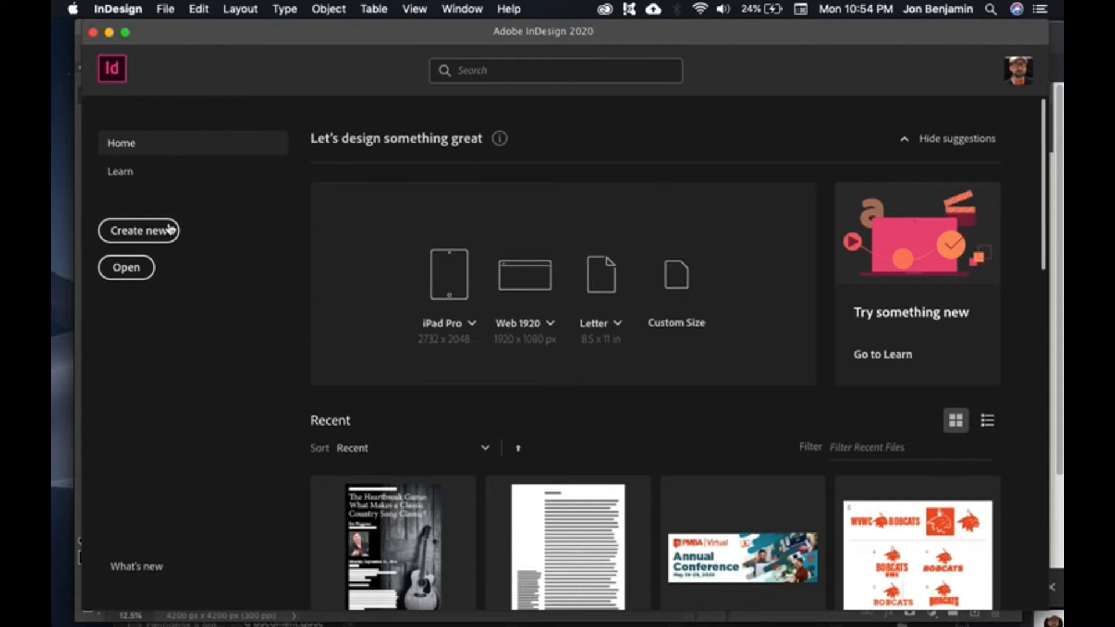
mouse_move(243, 269)
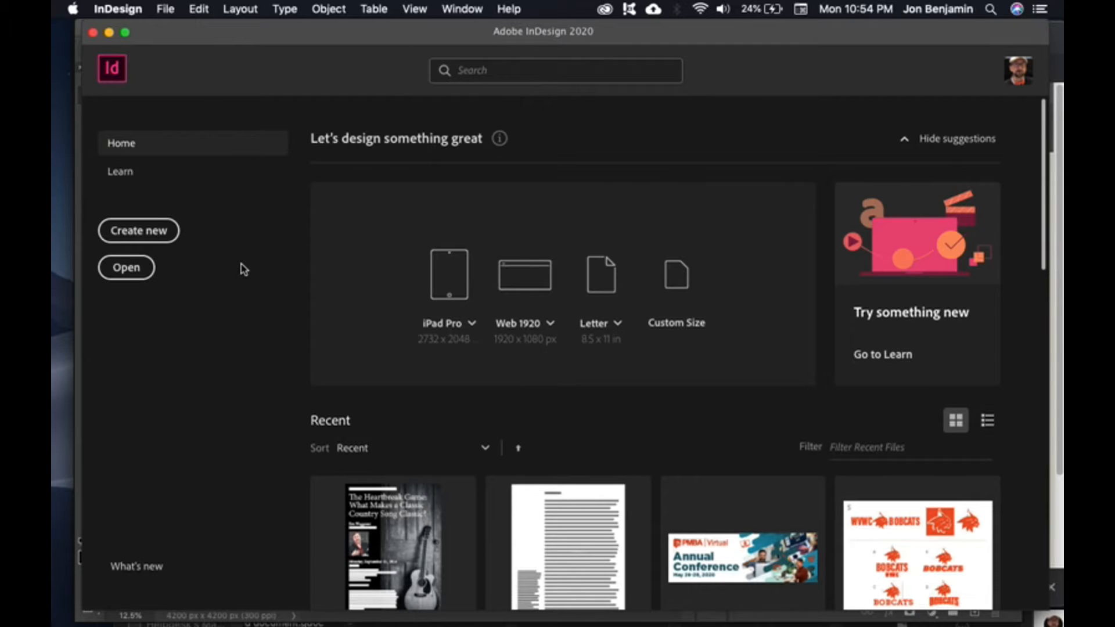
Create a new 12.375 in square InDesign document in inches with a 0.125 in bleed
click(139, 230)
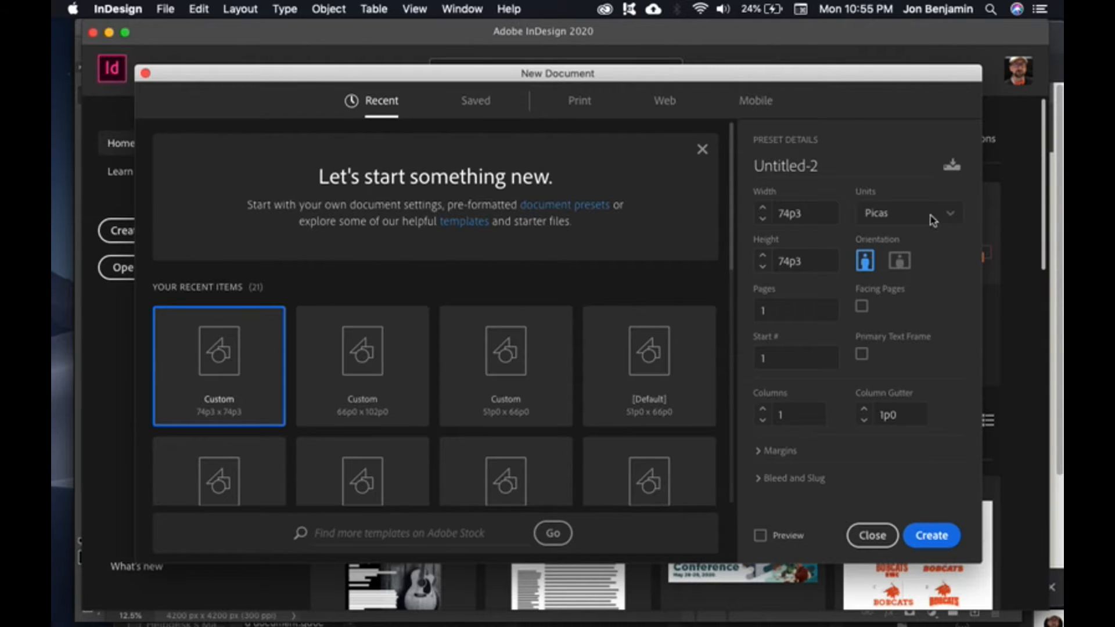
click(908, 212)
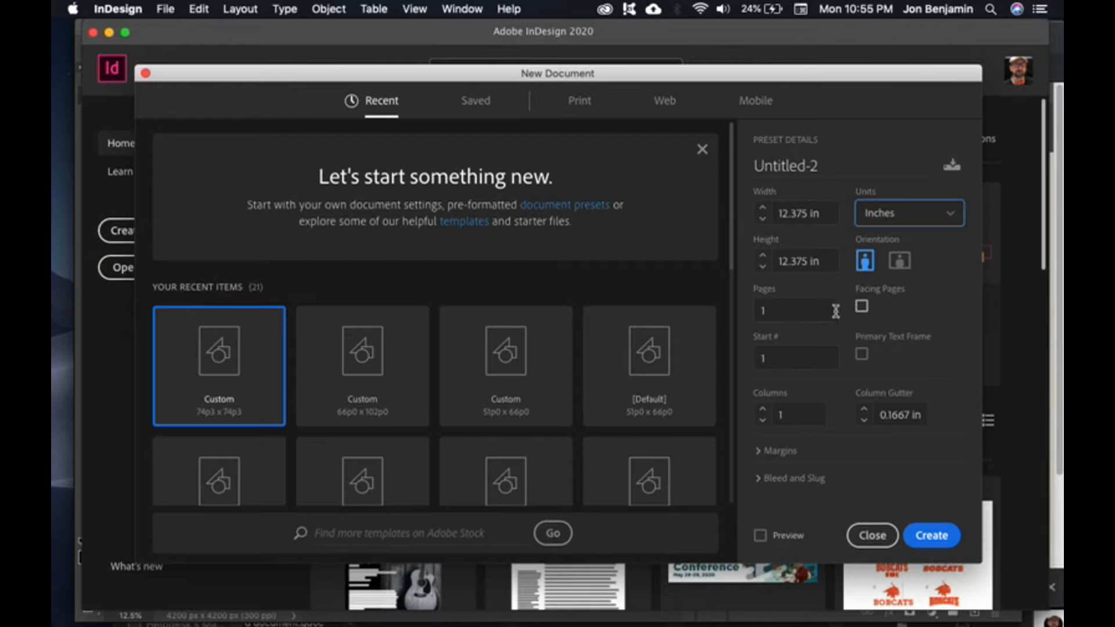
mouse_move(752, 482)
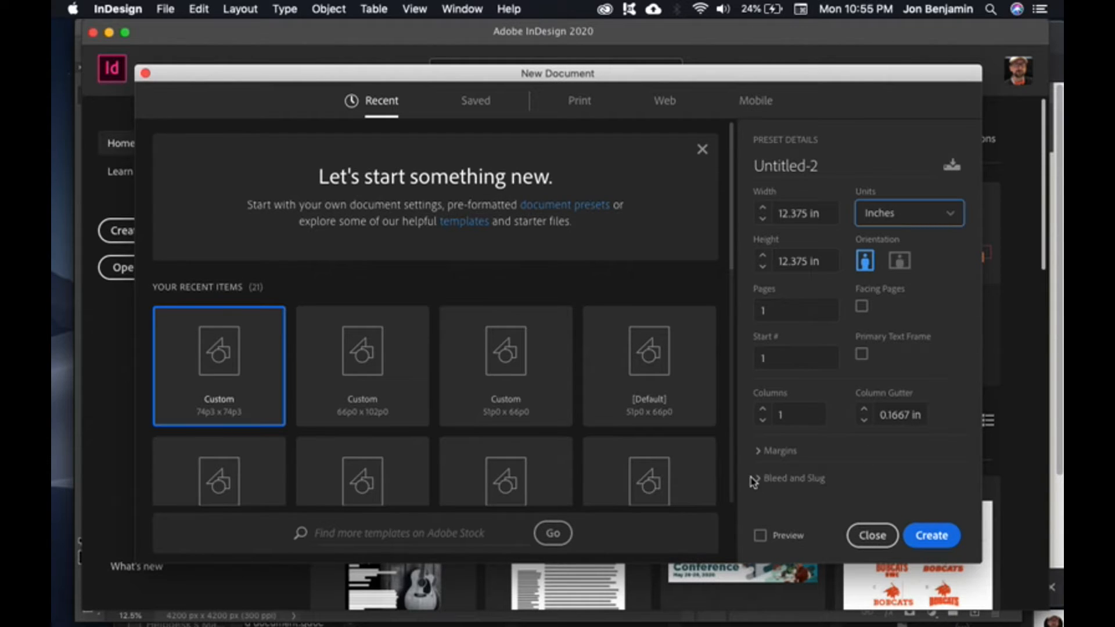
click(770, 478)
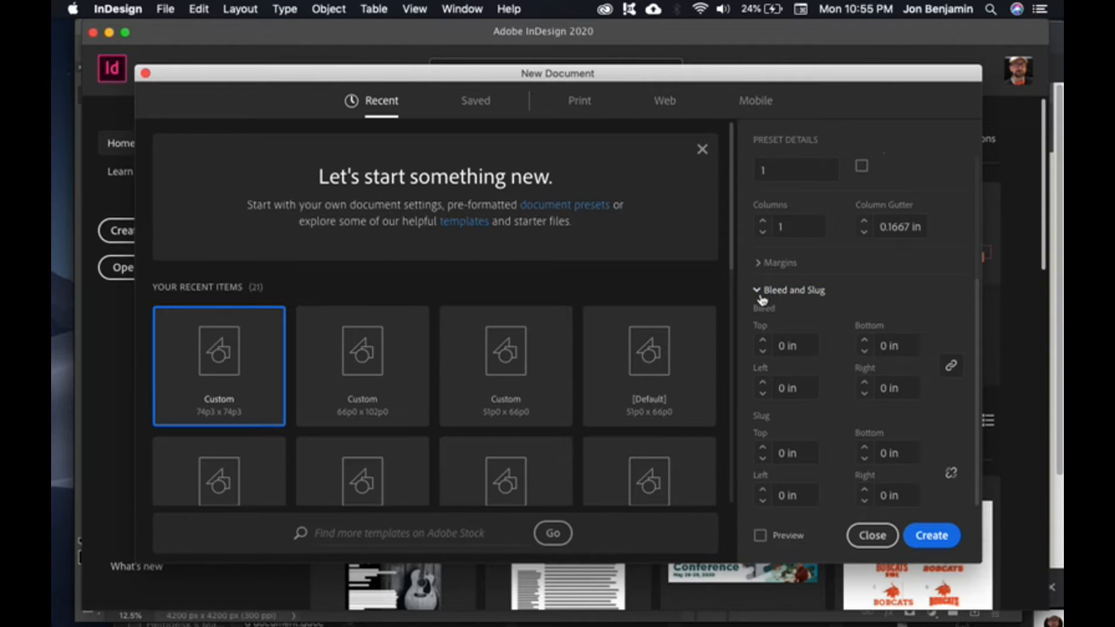
click(762, 340)
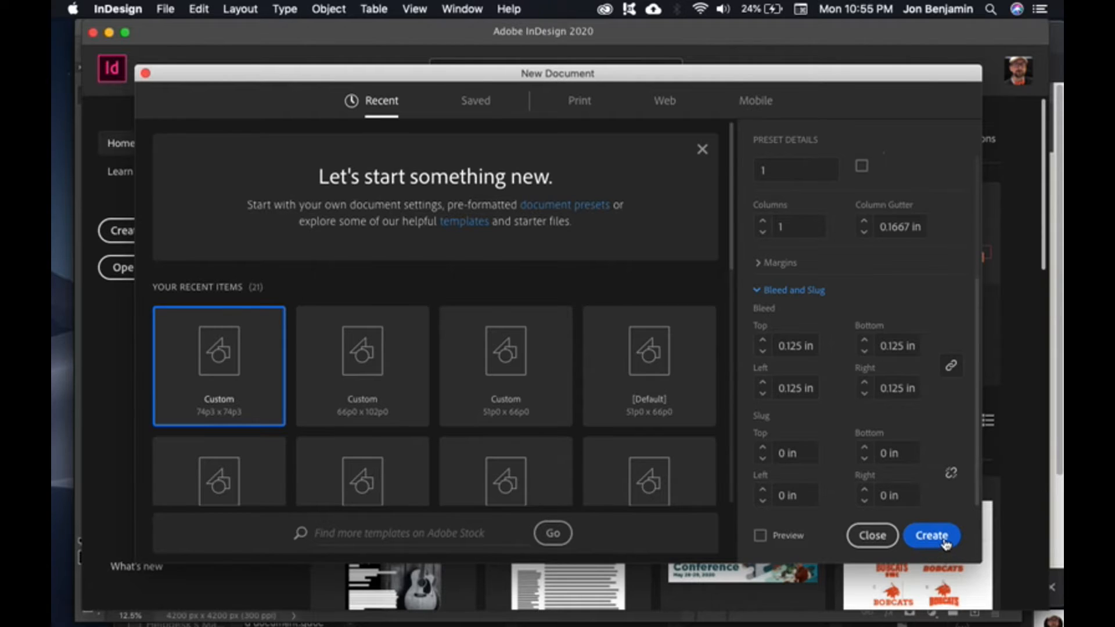
click(871, 534)
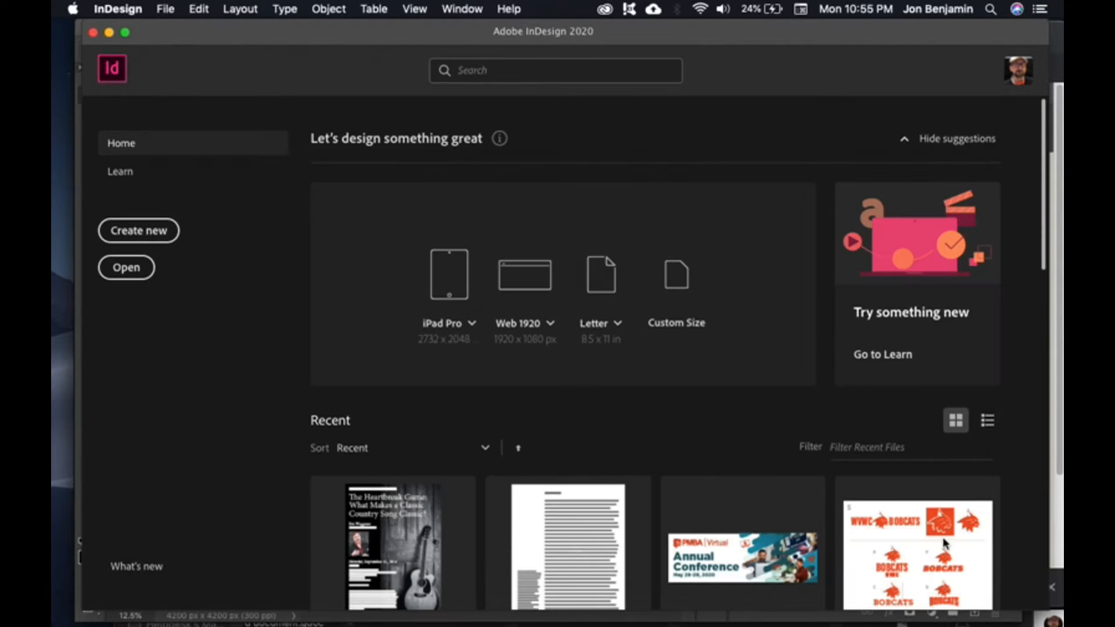
mouse_move(405, 425)
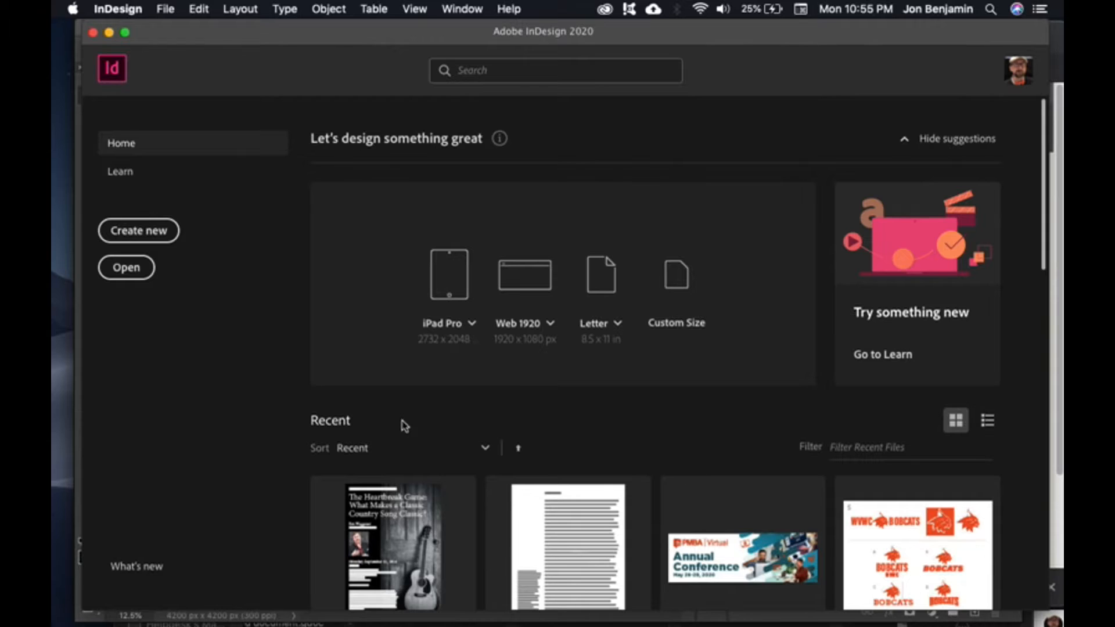
click(138, 230)
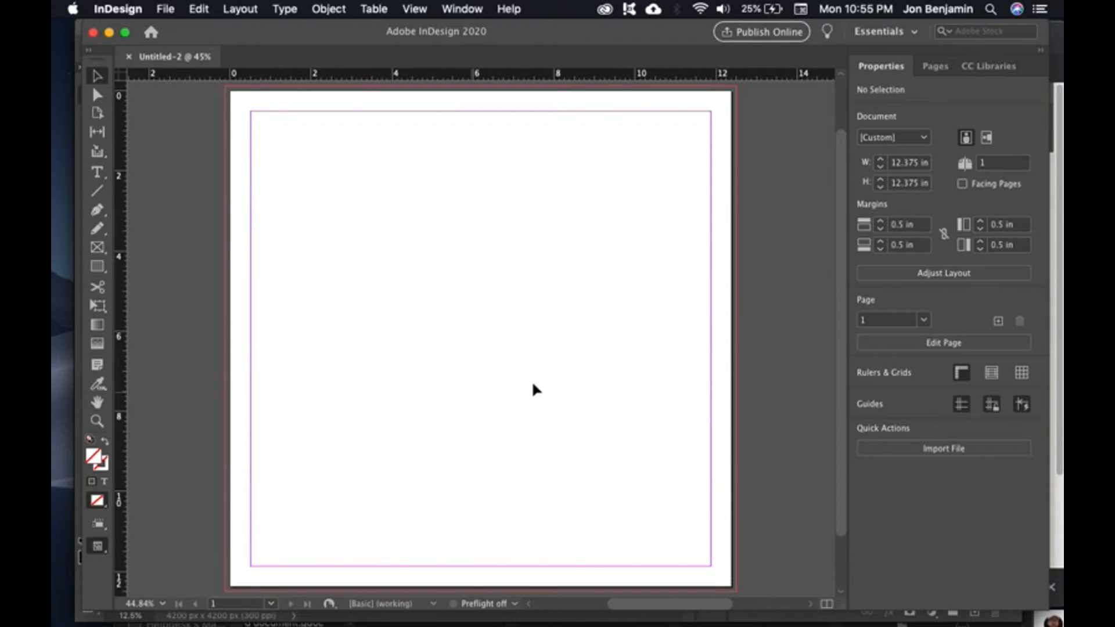
mouse_move(615, 349)
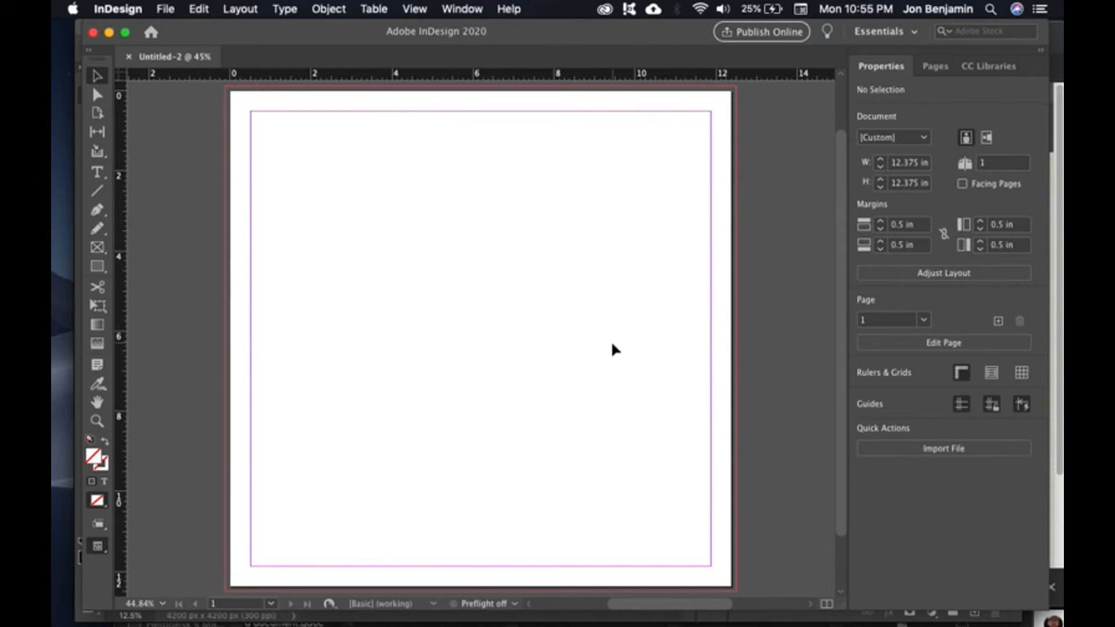
mouse_move(449, 423)
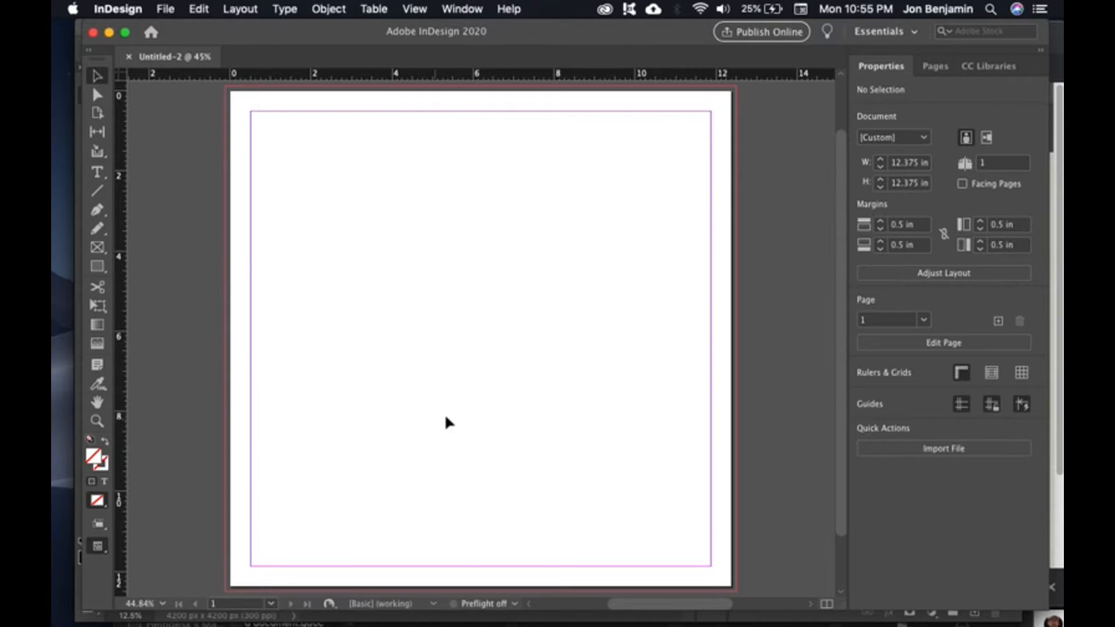
mouse_move(752, 295)
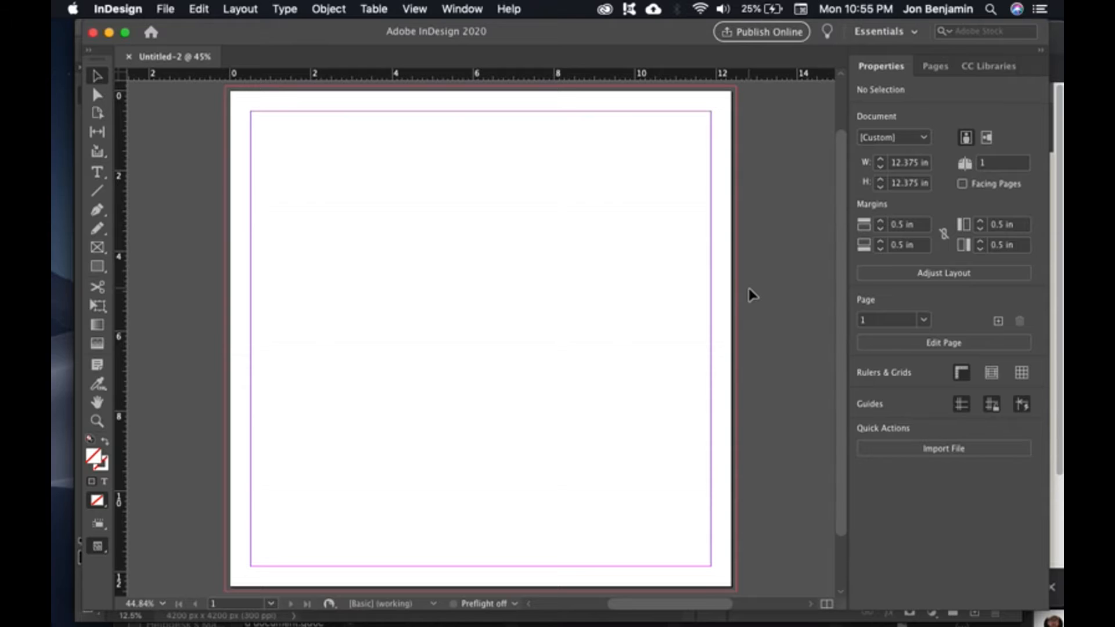
mouse_move(764, 285)
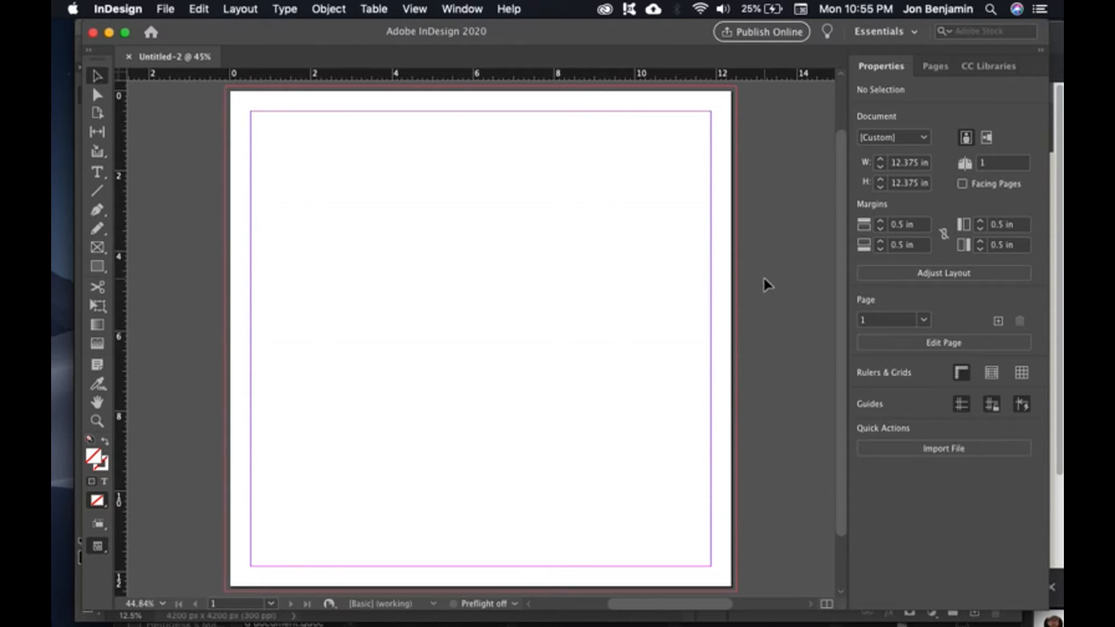
mouse_move(779, 285)
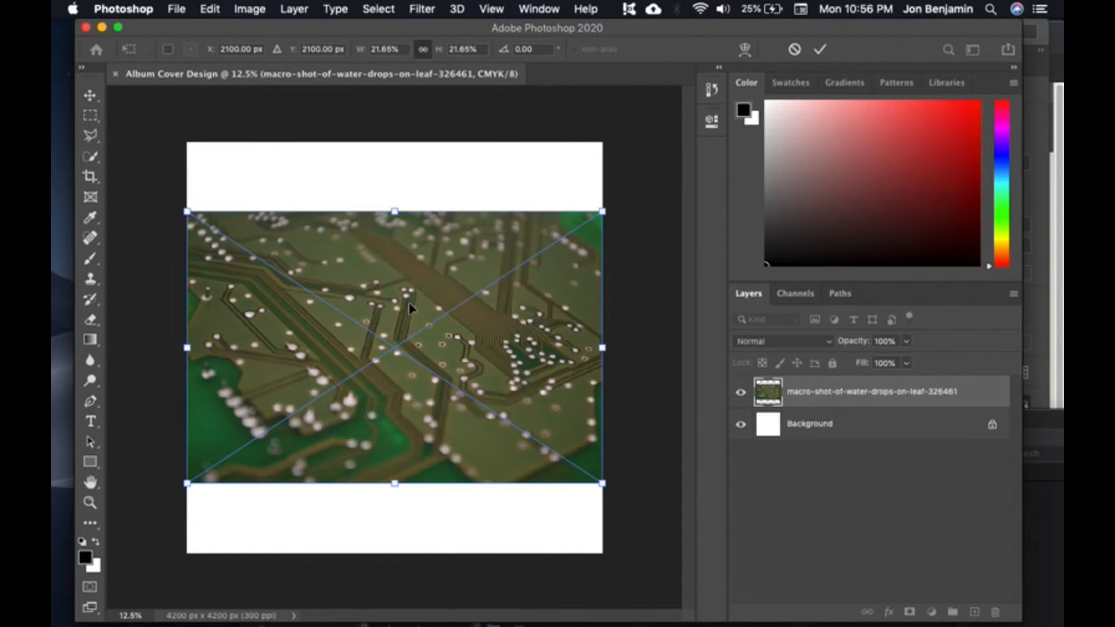
mouse_move(590, 335)
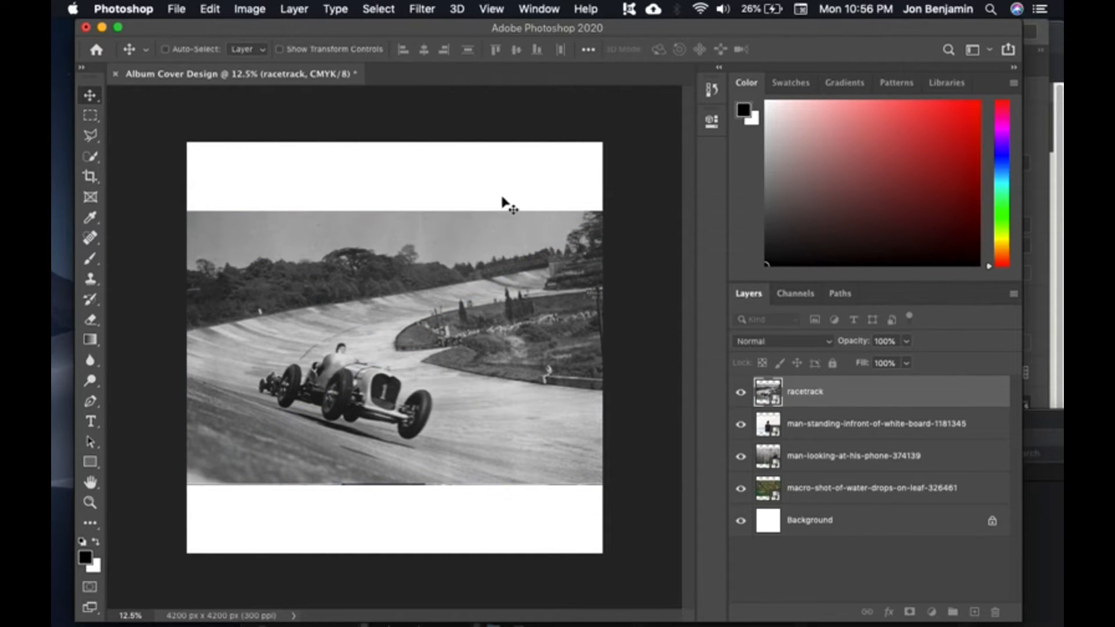
mouse_move(820, 403)
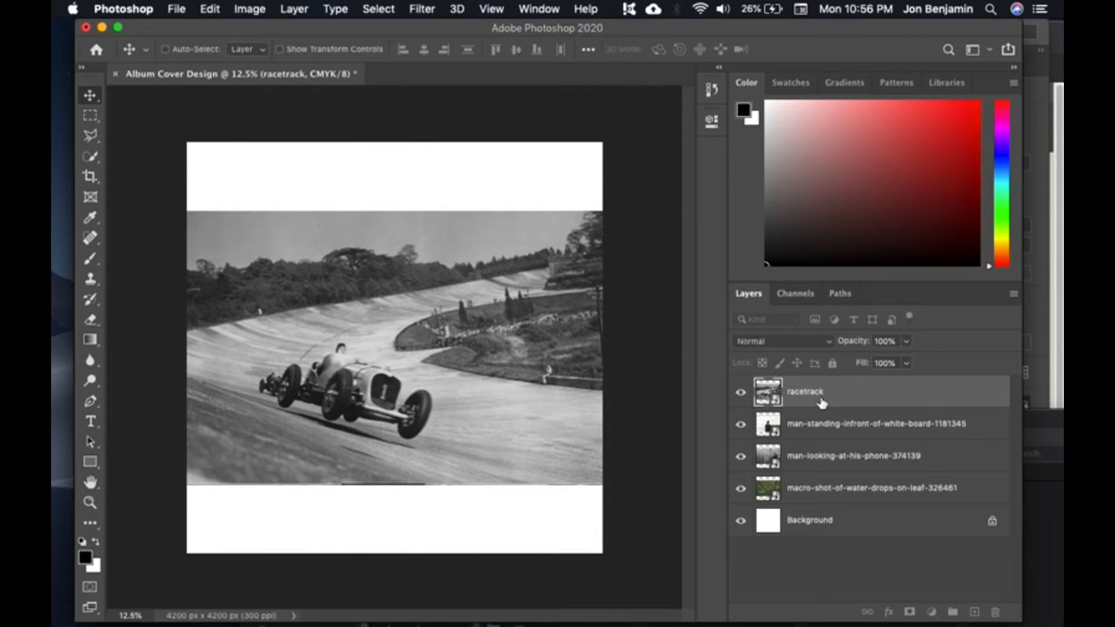
mouse_move(818, 577)
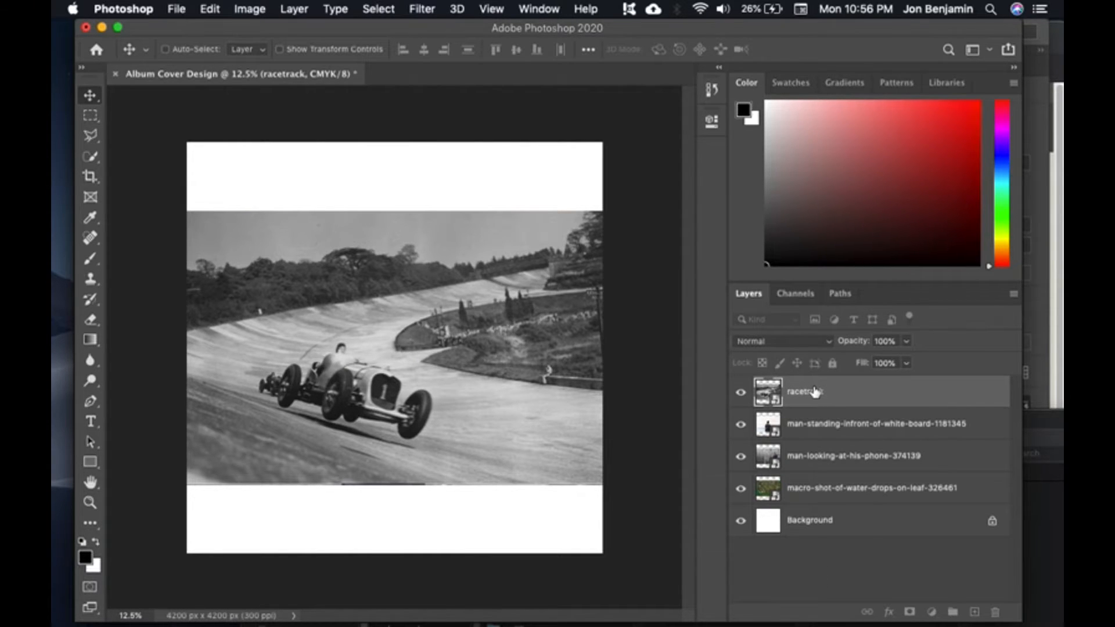
mouse_move(803, 398)
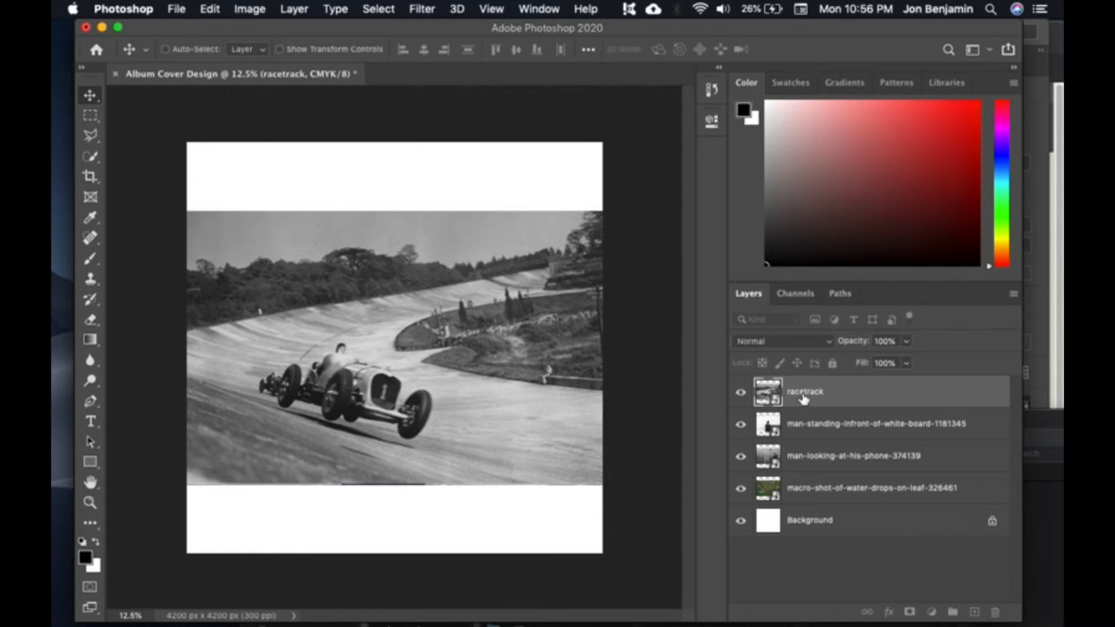
mouse_move(751, 537)
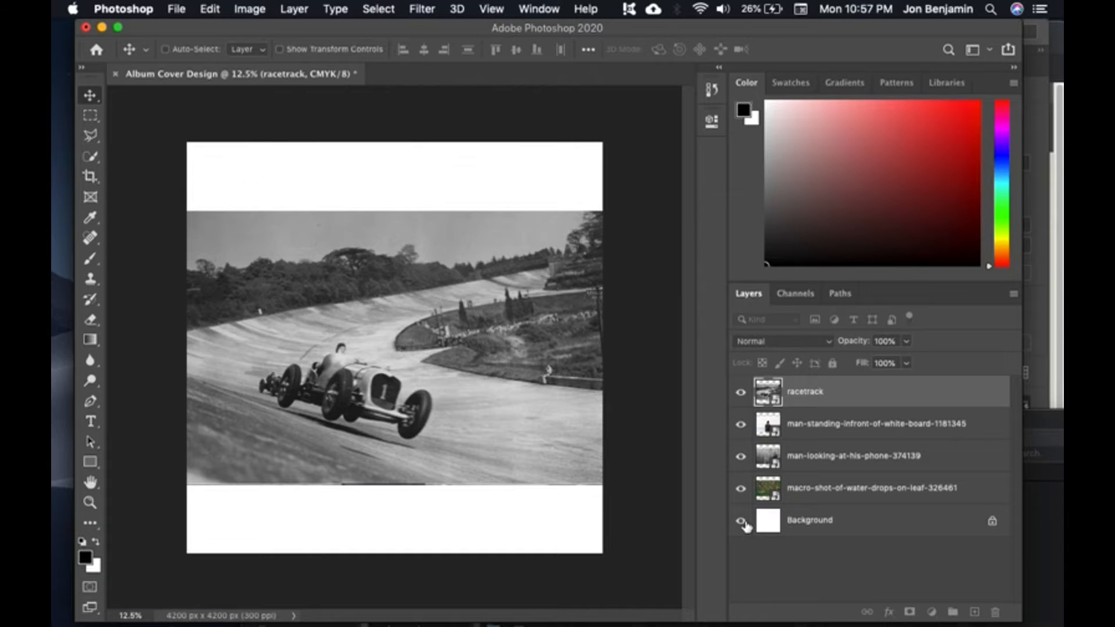
mouse_move(751, 528)
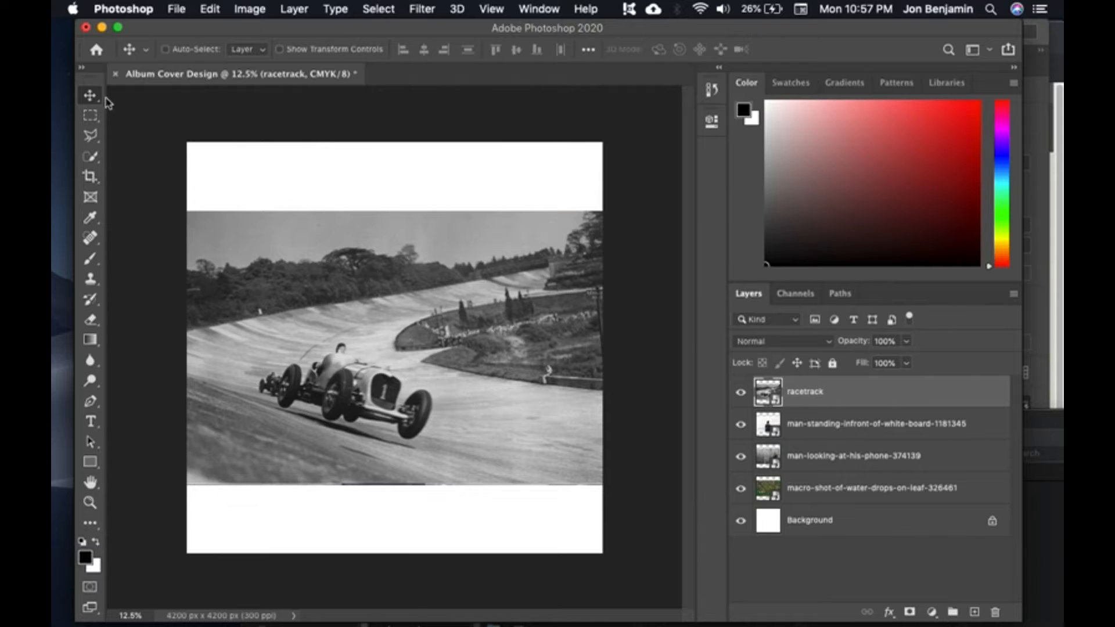
mouse_move(89, 94)
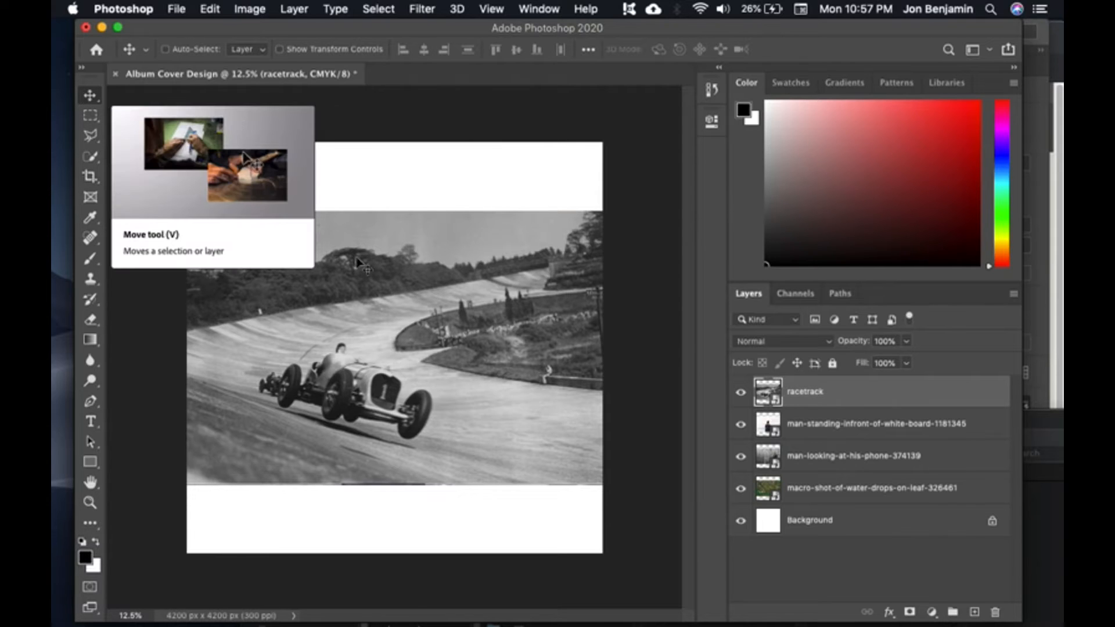
mouse_move(315, 299)
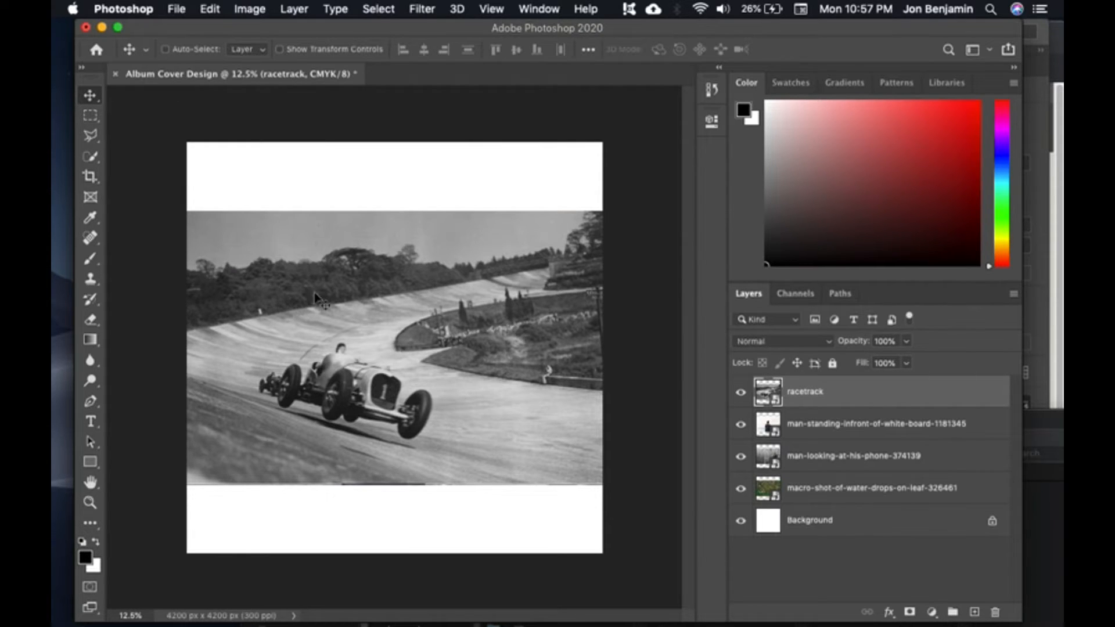
mouse_move(163, 58)
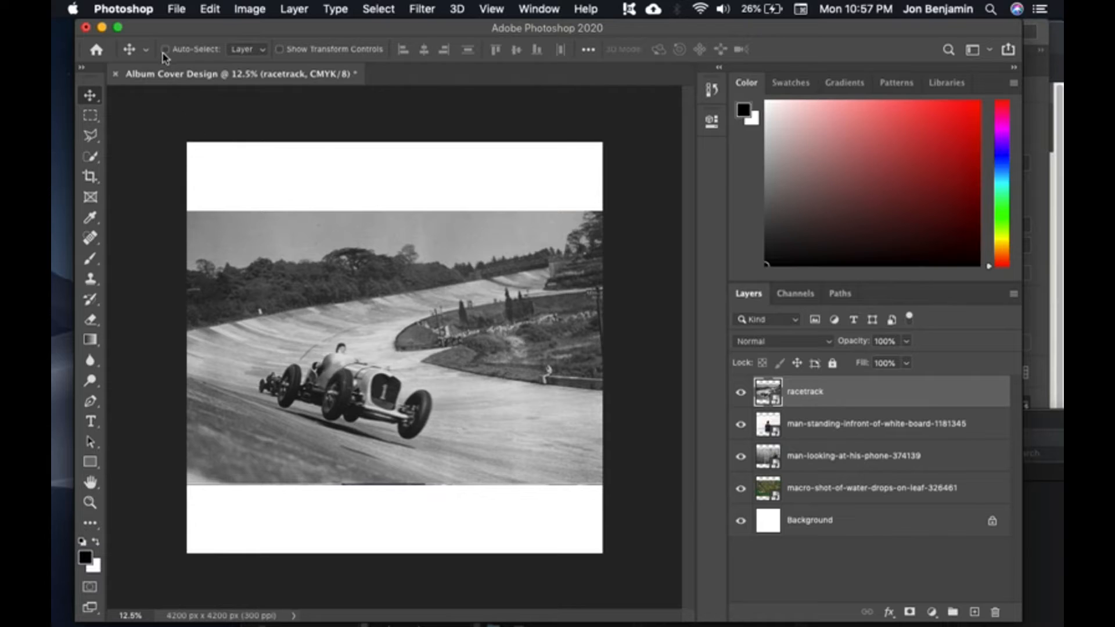
Enable Auto-Select on the Move tool and drag the whiteboard photo to a new spot in the collage
click(163, 49)
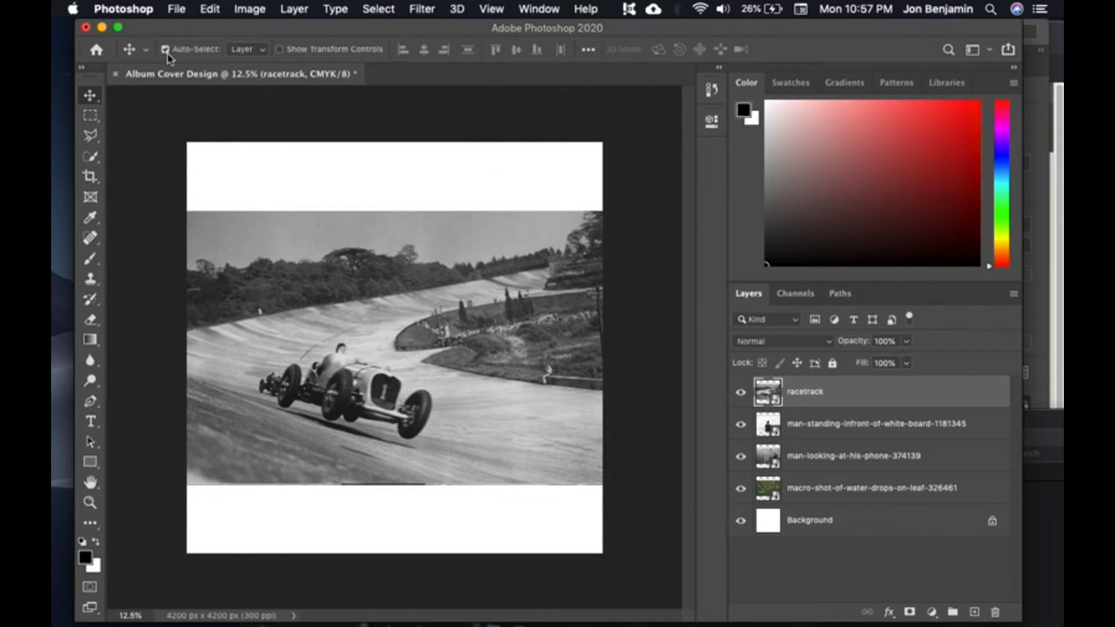
click(247, 49)
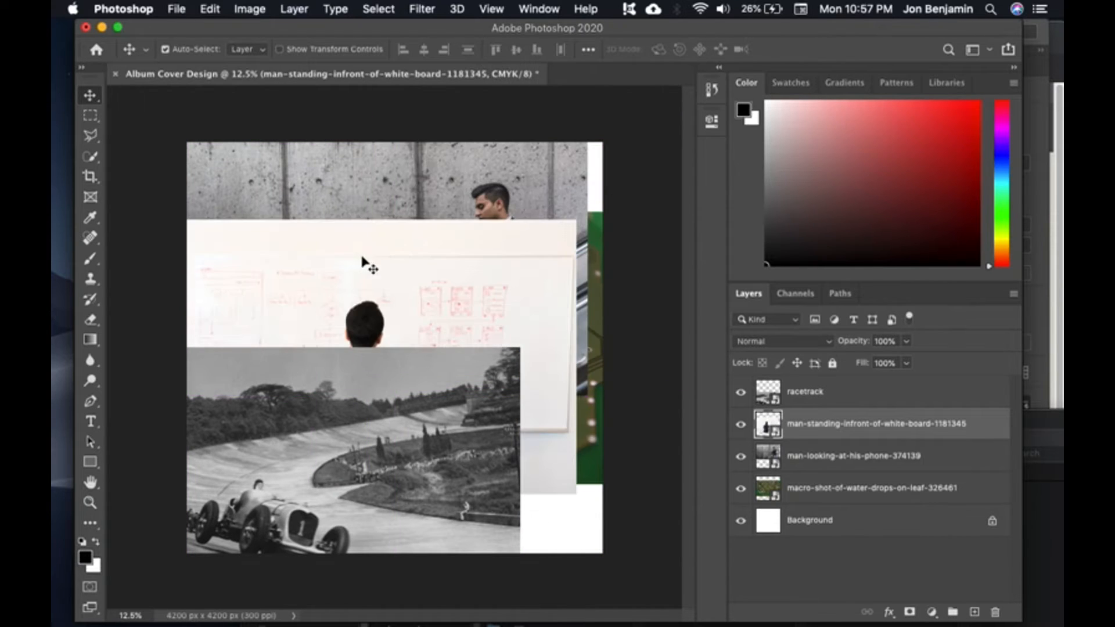
drag(366, 264, 510, 236)
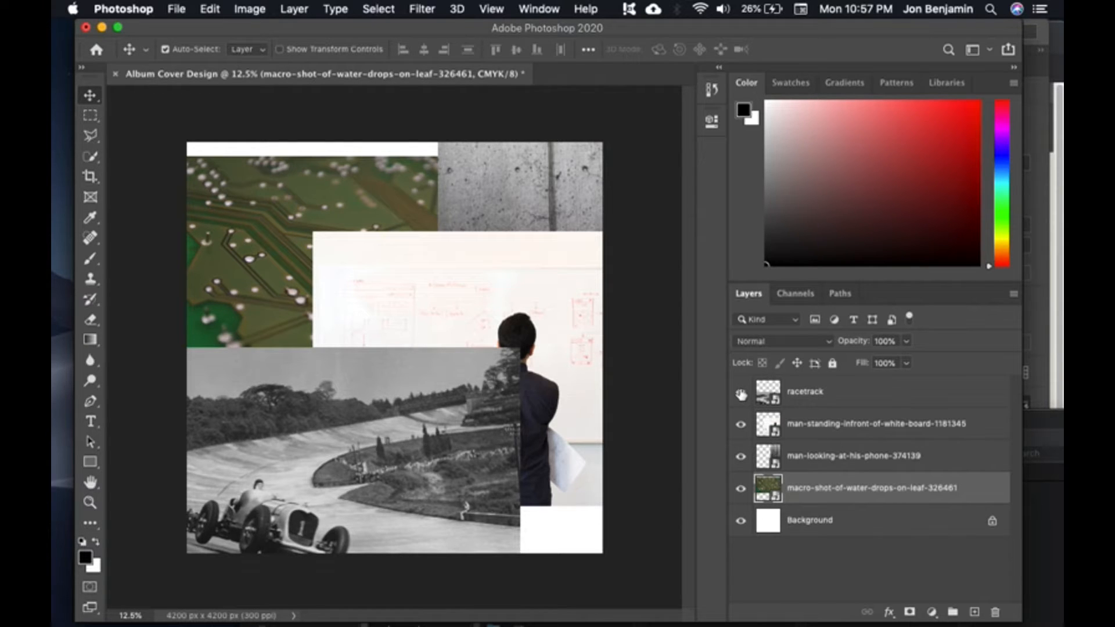
Solo the racetrack layer, centre it on the page, then show the circuit-board layer again
click(740, 423)
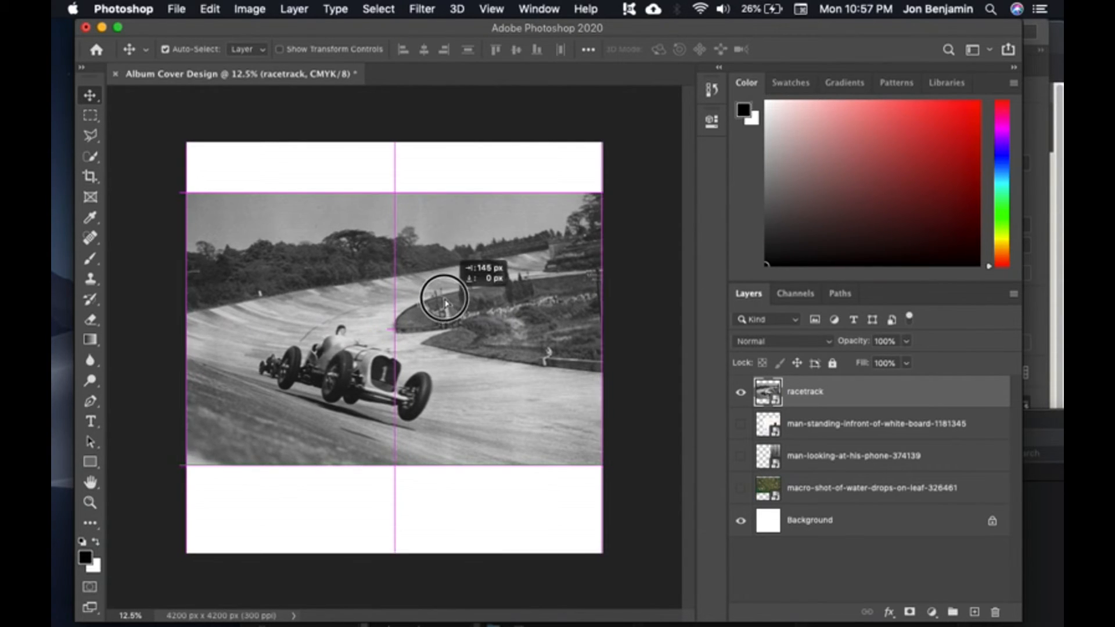
drag(445, 298, 438, 313)
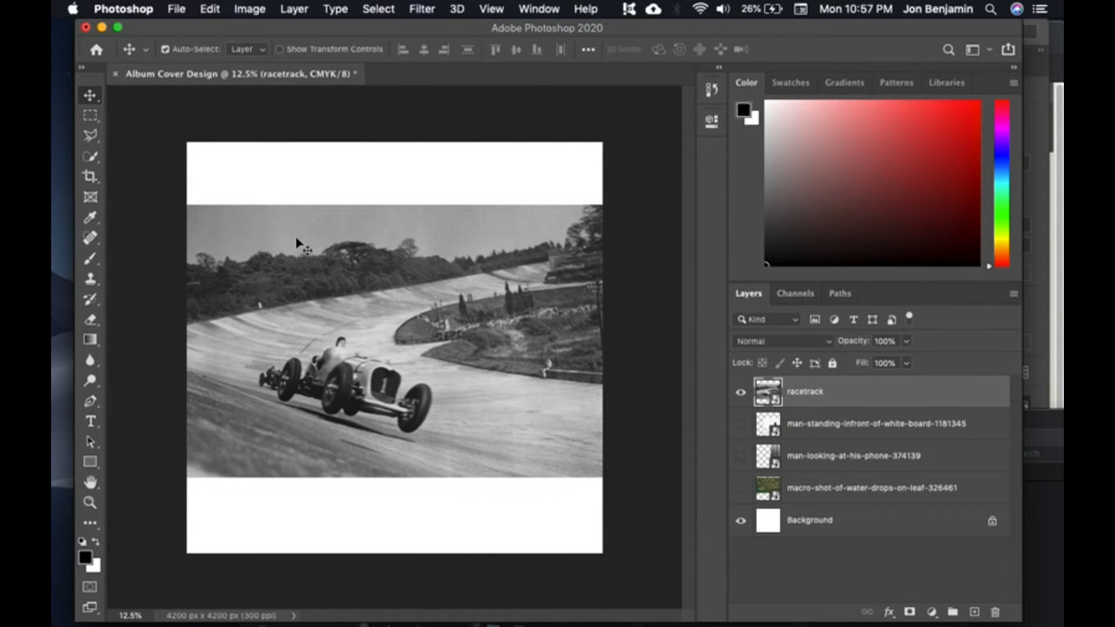
mouse_move(432, 318)
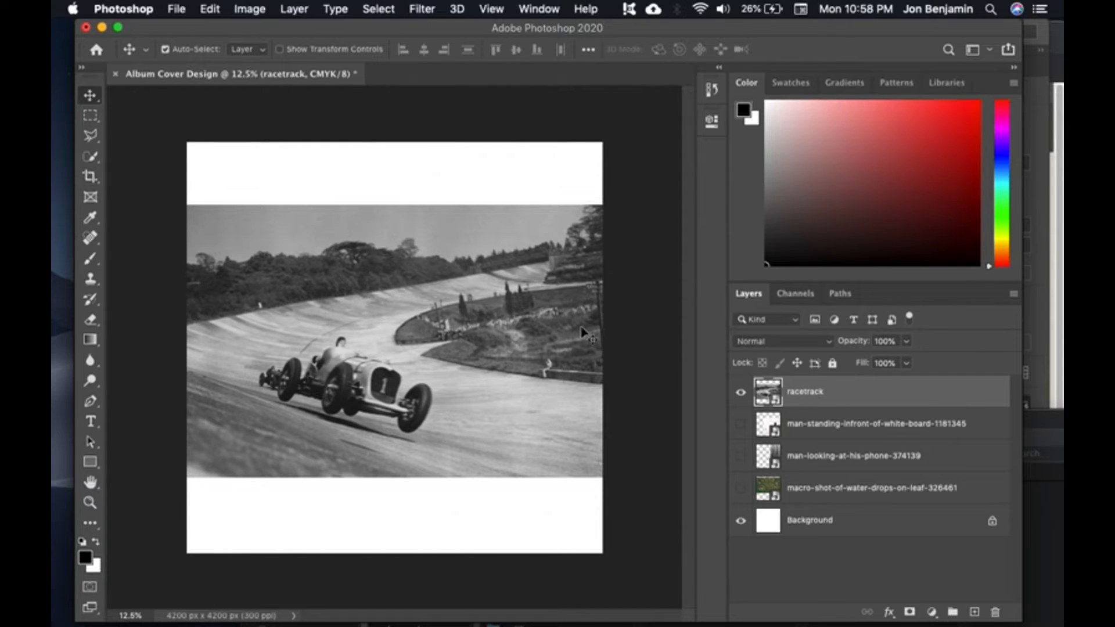
click(740, 489)
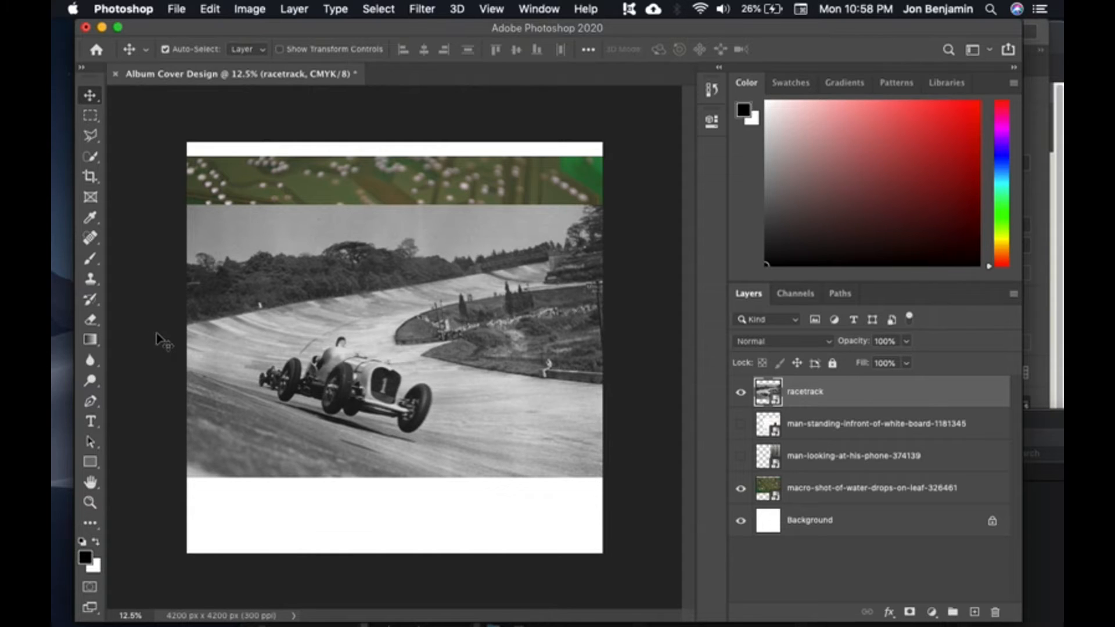
mouse_move(126, 427)
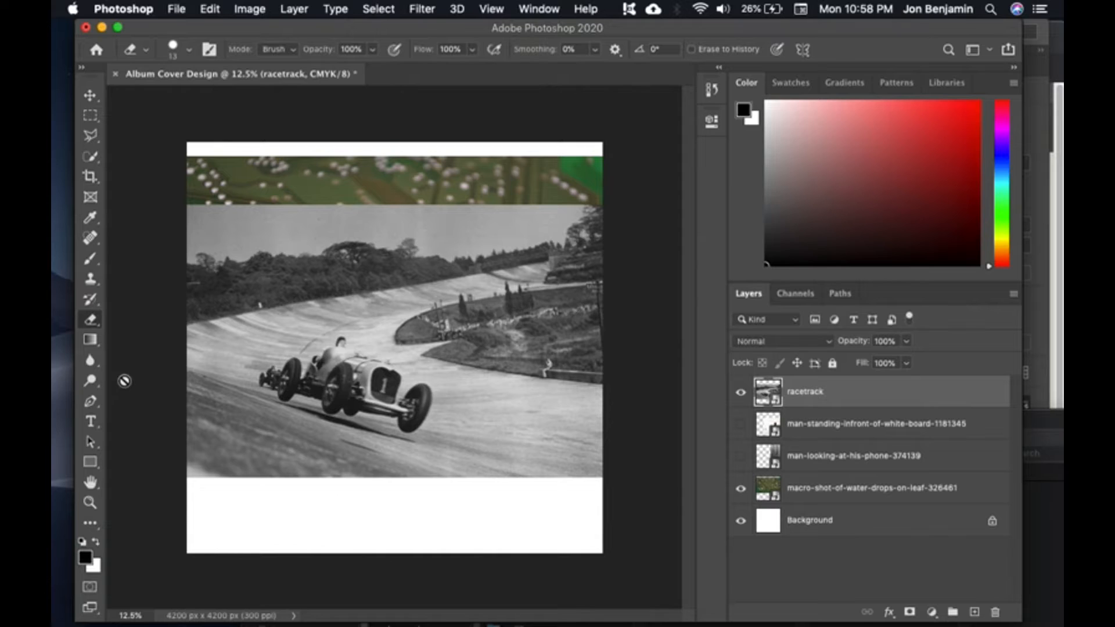
mouse_move(838, 396)
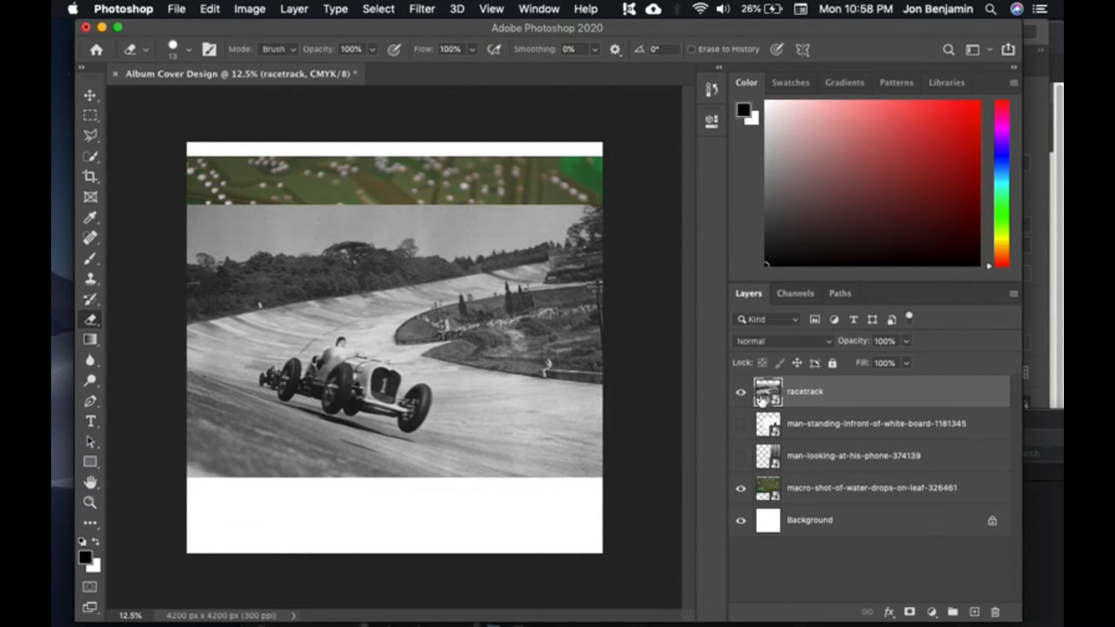
click(293, 9)
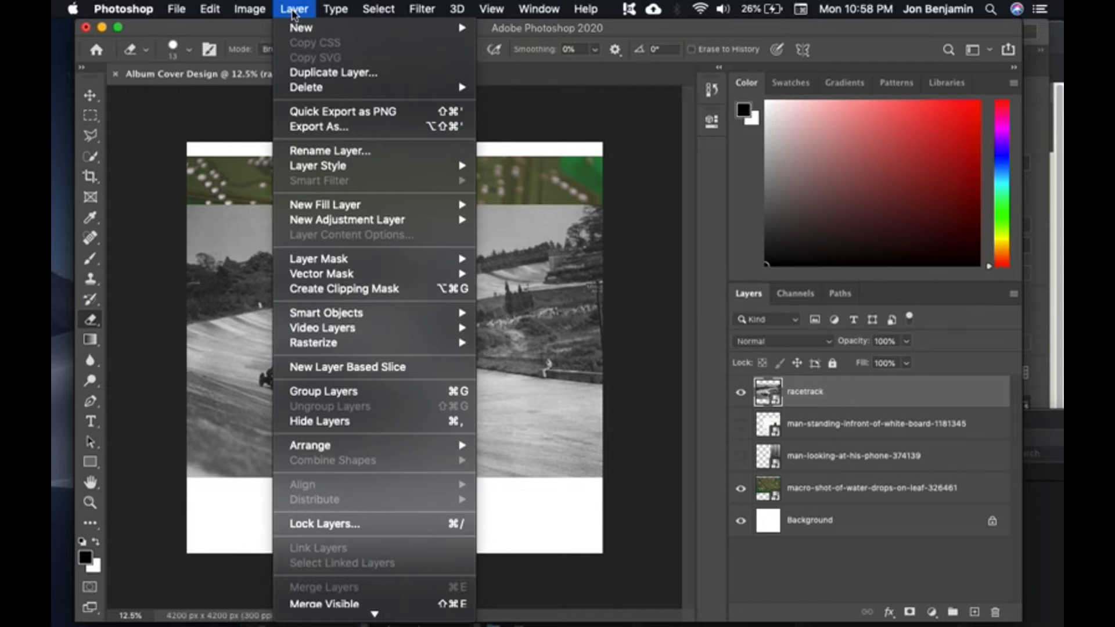
mouse_move(313, 343)
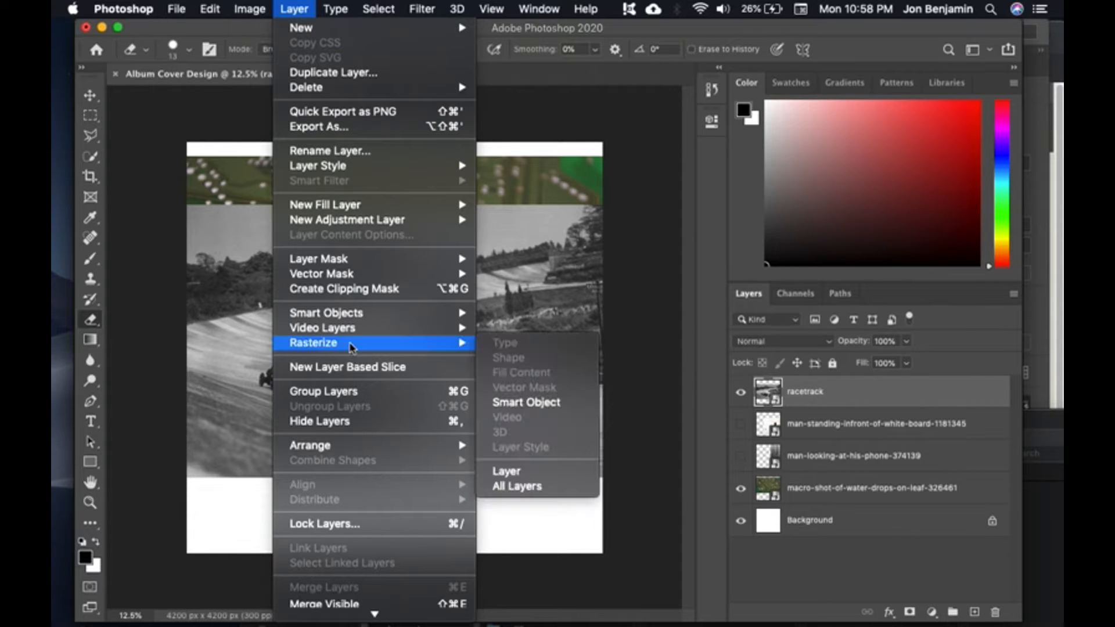
click(507, 470)
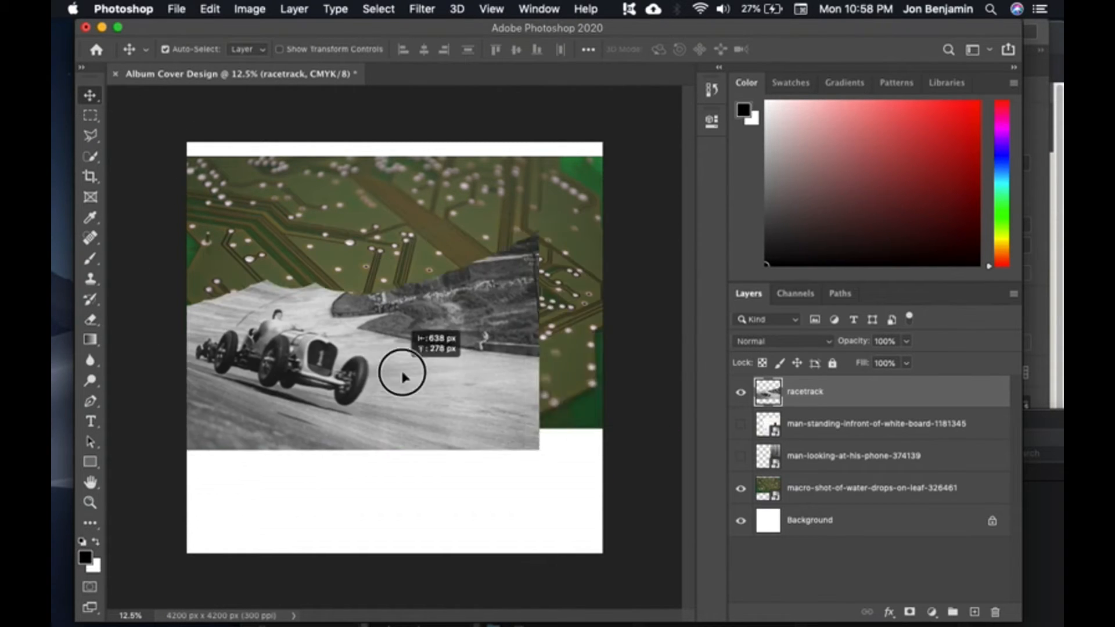
drag(402, 372, 511, 438)
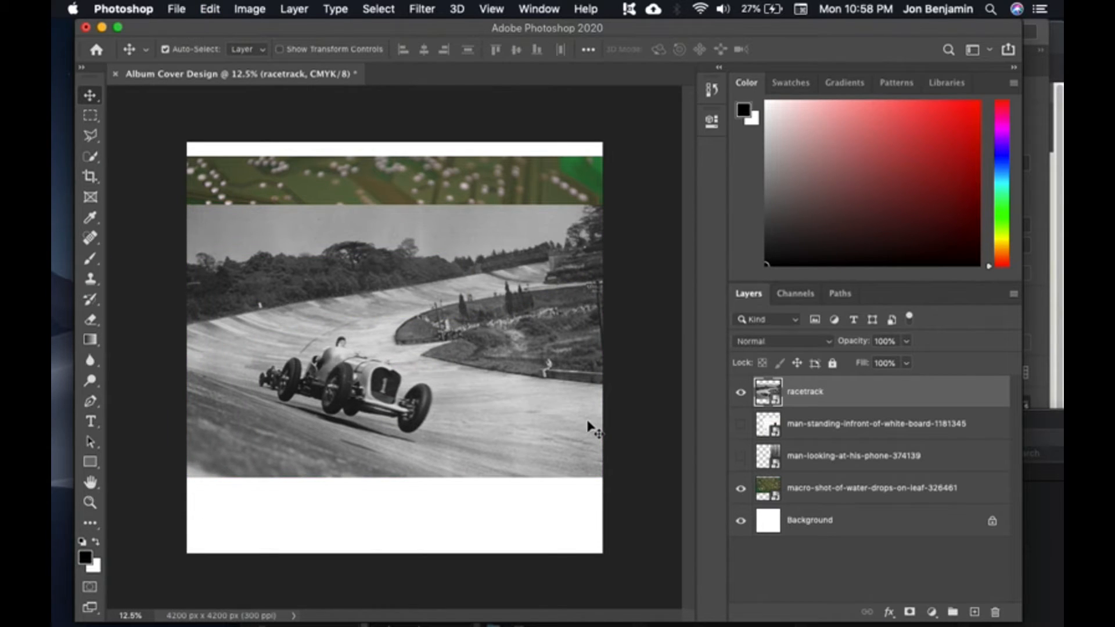
mouse_move(538, 316)
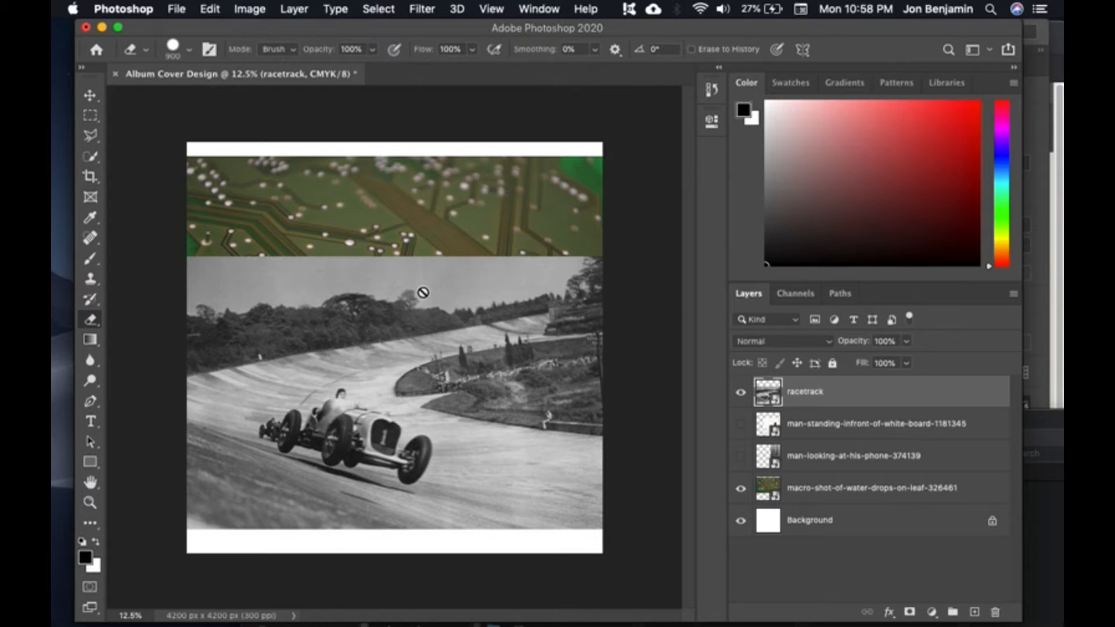
mouse_move(303, 386)
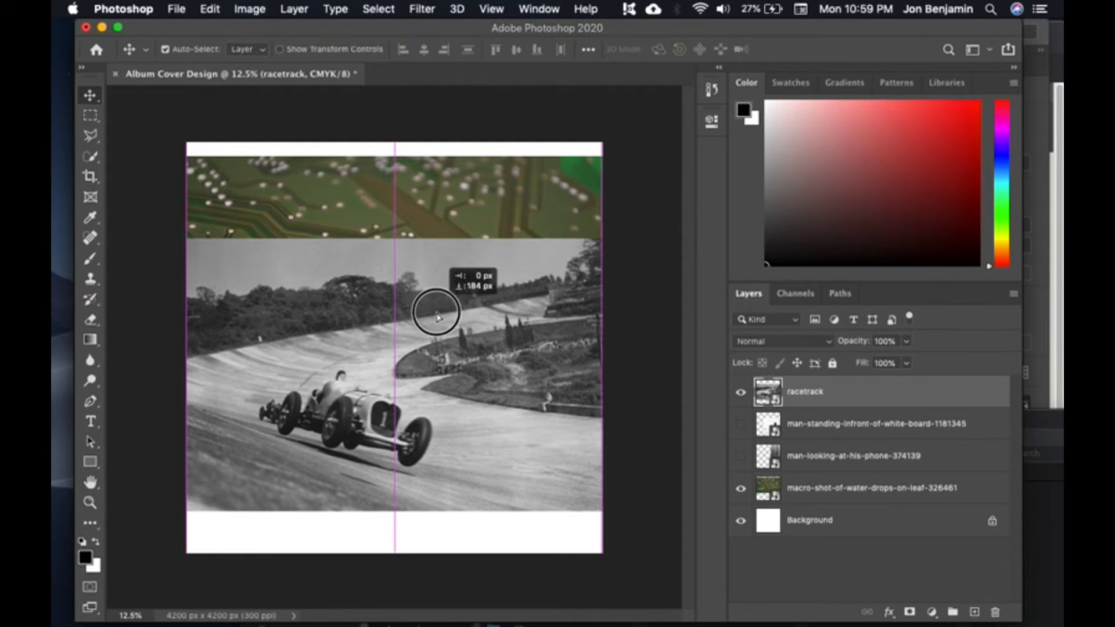
drag(438, 316, 483, 345)
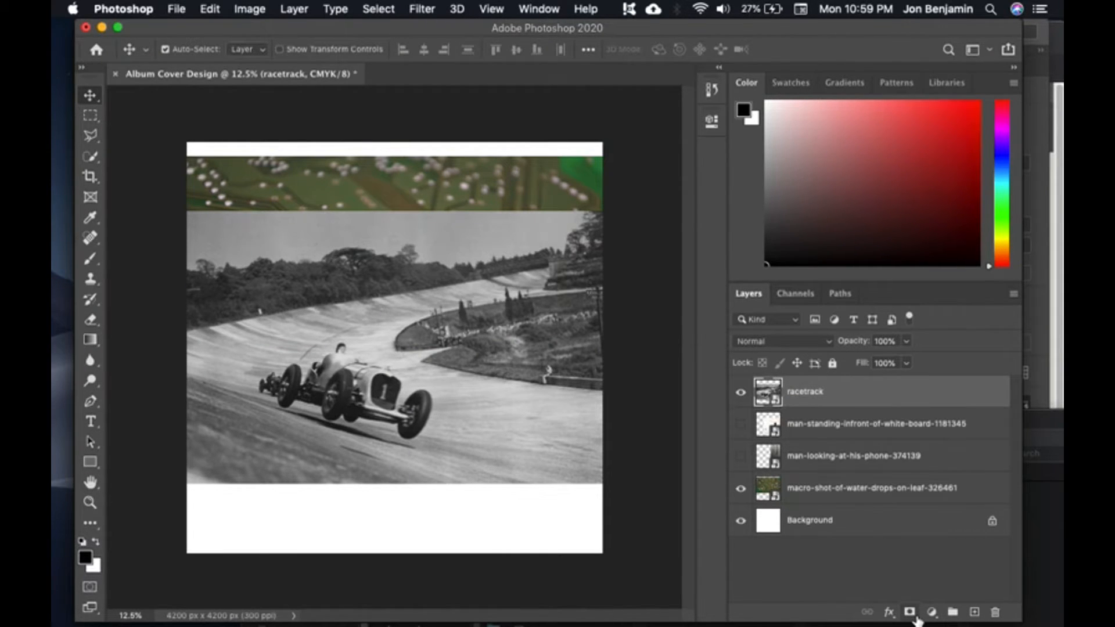
mouse_move(908, 613)
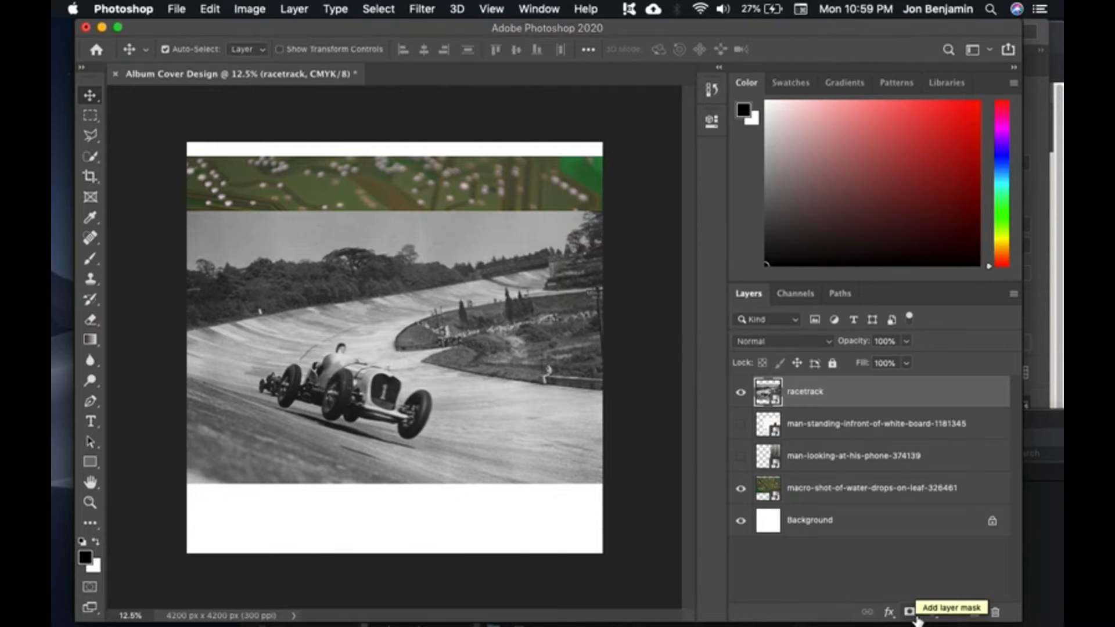
mouse_move(135, 41)
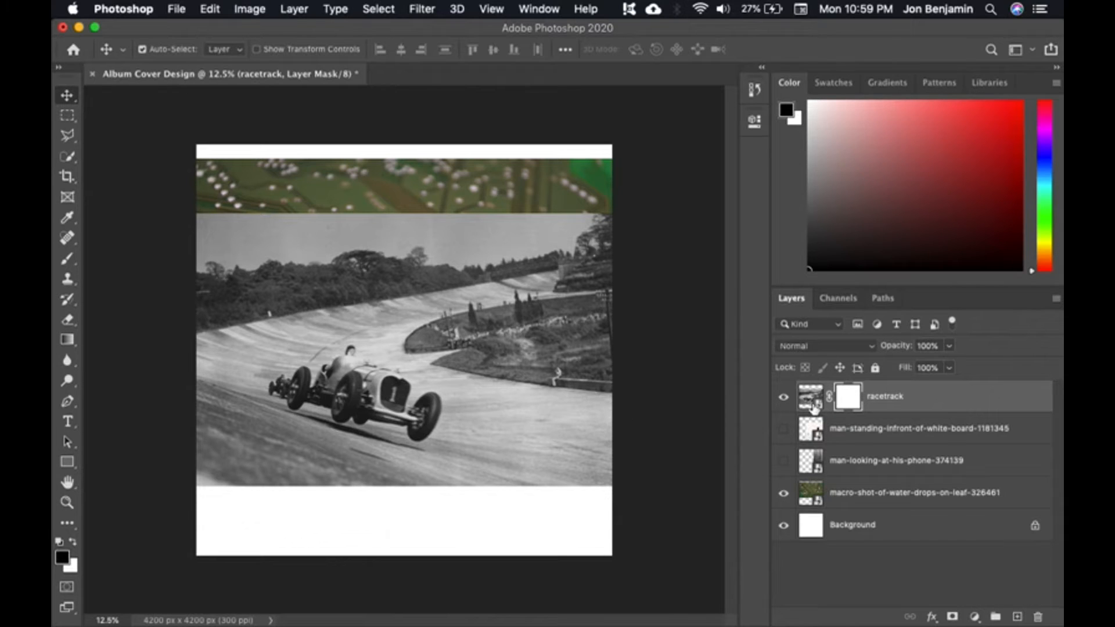
mouse_move(477, 312)
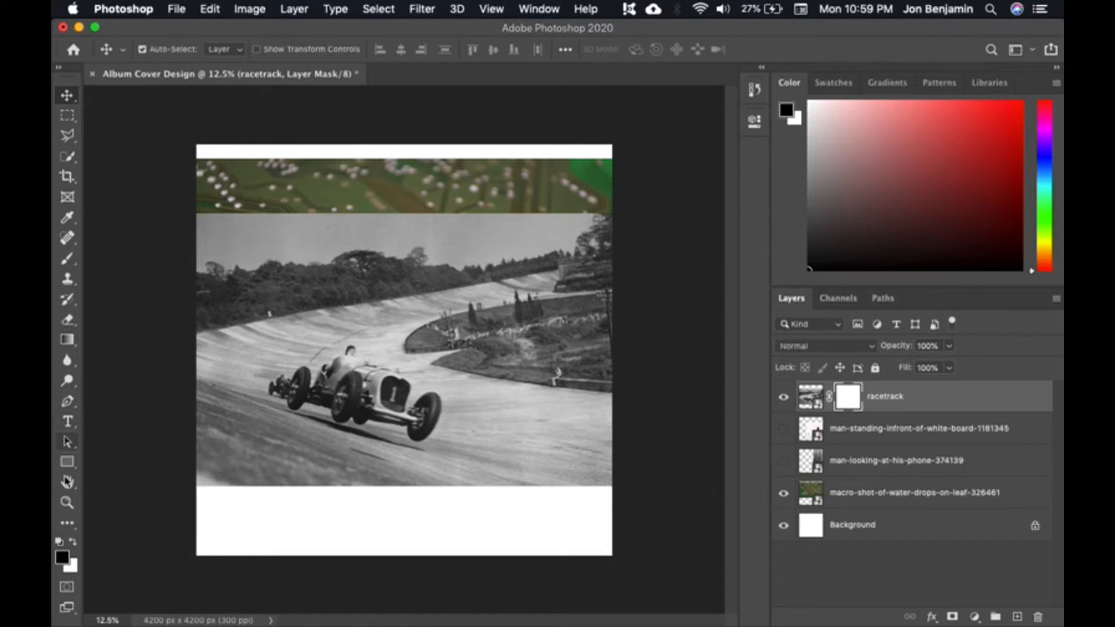
Choose the Brush tool and swap colours so black is the foreground for mask painting
click(68, 481)
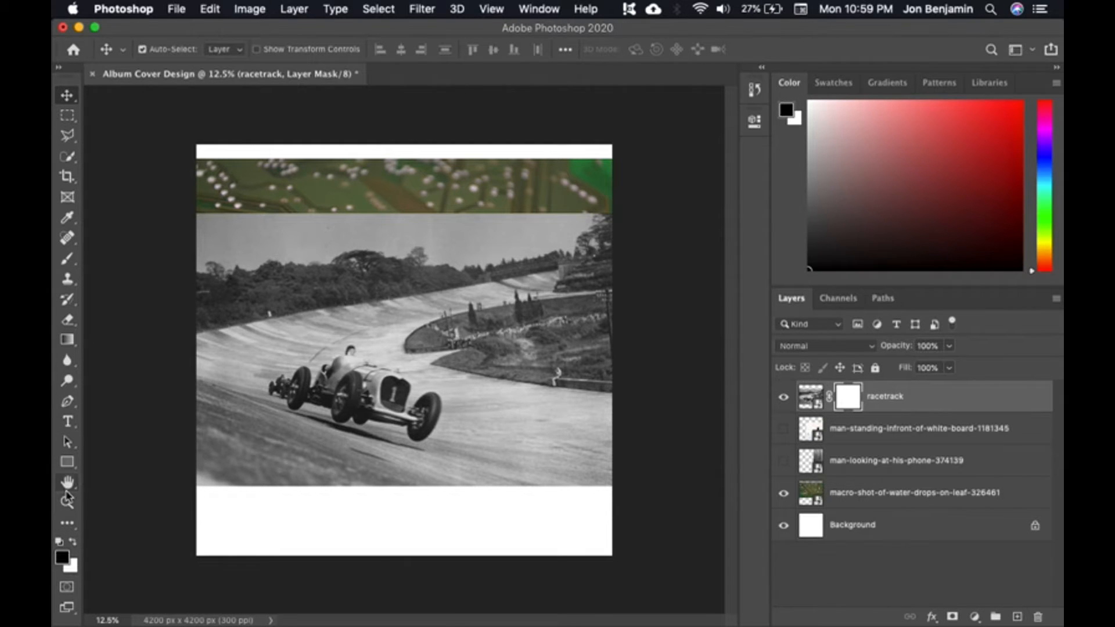
click(67, 259)
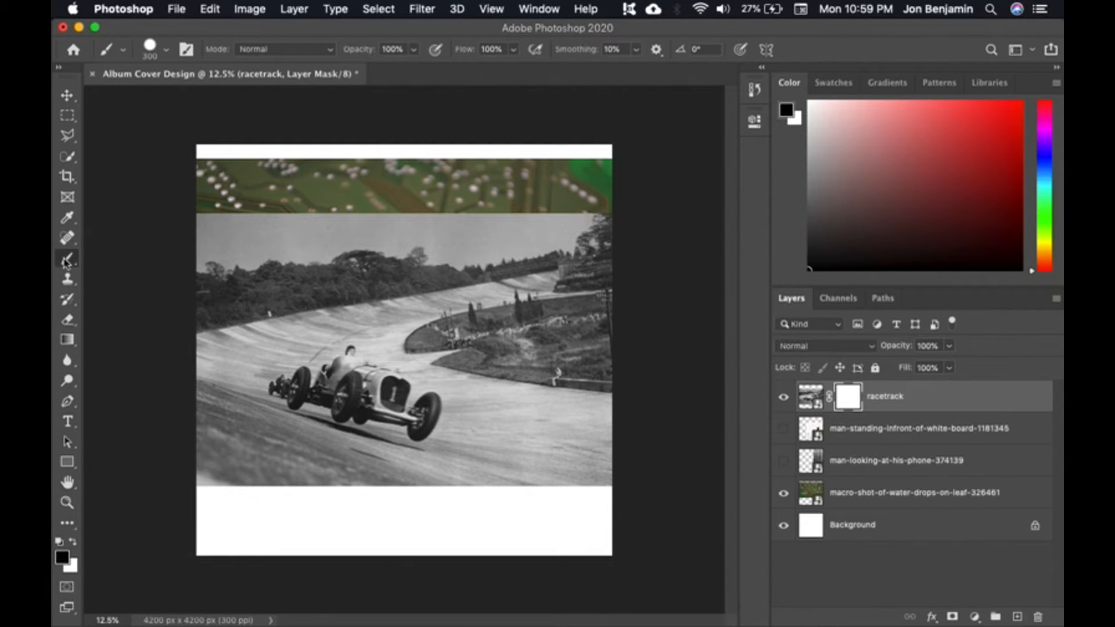
mouse_move(67, 258)
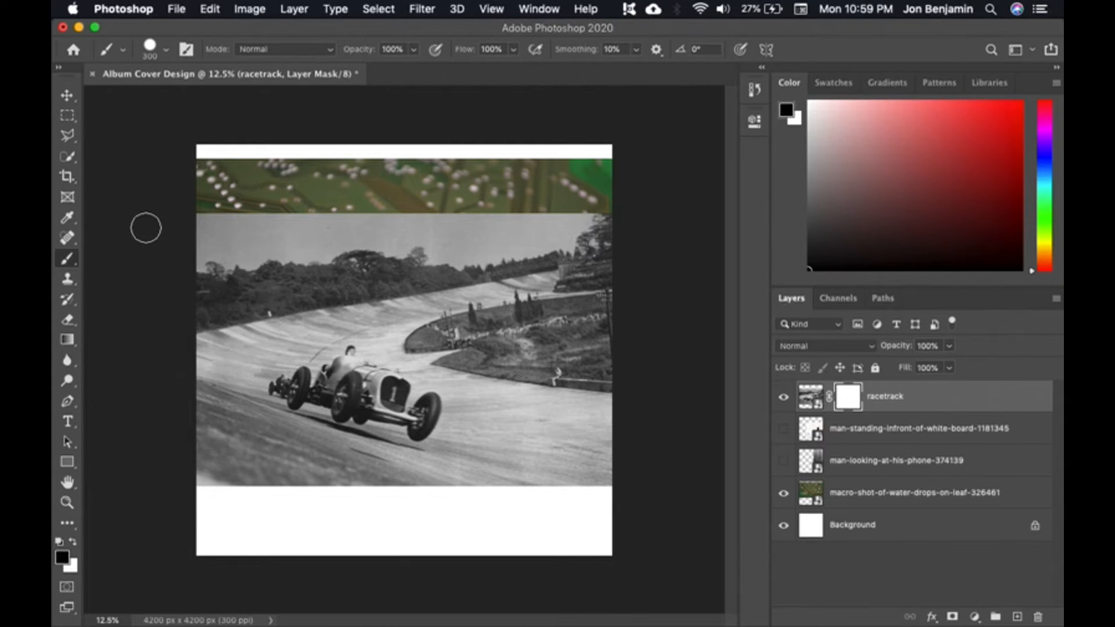
mouse_move(366, 406)
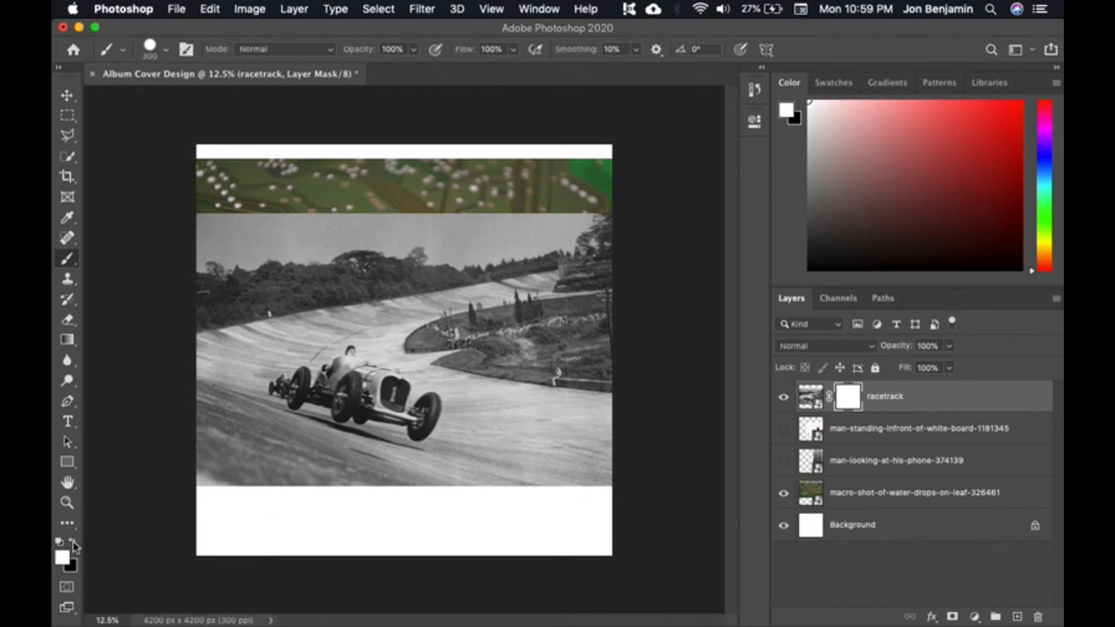
mouse_move(67, 559)
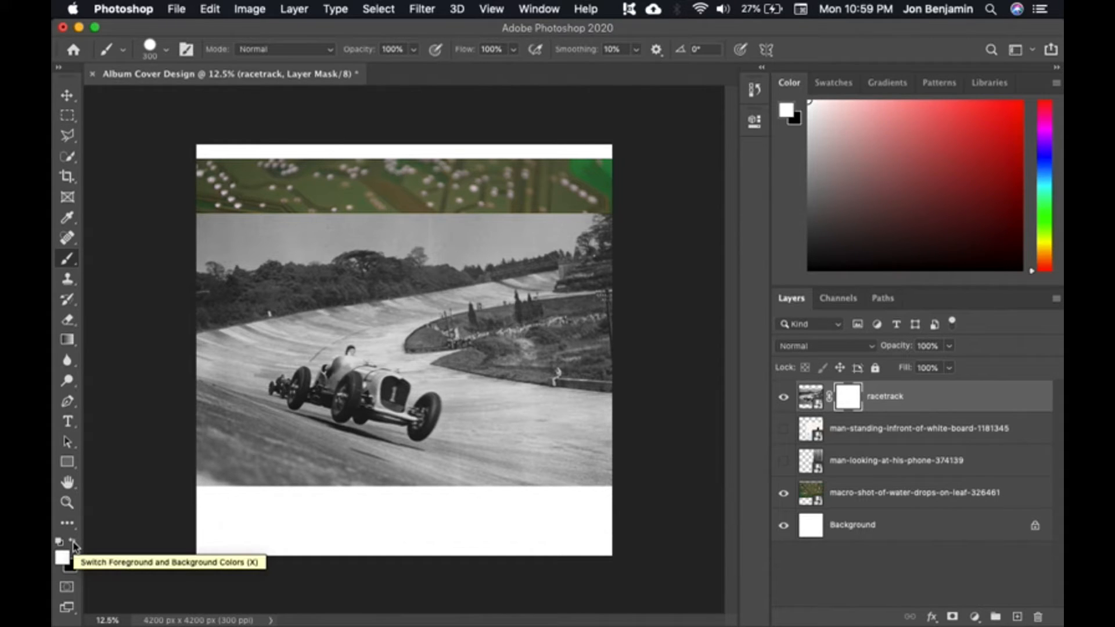
click(72, 542)
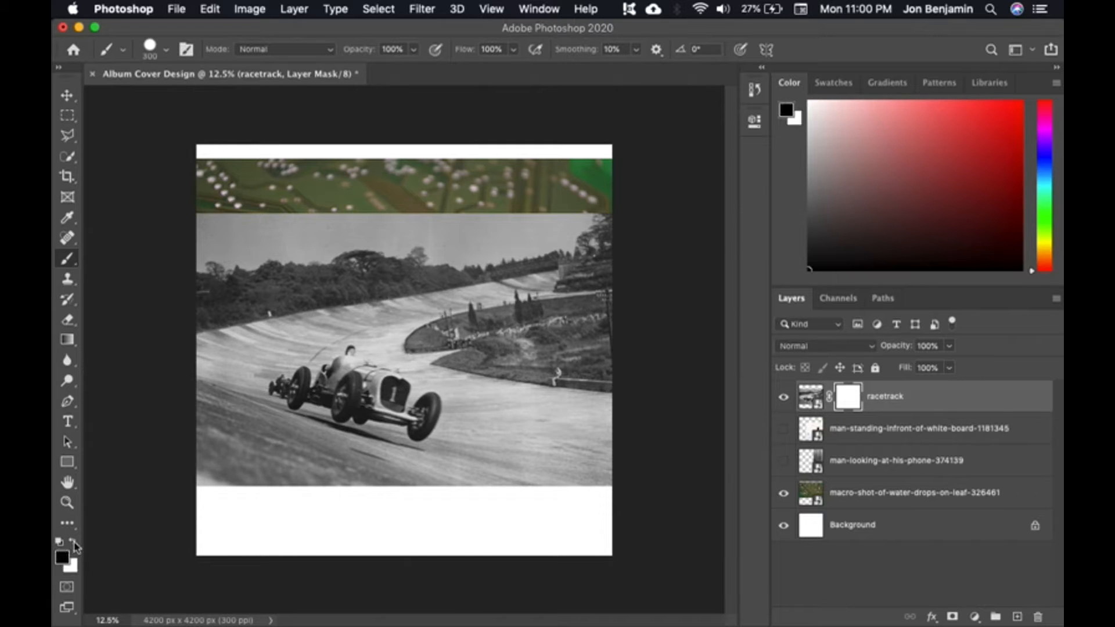
click(72, 544)
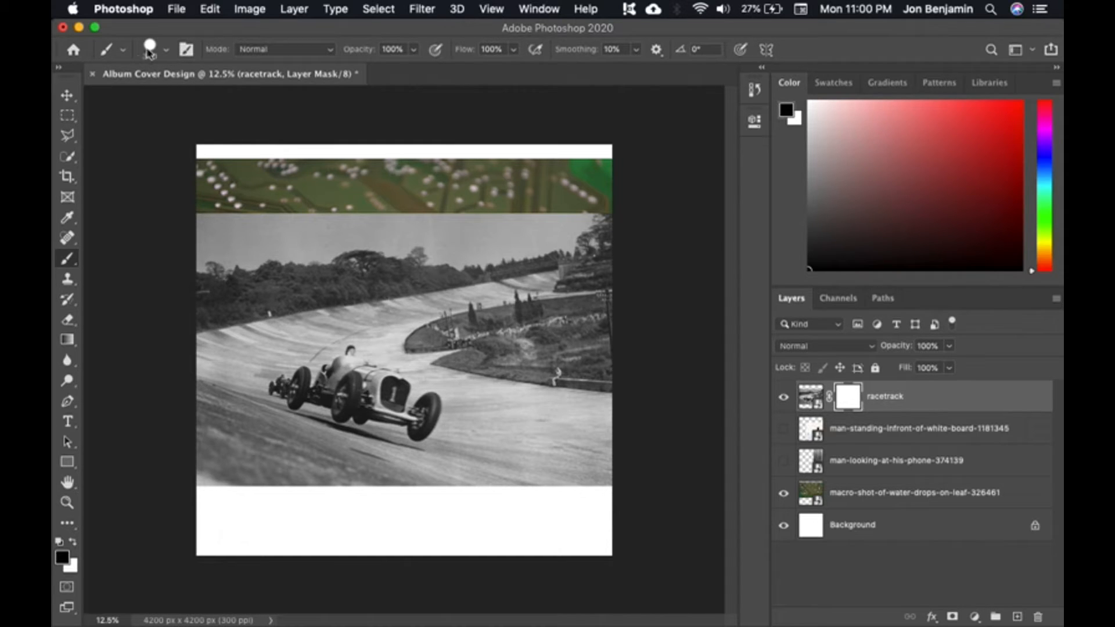
With a larger brush, paint black over the sky and trees so the circuit board shows through
click(165, 49)
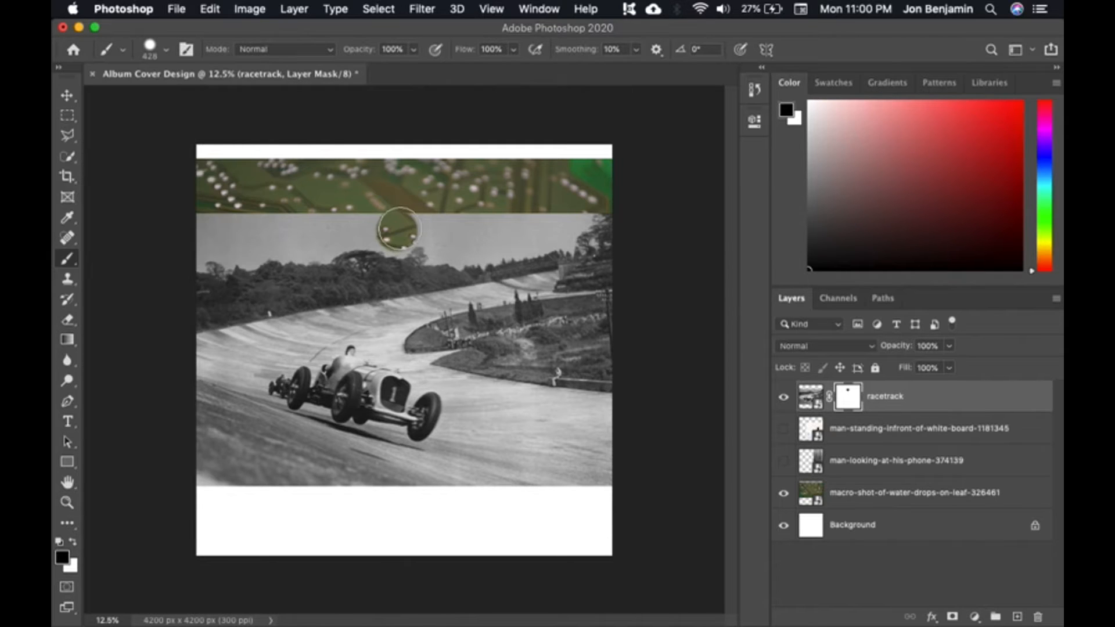
drag(398, 229, 527, 218)
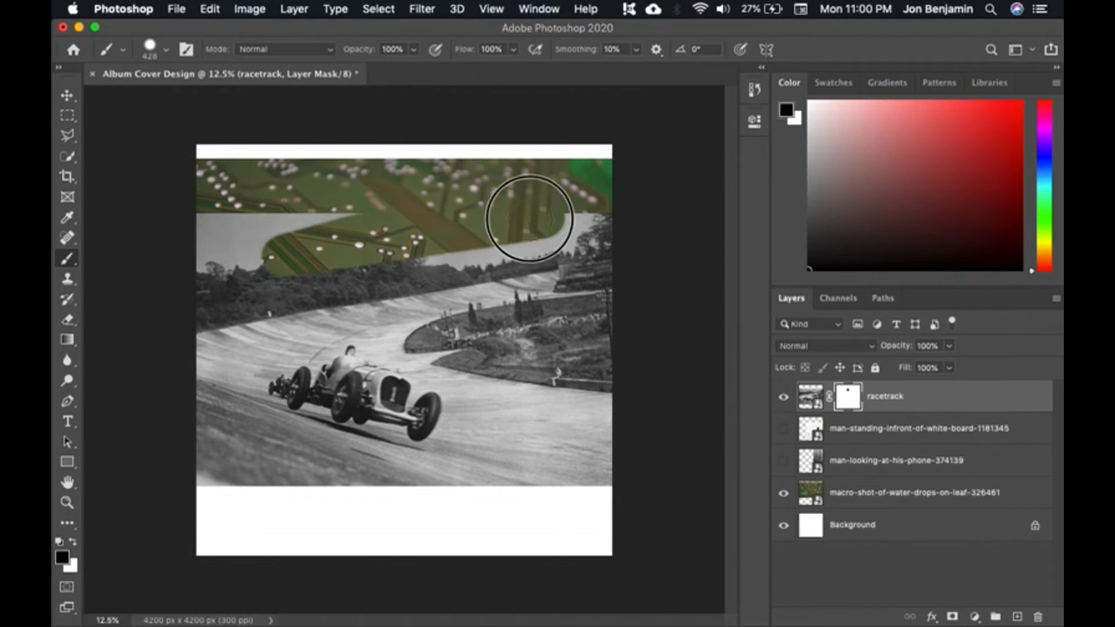
drag(526, 217, 211, 281)
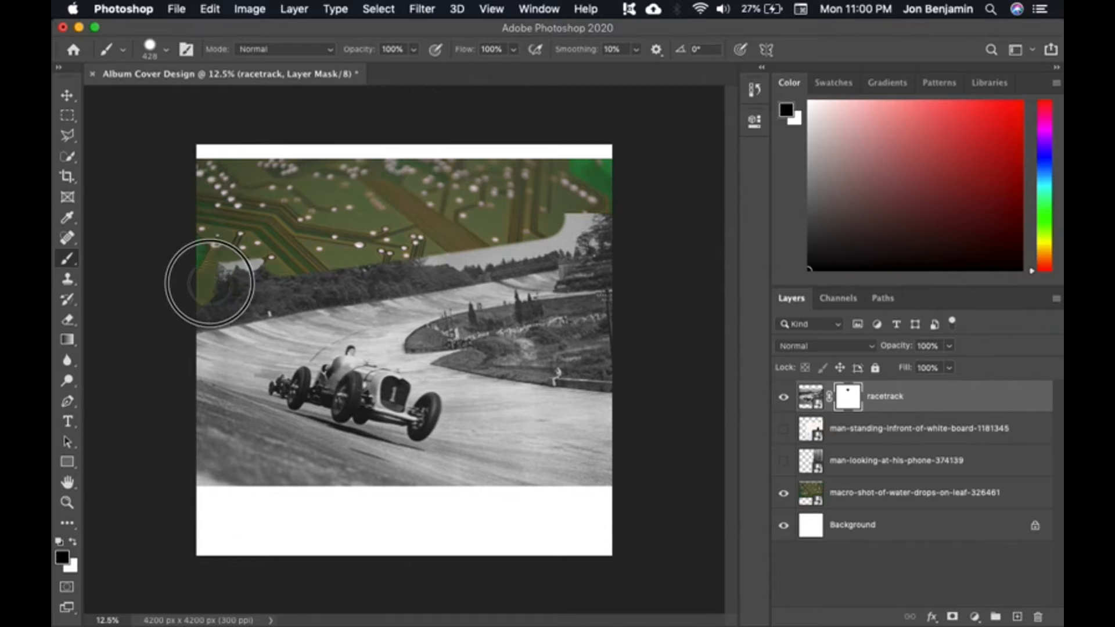
drag(207, 282, 418, 265)
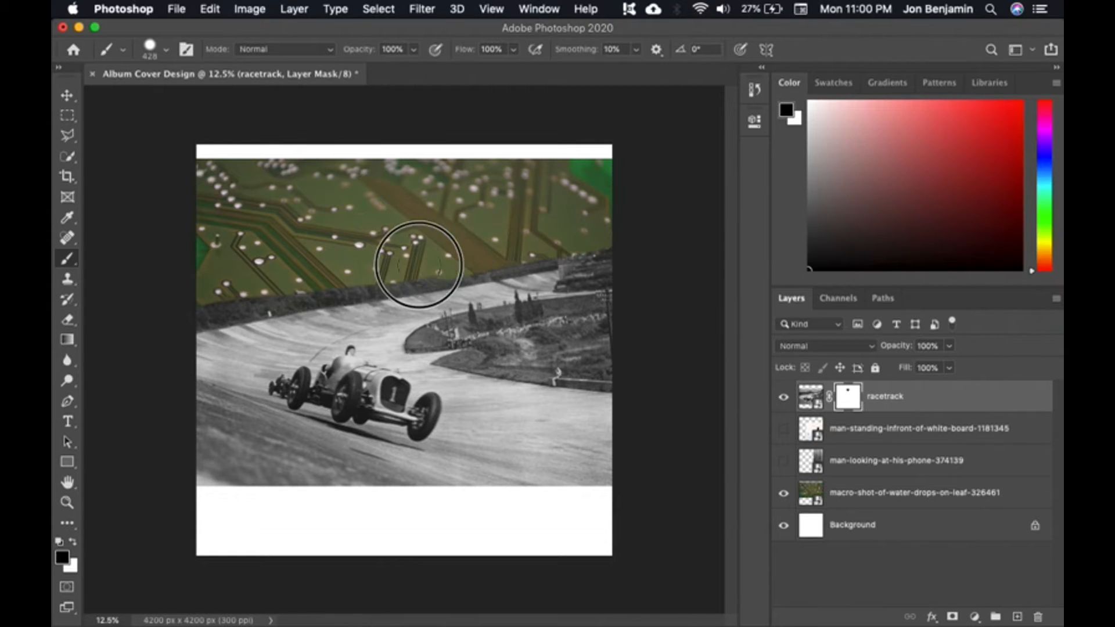
drag(419, 265, 239, 304)
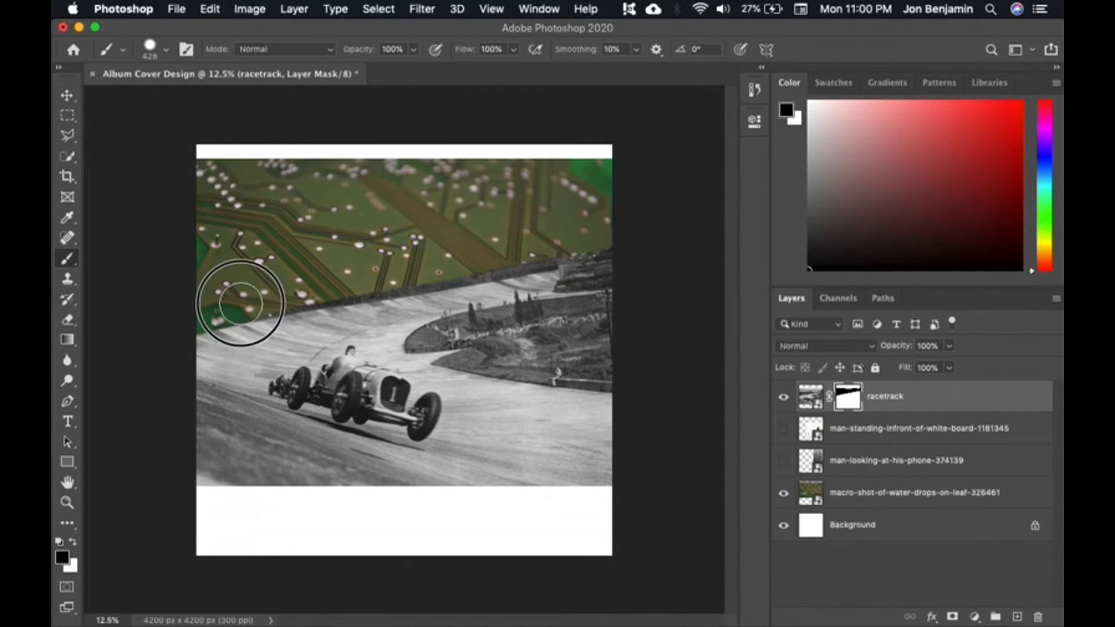
drag(239, 302, 546, 256)
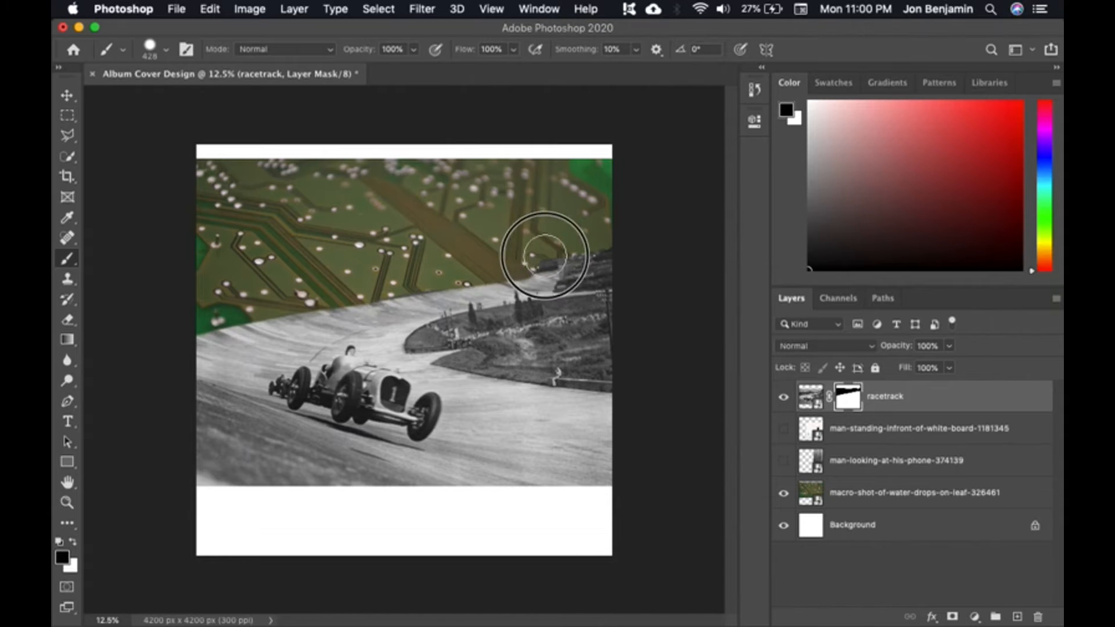
drag(544, 256, 442, 342)
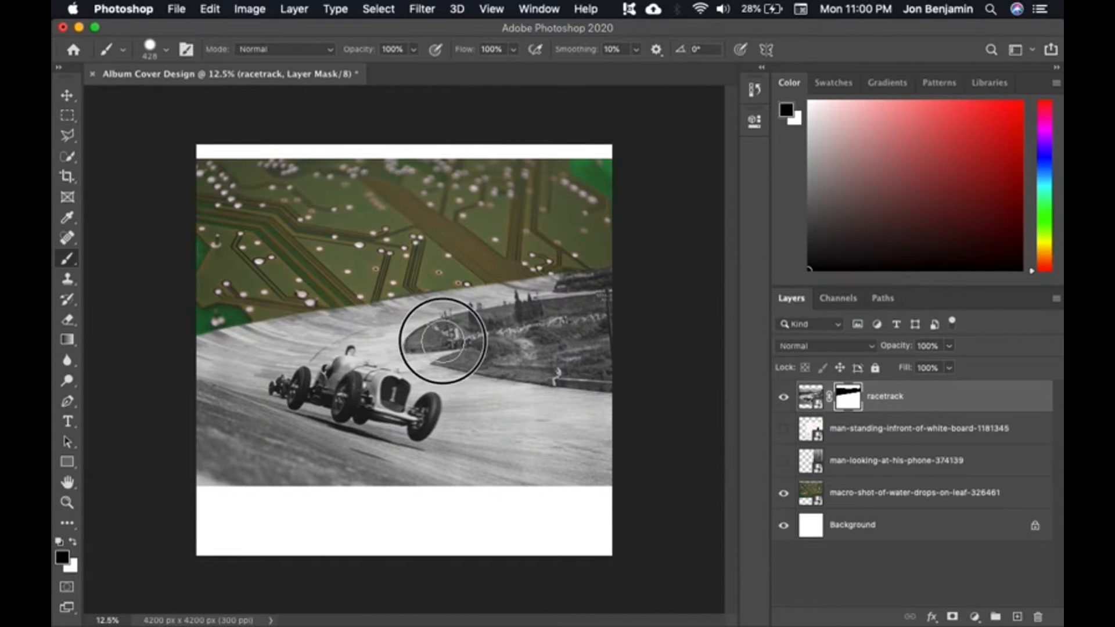
Paint the infield black on the mask, refining the edge beside the race car
drag(442, 340, 496, 331)
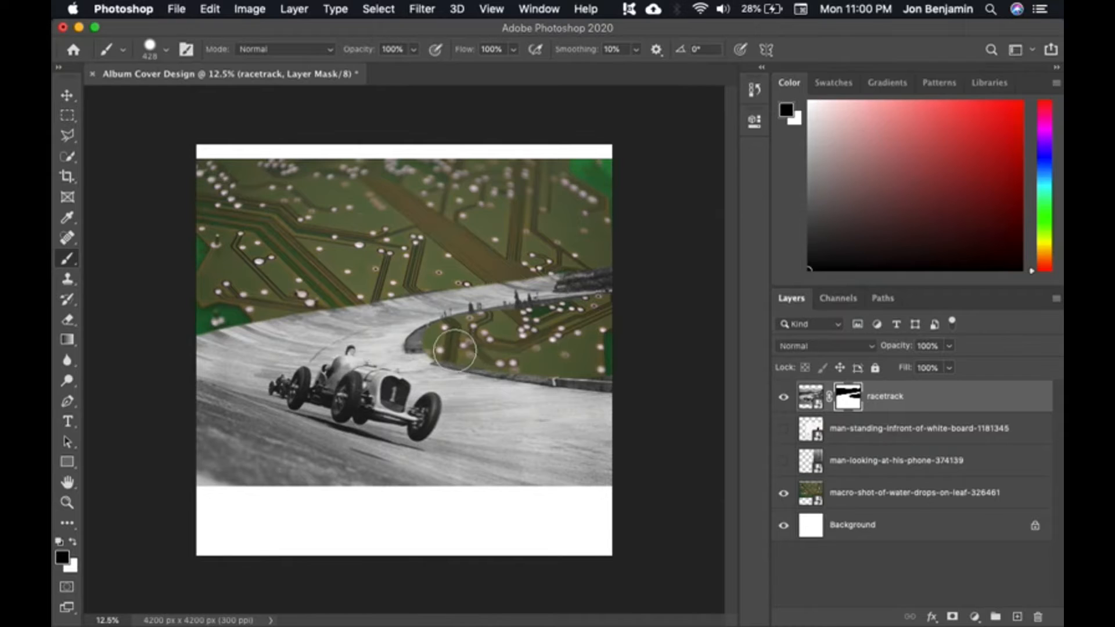
drag(456, 352, 650, 352)
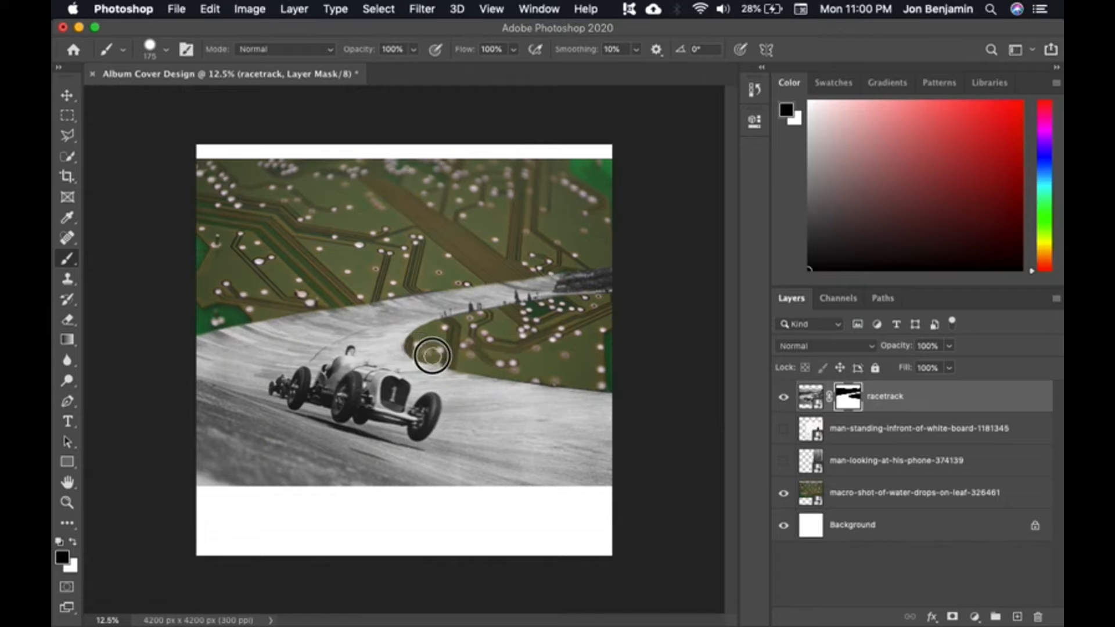
drag(431, 356, 579, 379)
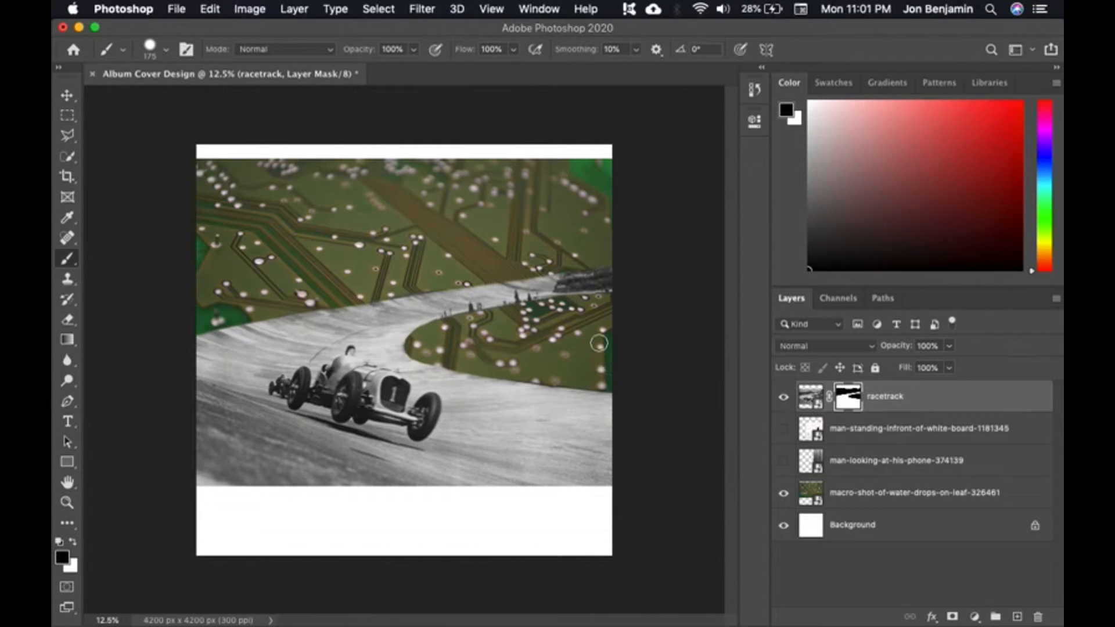
mouse_move(626, 342)
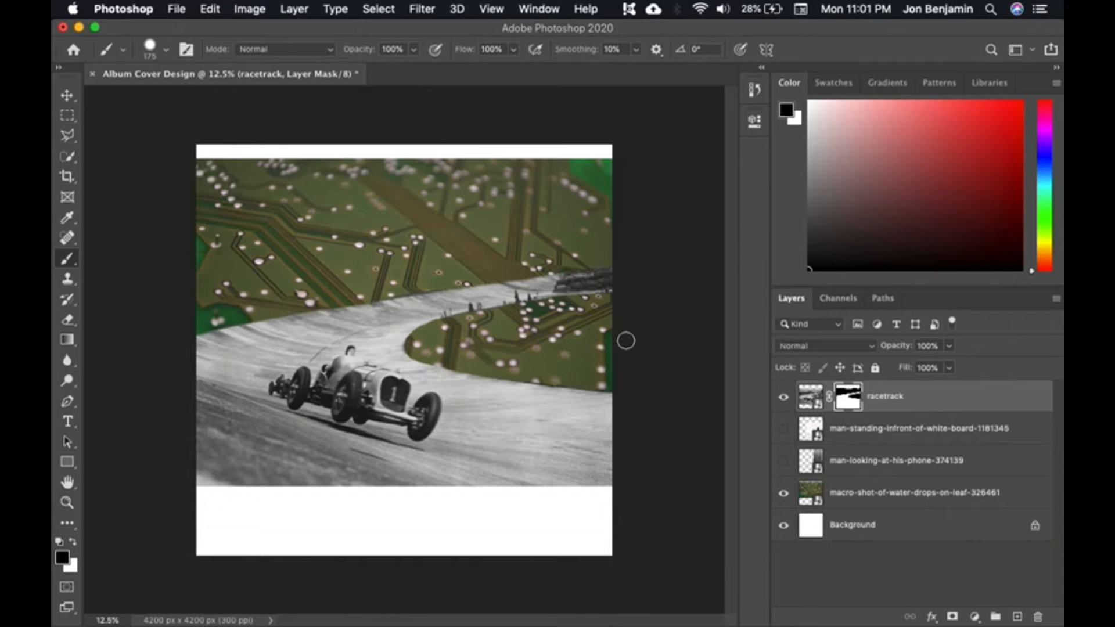
mouse_move(451, 368)
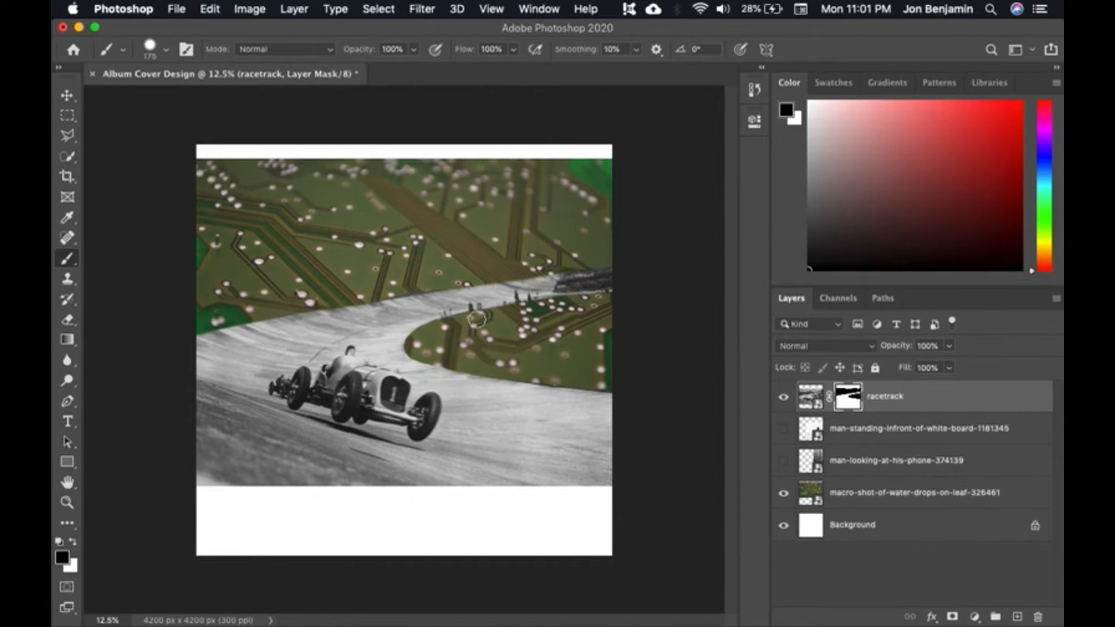
mouse_move(478, 261)
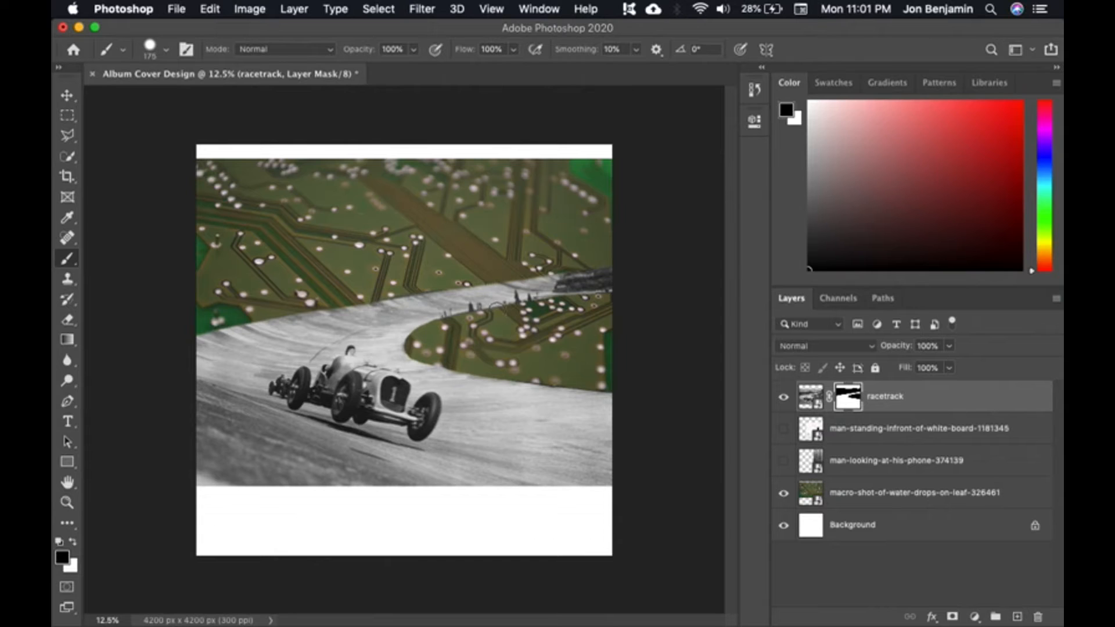
mouse_move(670, 342)
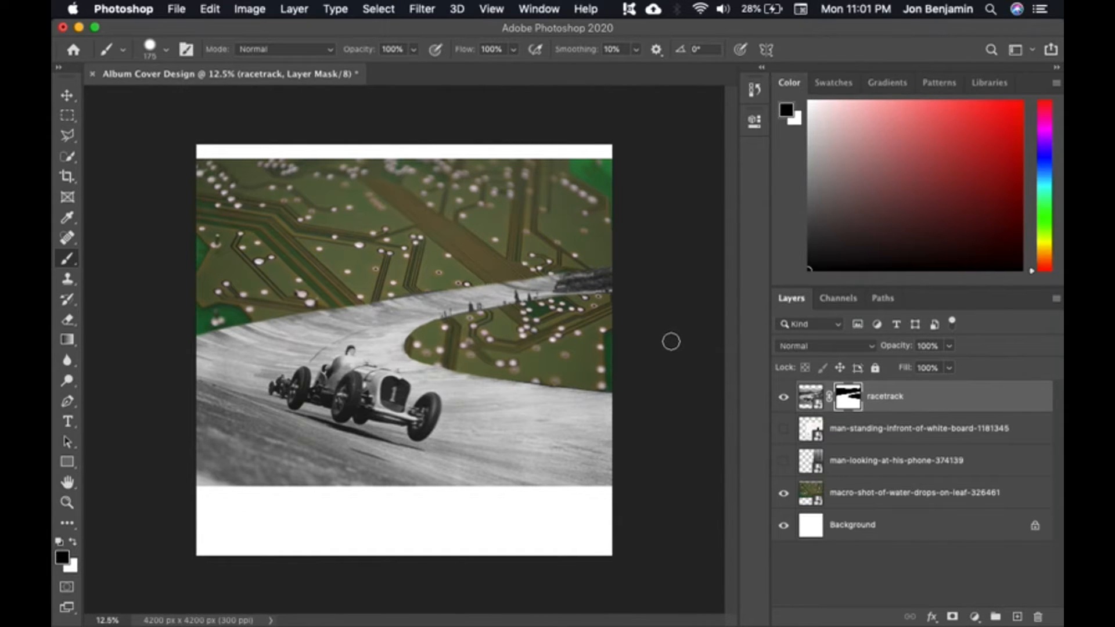
mouse_move(826, 328)
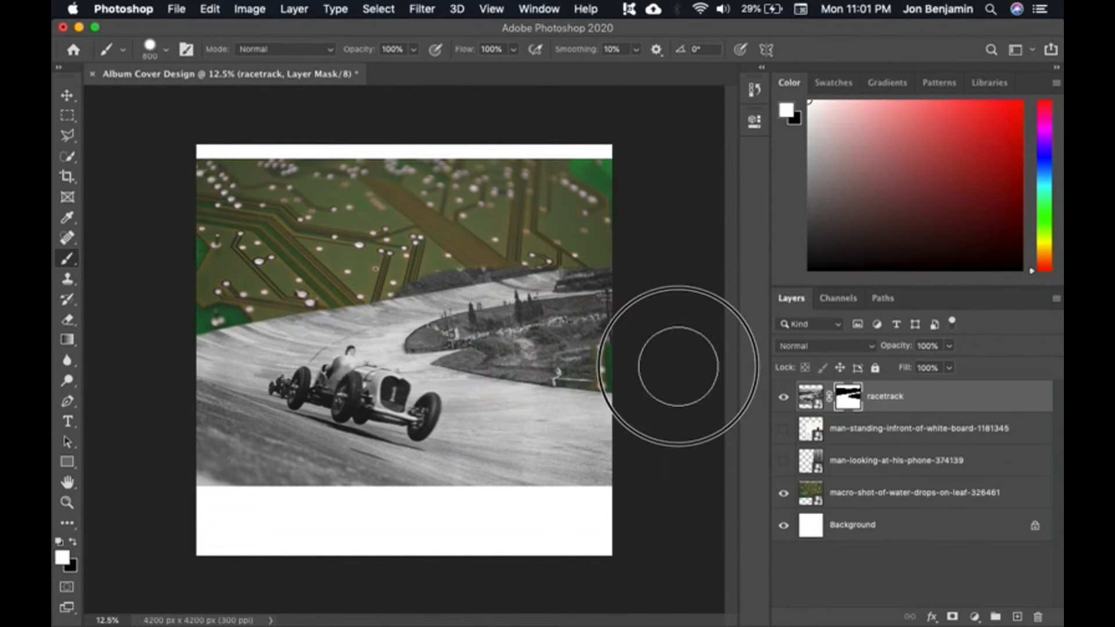
drag(676, 362, 320, 274)
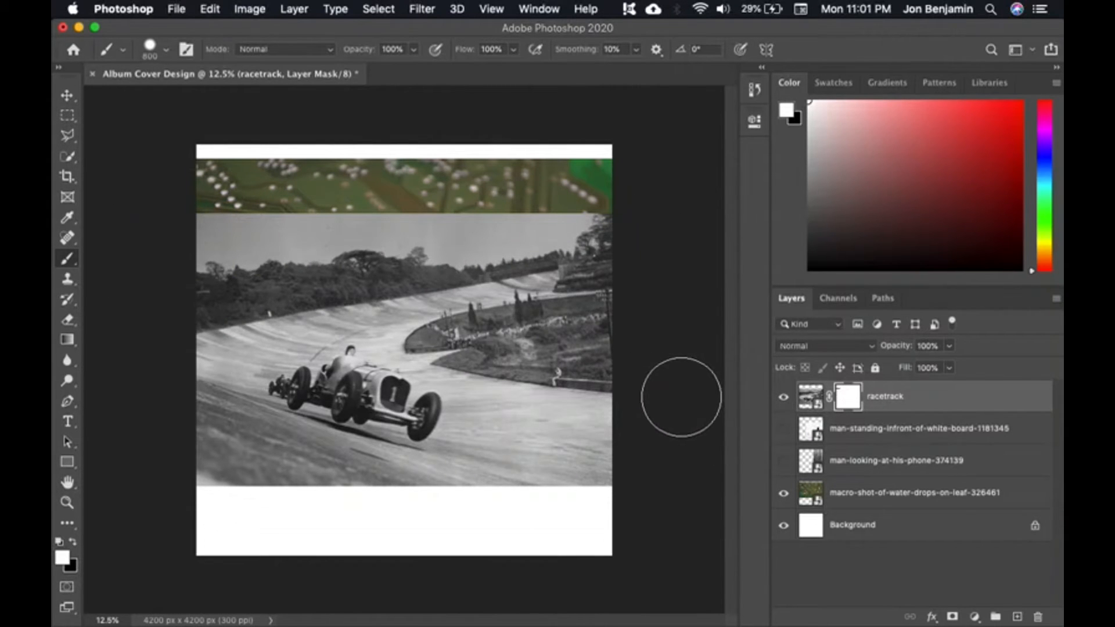
drag(679, 397, 601, 277)
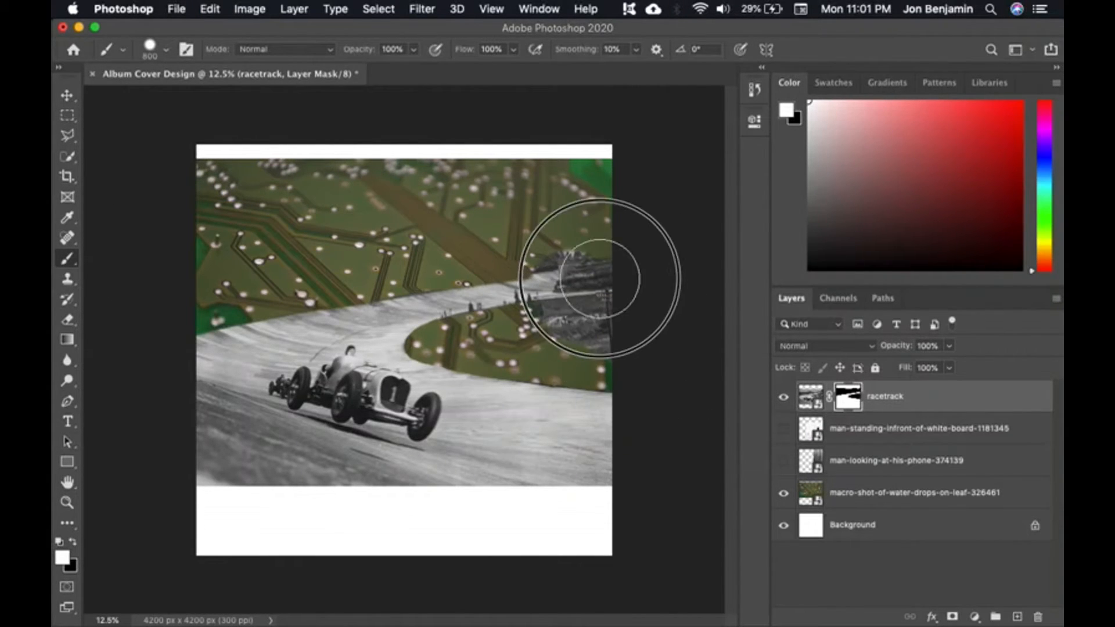
drag(601, 278, 569, 339)
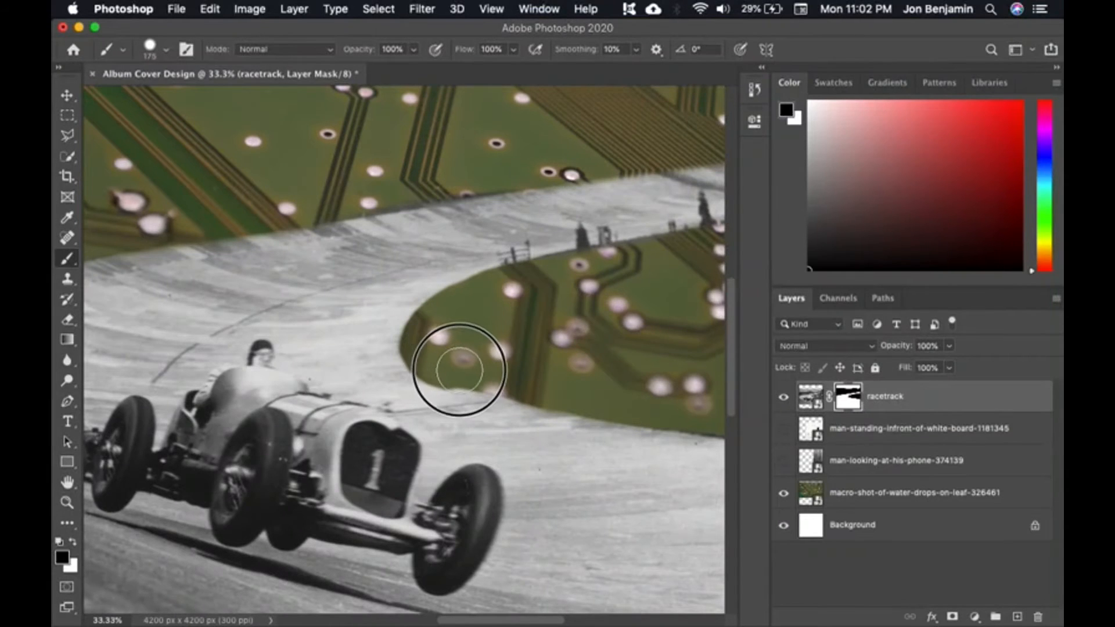
Touch up the mask along the infield edge next to the race car
drag(459, 370, 520, 445)
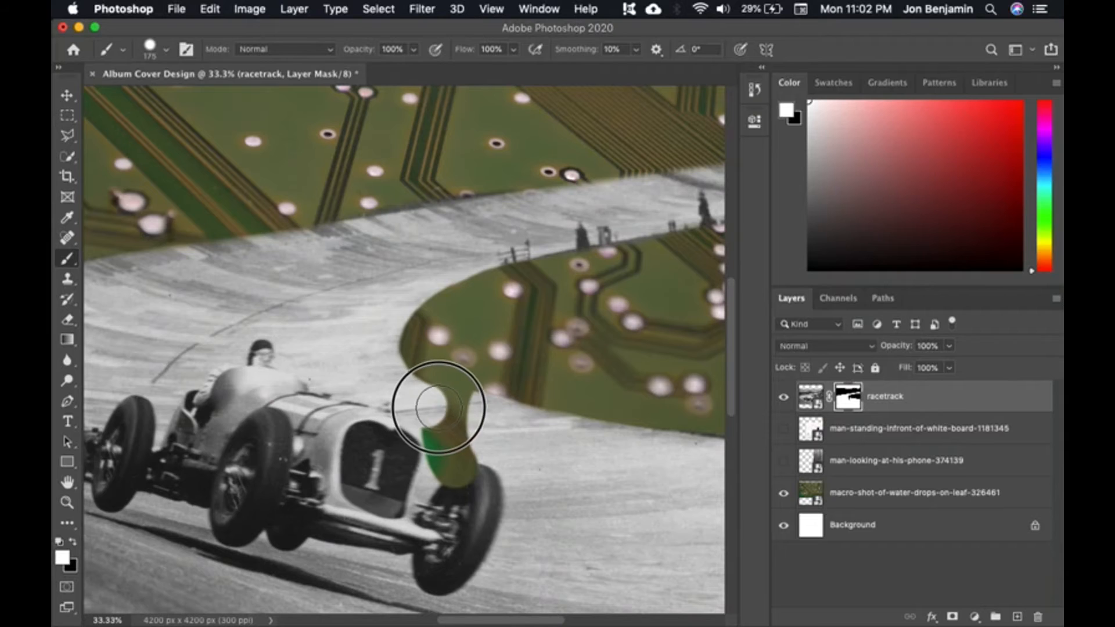
drag(439, 407, 459, 457)
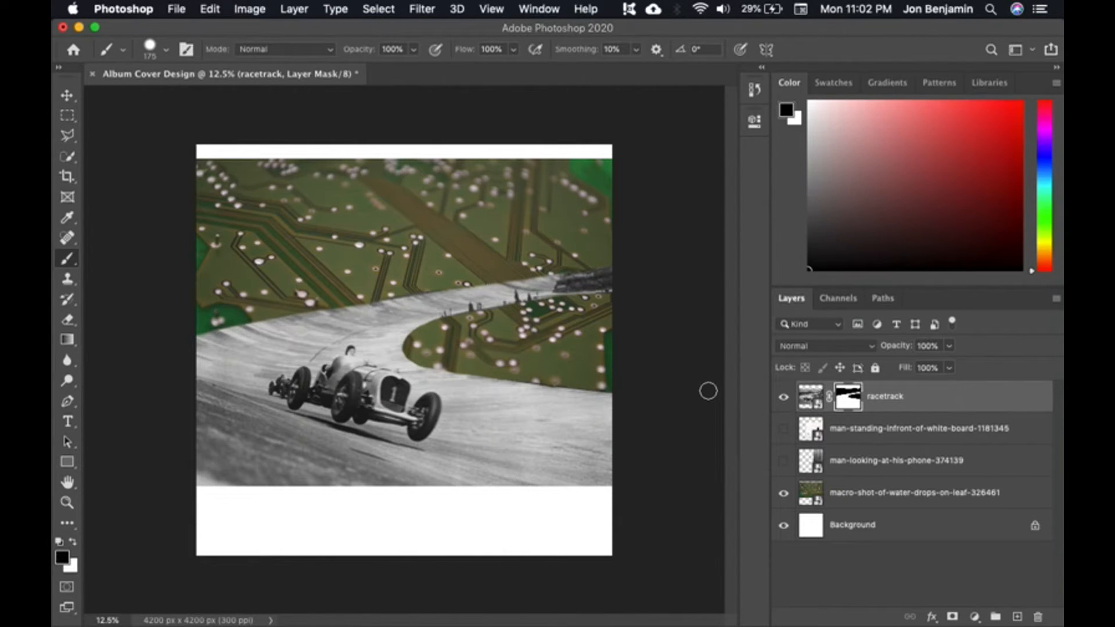
Hide the racetrack layer and select the circuit-board photo layer
click(66, 94)
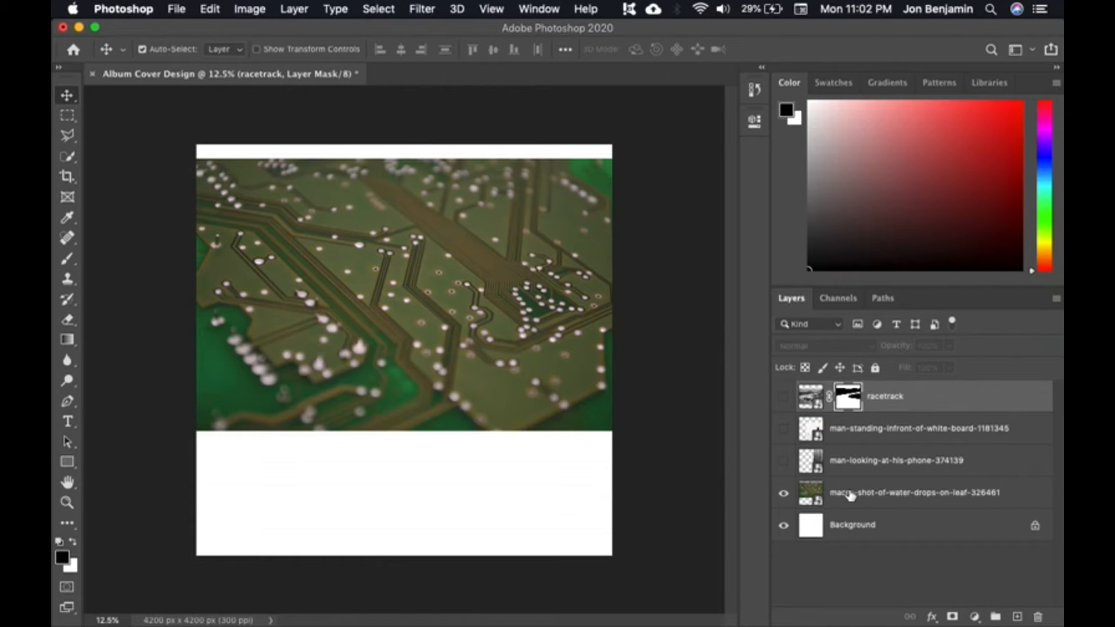
click(914, 493)
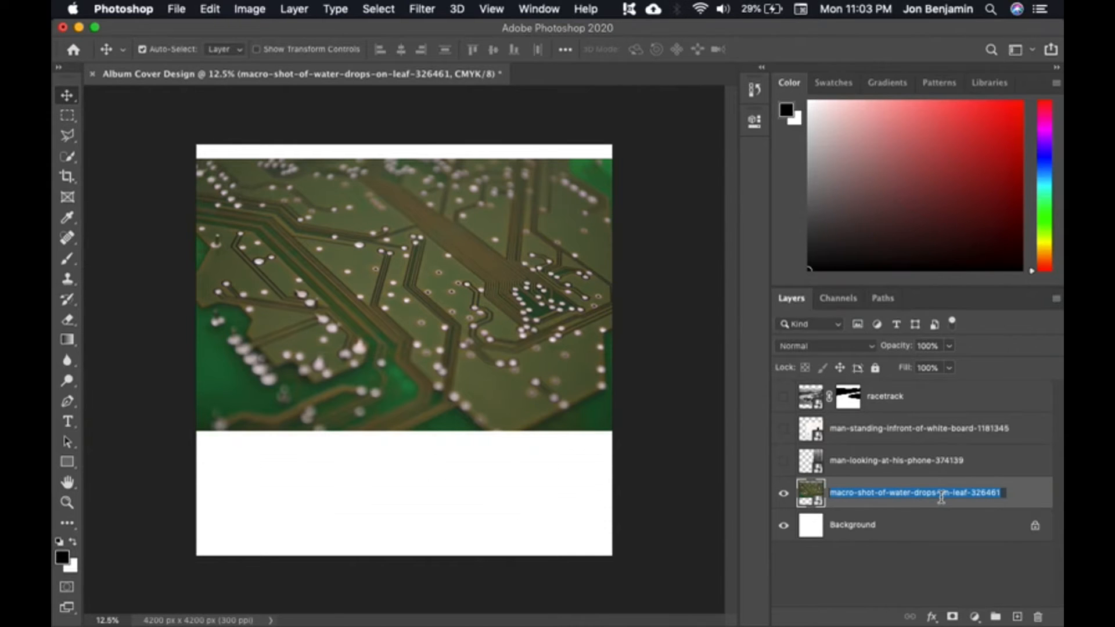
Rename the circuit-board layer to 'circuitboard'
text(circuitboard)
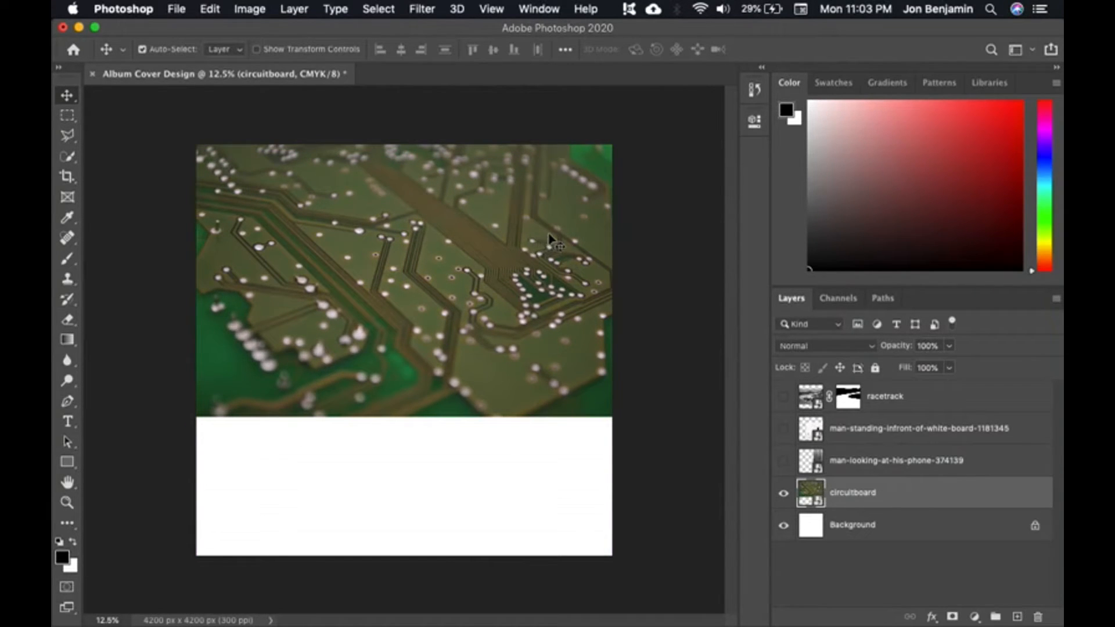
mouse_move(209, 9)
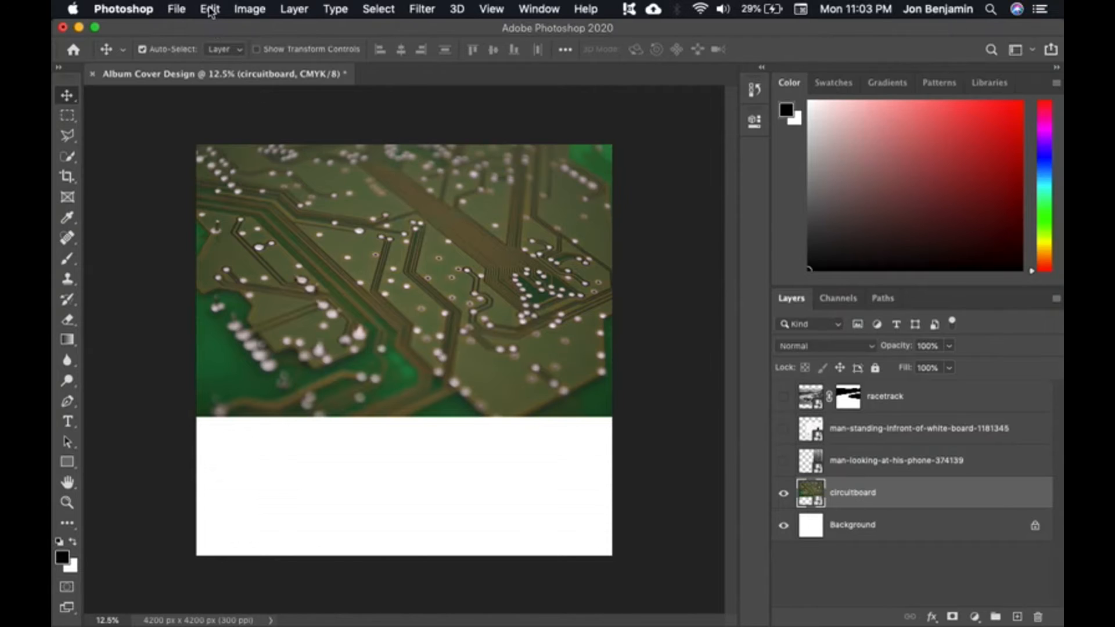
Scale the circuitboard layer via Edit > Transform until it fills the whole square canvas, then commit
click(209, 8)
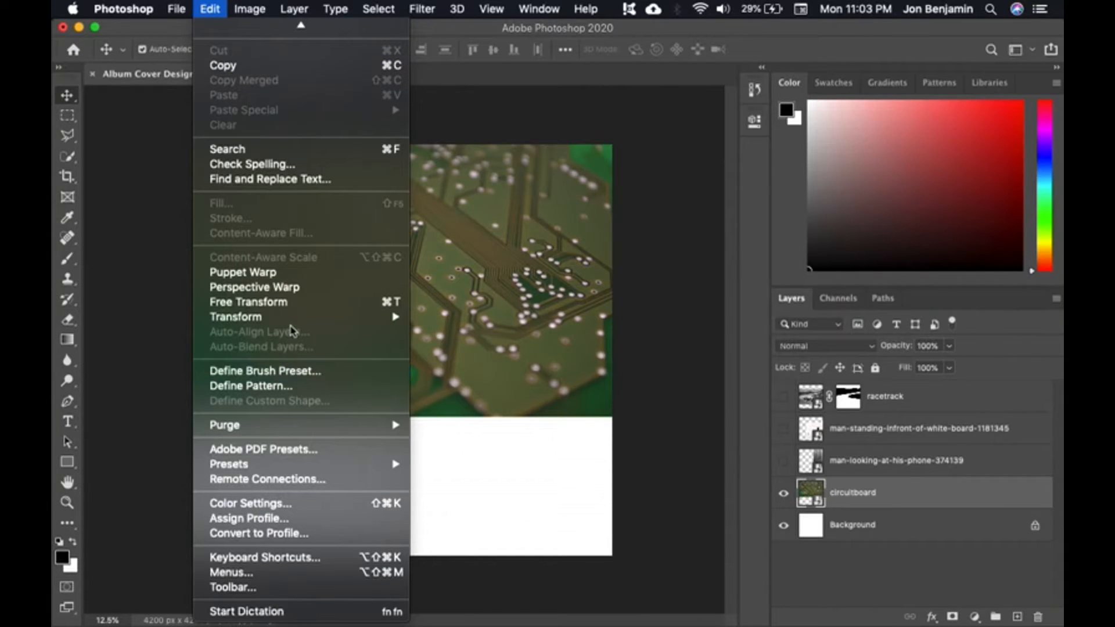
mouse_move(235, 316)
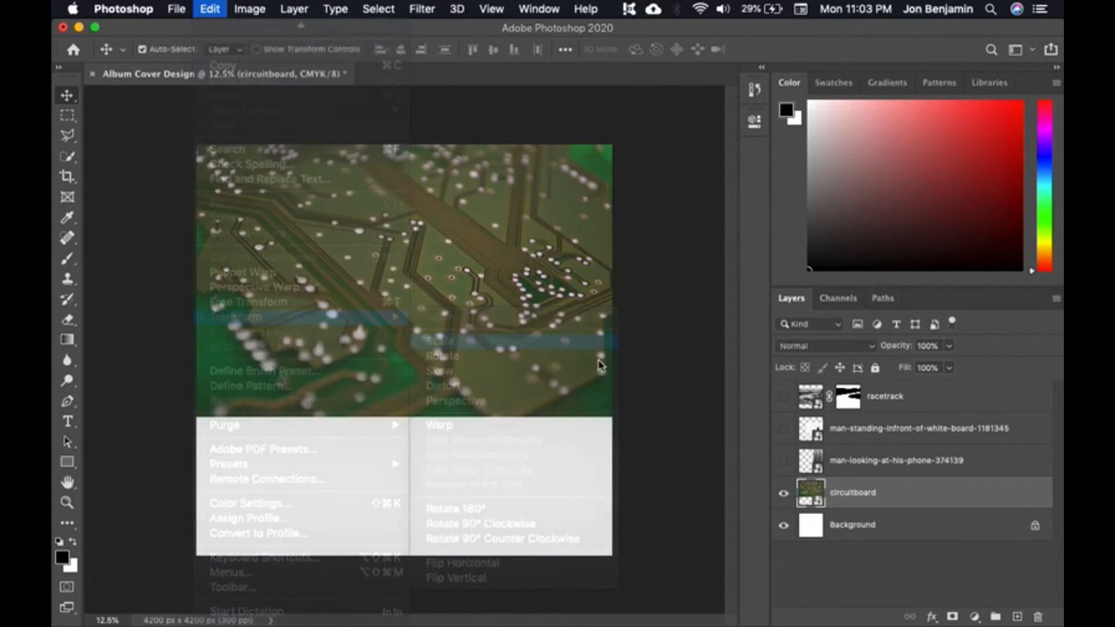
click(633, 452)
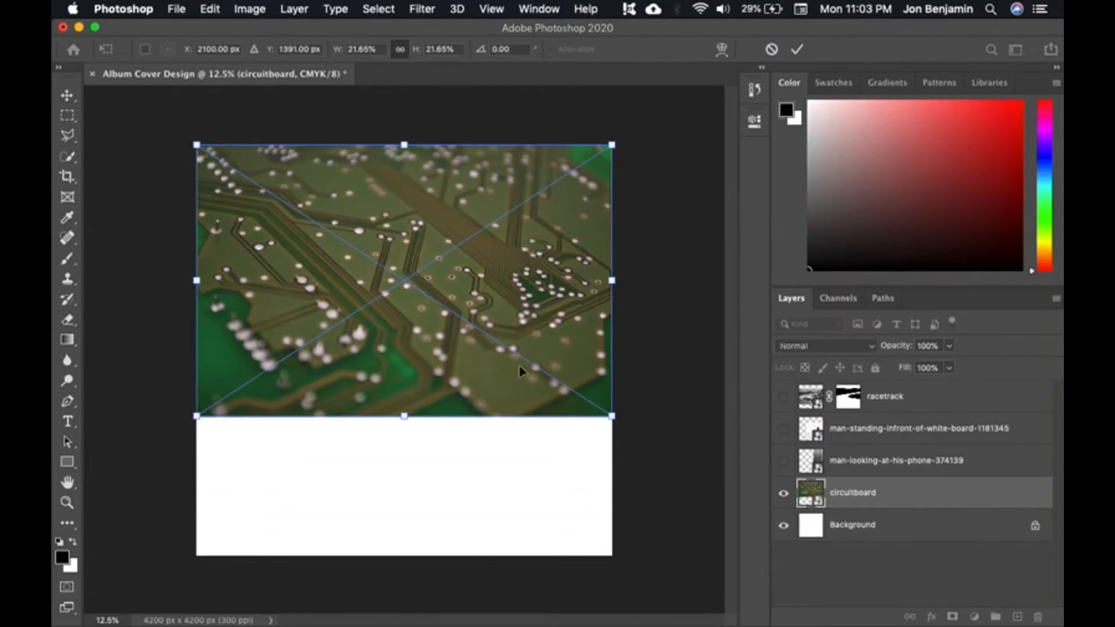
drag(610, 417, 746, 509)
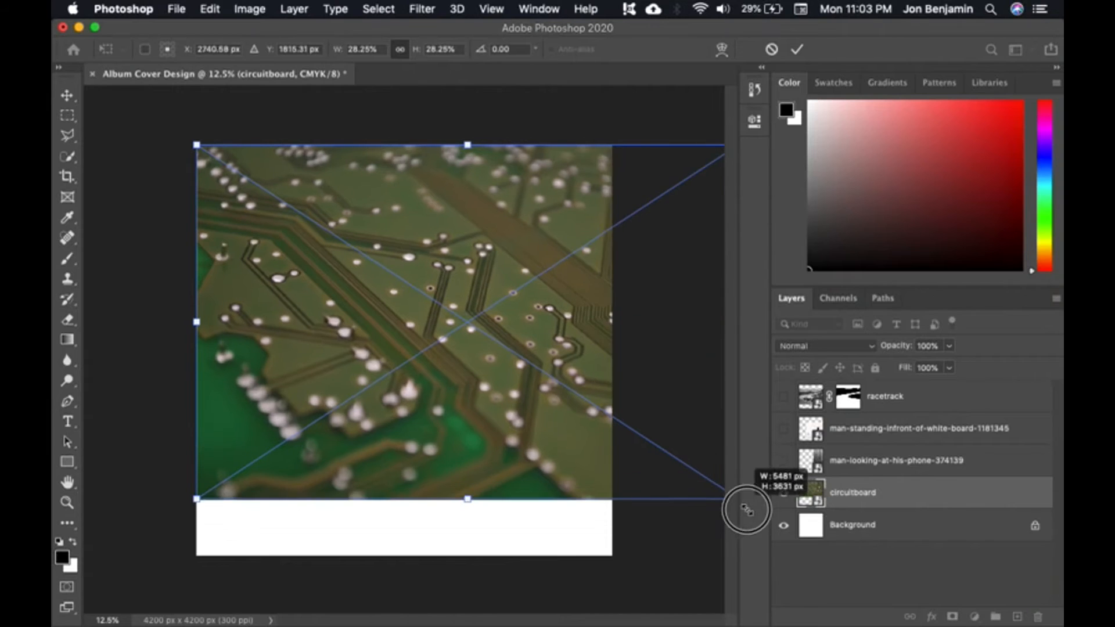
drag(747, 509, 612, 142)
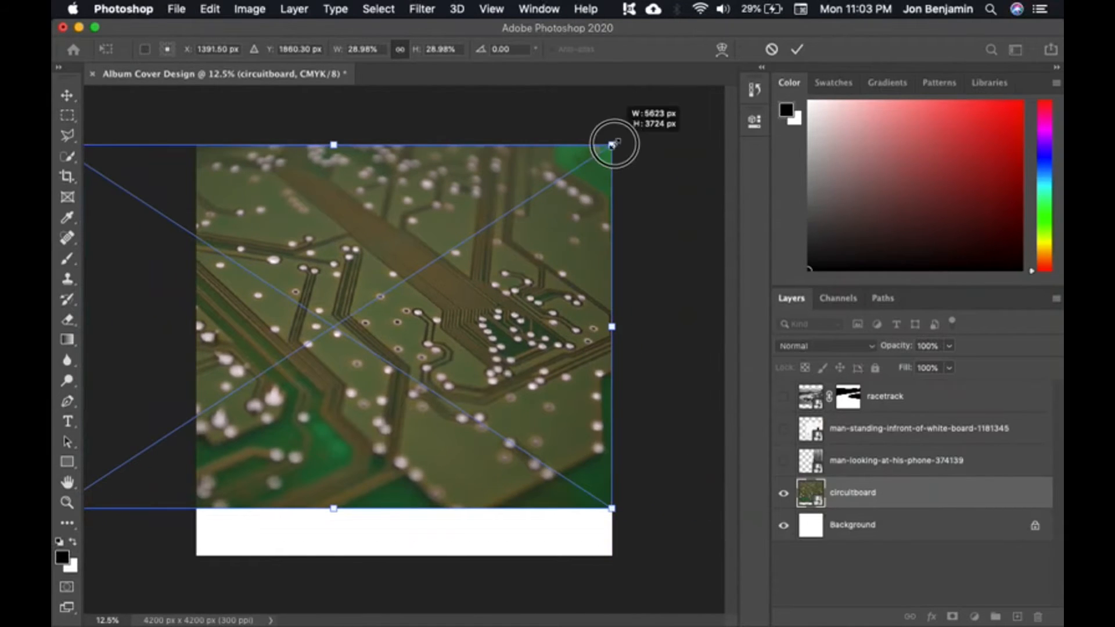
drag(610, 144, 409, 134)
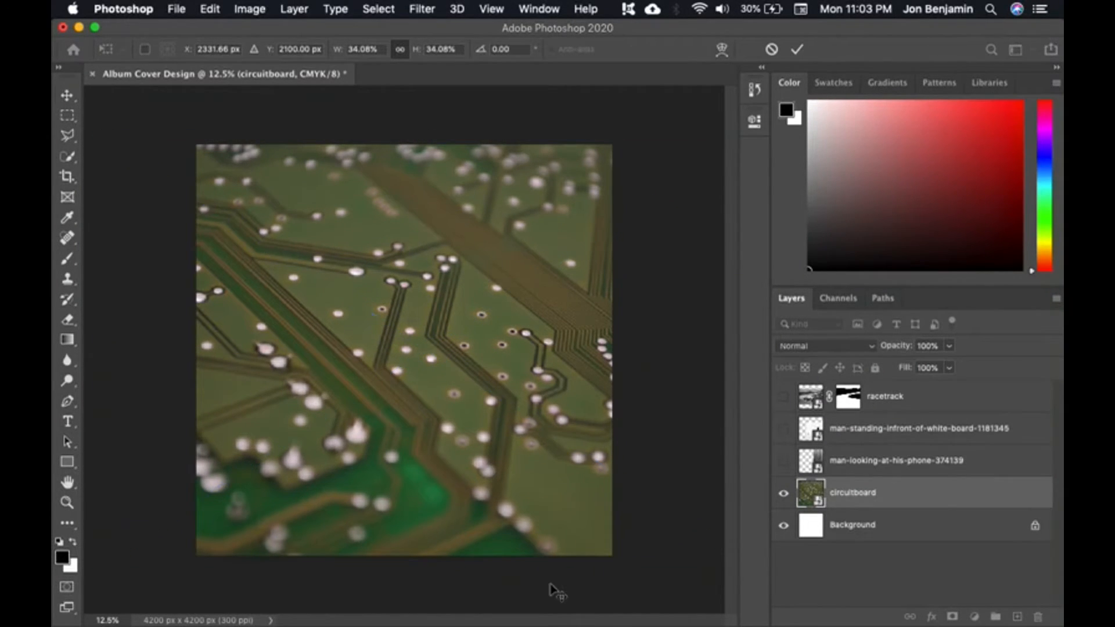
click(784, 397)
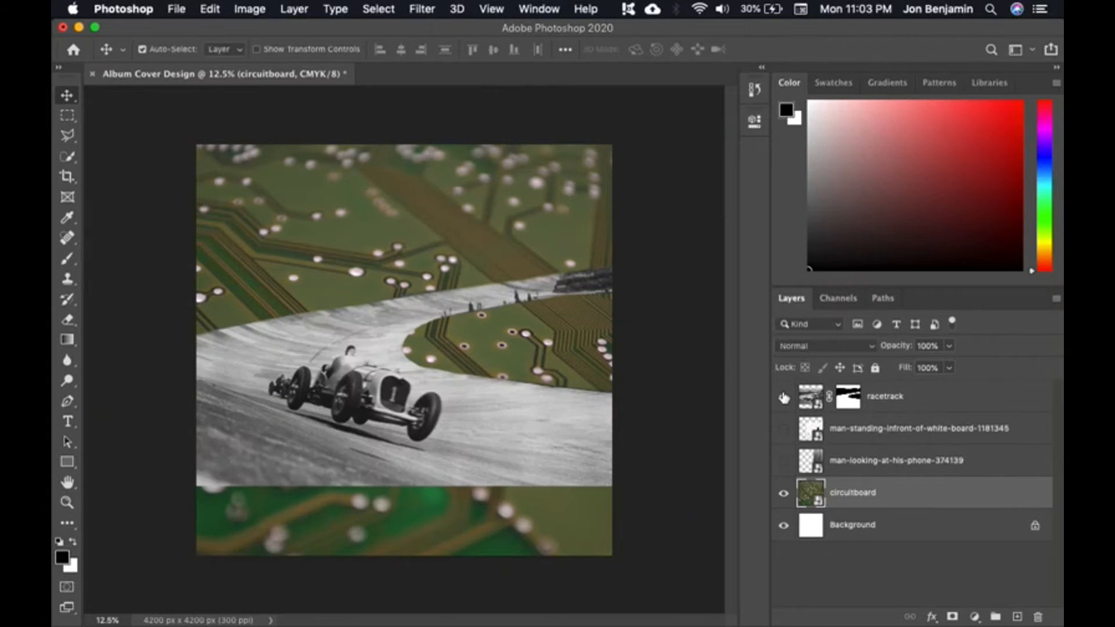
Hide the racetrack image, show the whiteboard photo and make its layer the active one
click(884, 397)
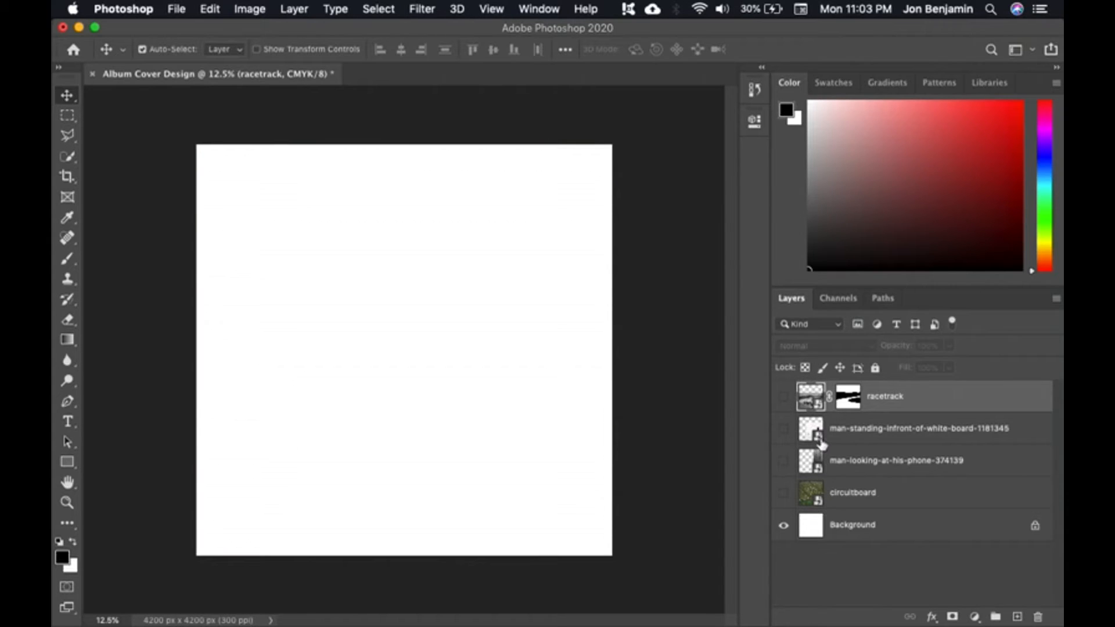
click(784, 429)
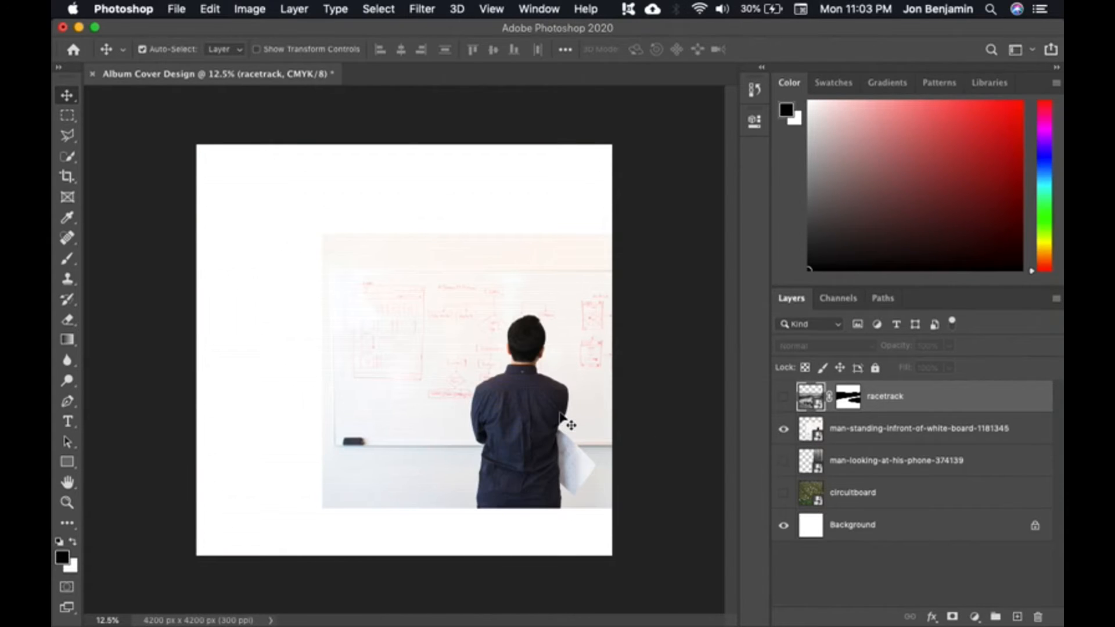
click(920, 428)
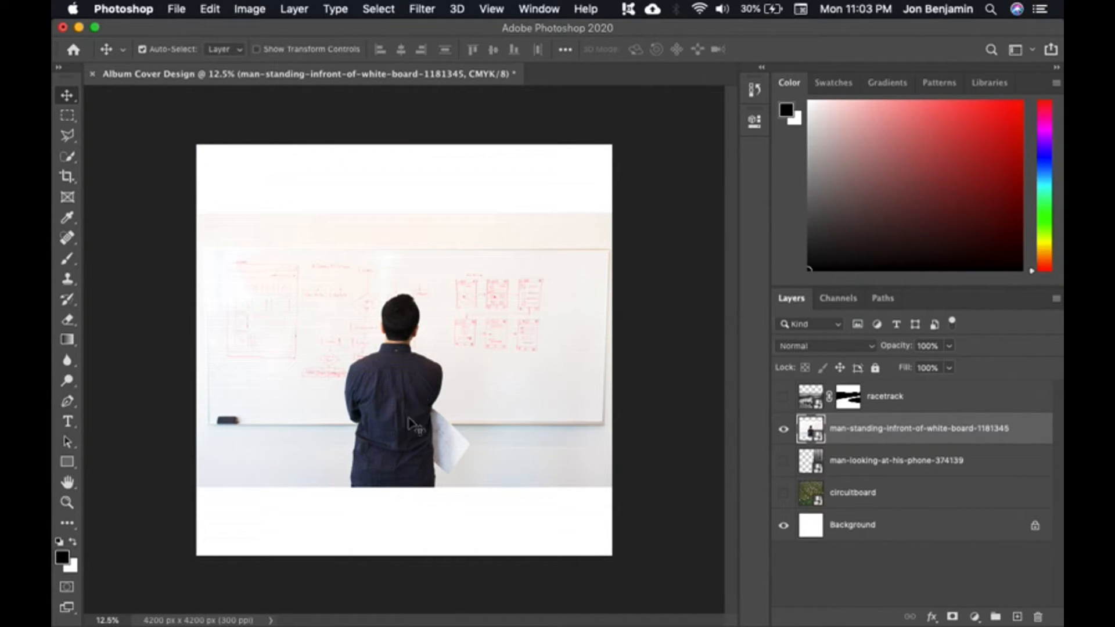
mouse_move(425, 479)
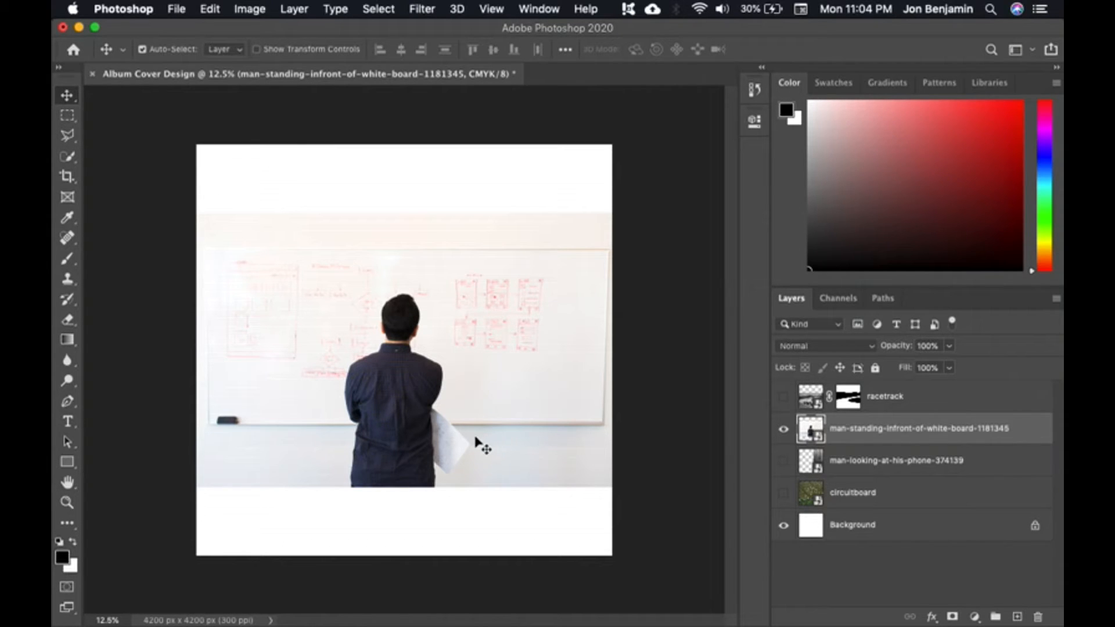
mouse_move(448, 518)
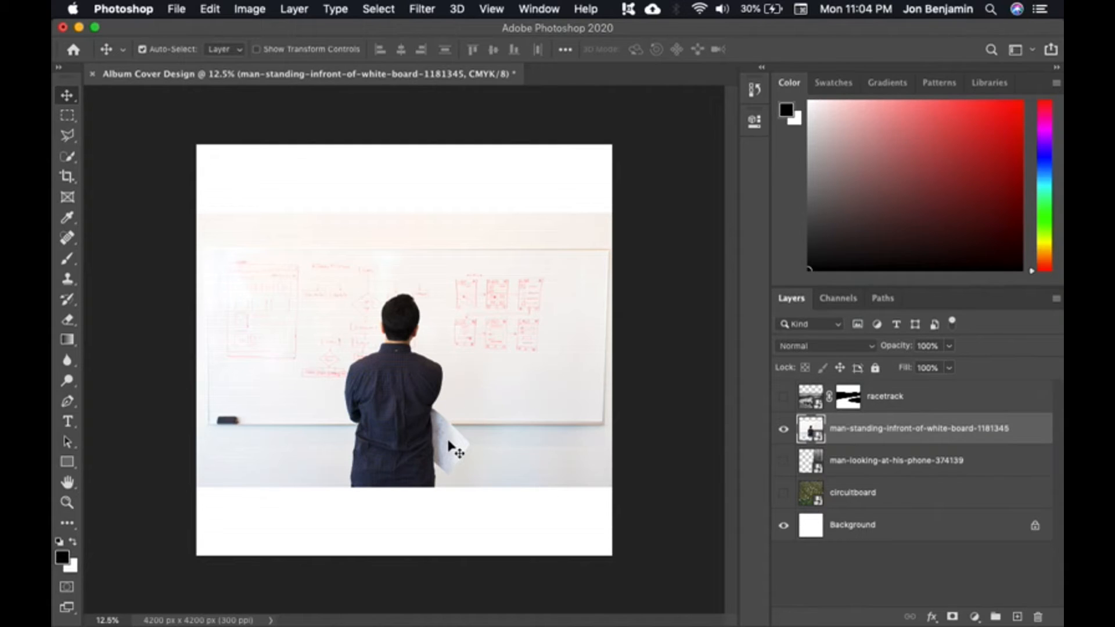
mouse_move(261, 171)
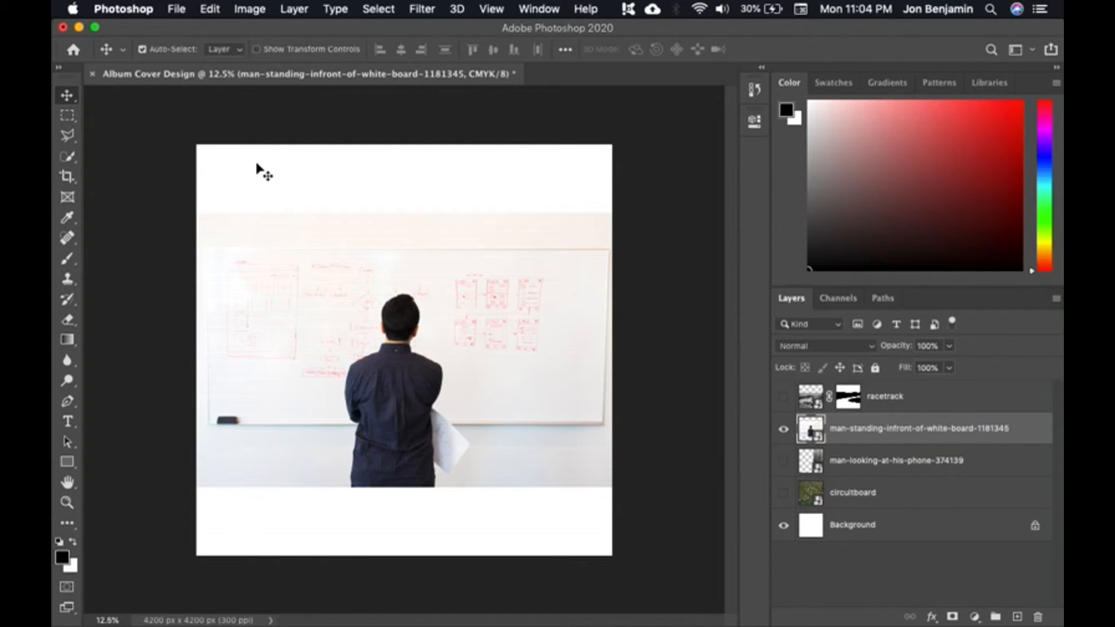
mouse_move(68, 157)
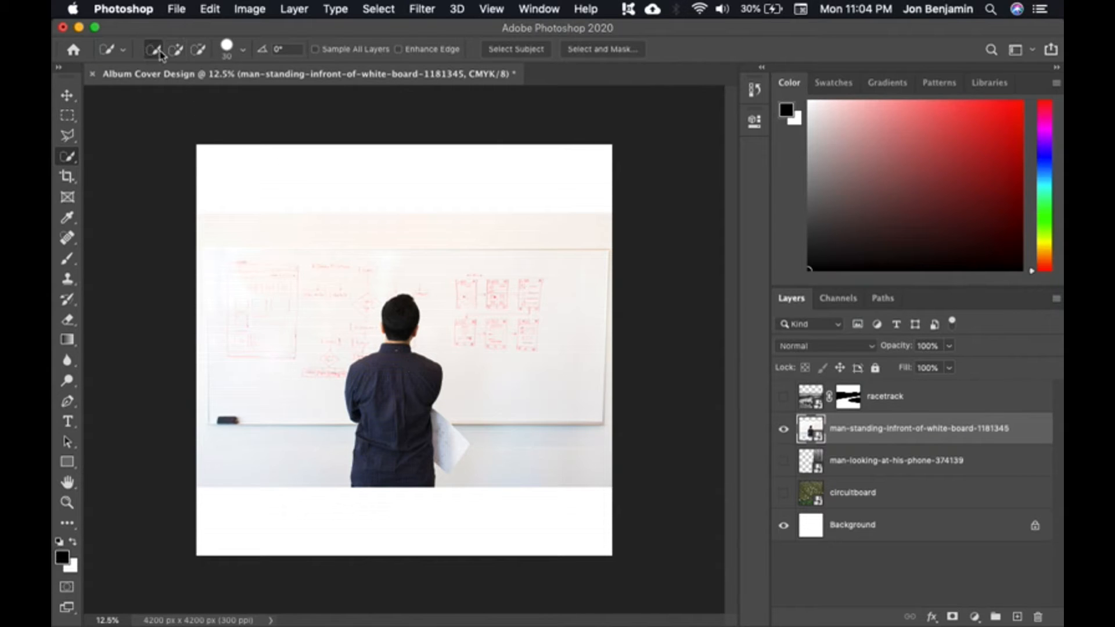
Set the Quick Selection tool to add-to-selection with a much larger brush for painting over the man
click(242, 49)
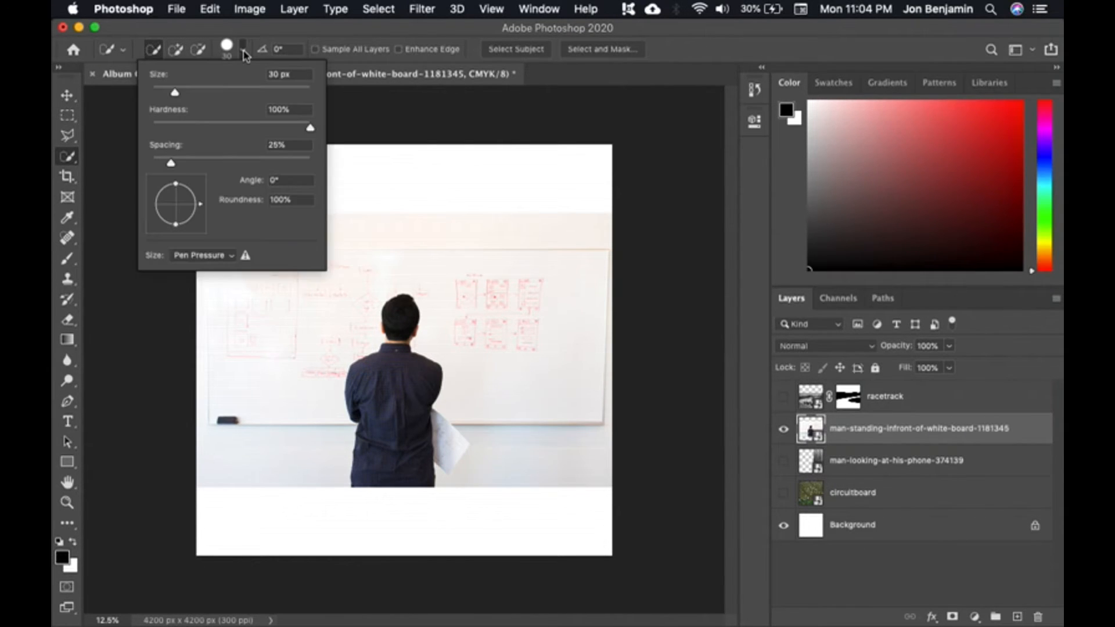
click(226, 49)
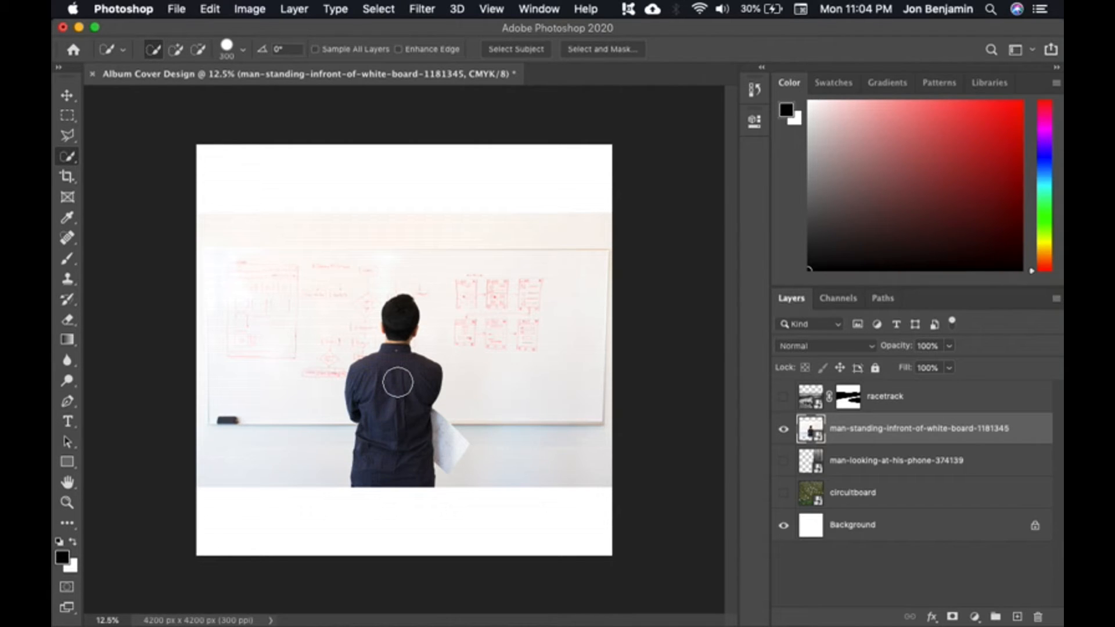
mouse_move(388, 420)
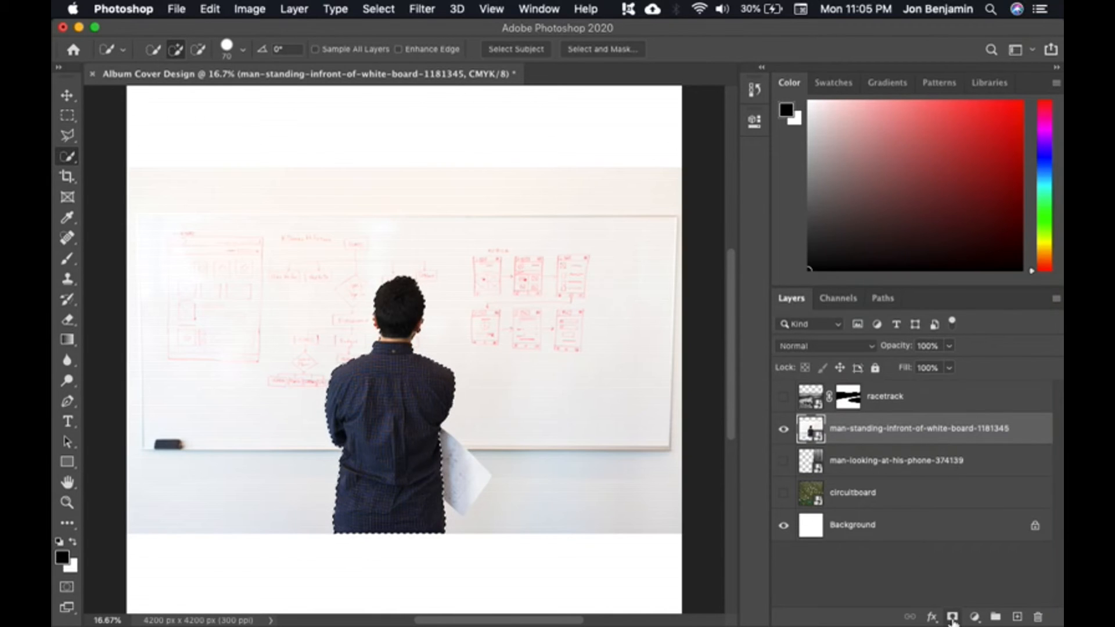
mouse_move(954, 615)
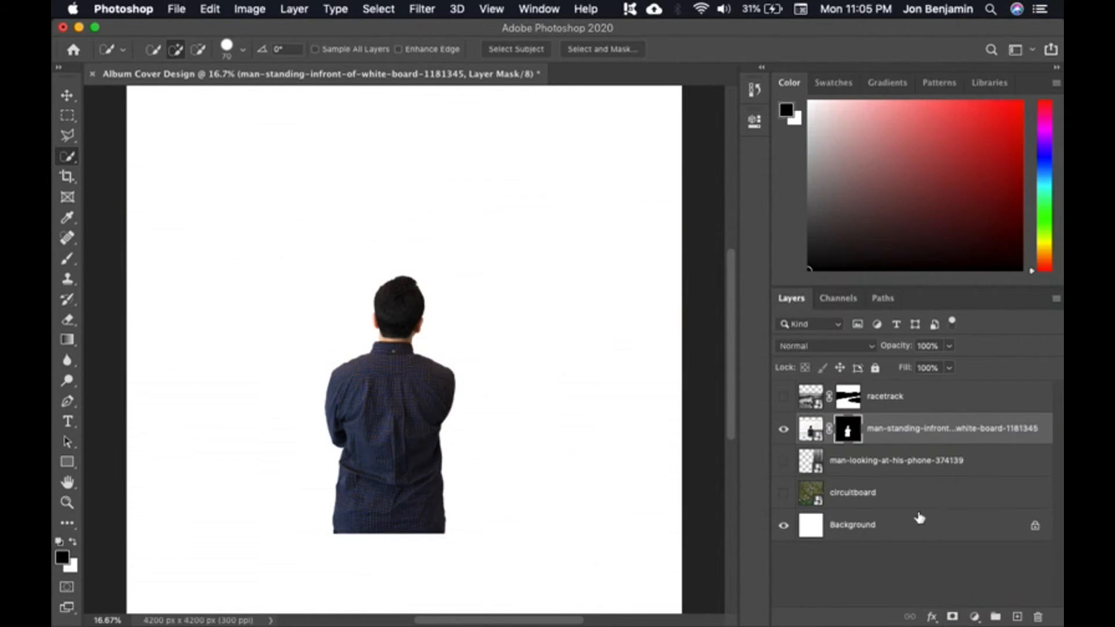
Reveal the circuit board background behind the masked-out man and ready the Move tool
click(784, 496)
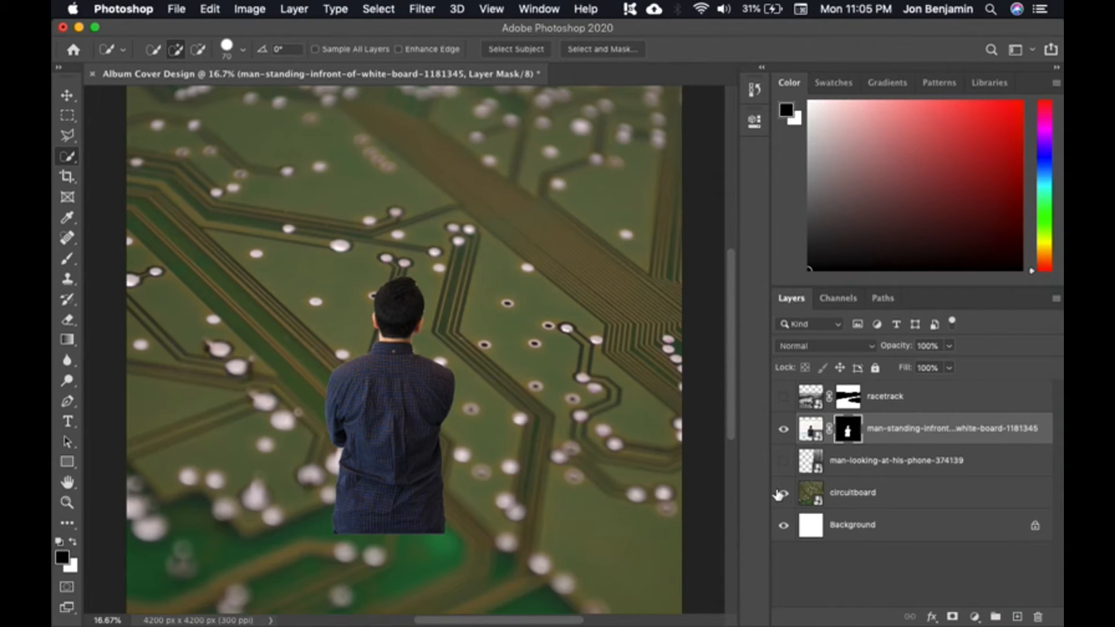
click(65, 94)
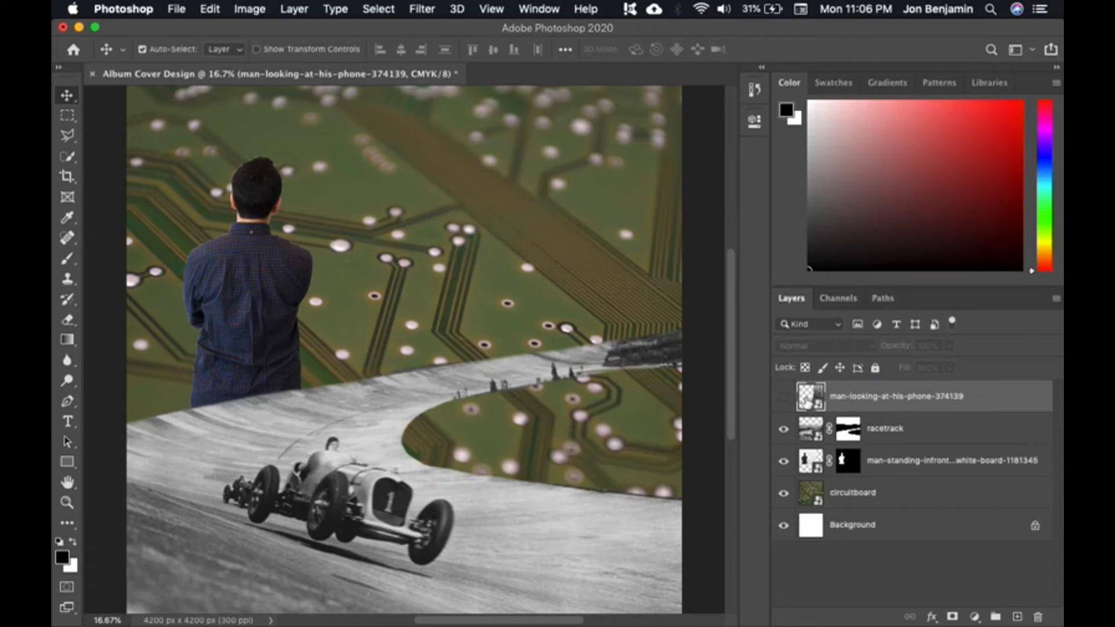
Show the man-on-his-phone photo, drag it onto the collage and begin selecting his suit by painting
click(783, 396)
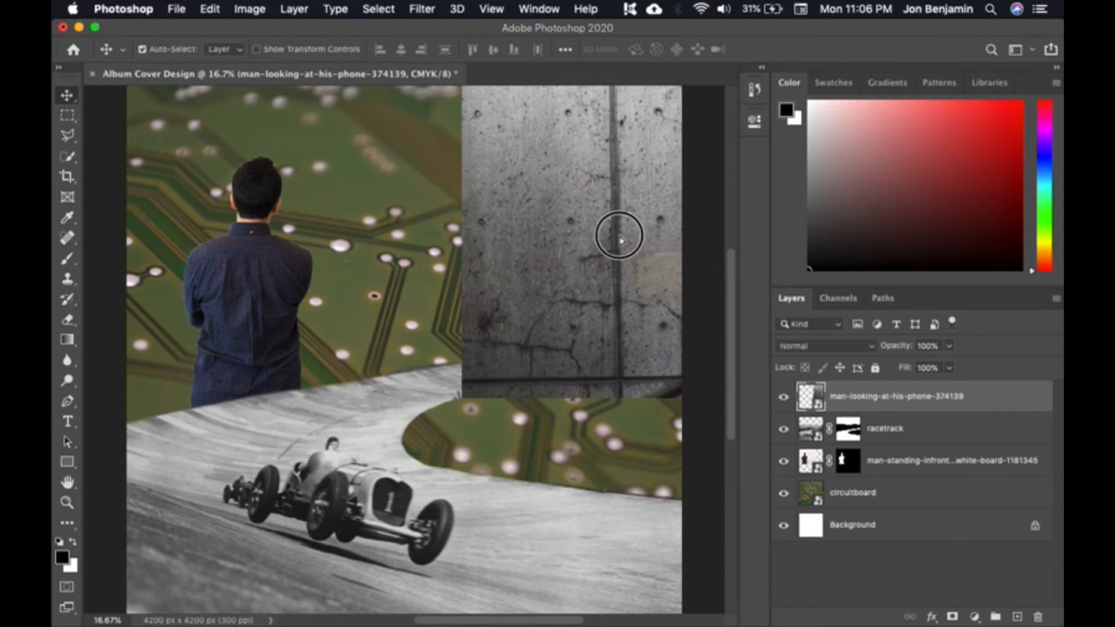
drag(619, 236, 536, 340)
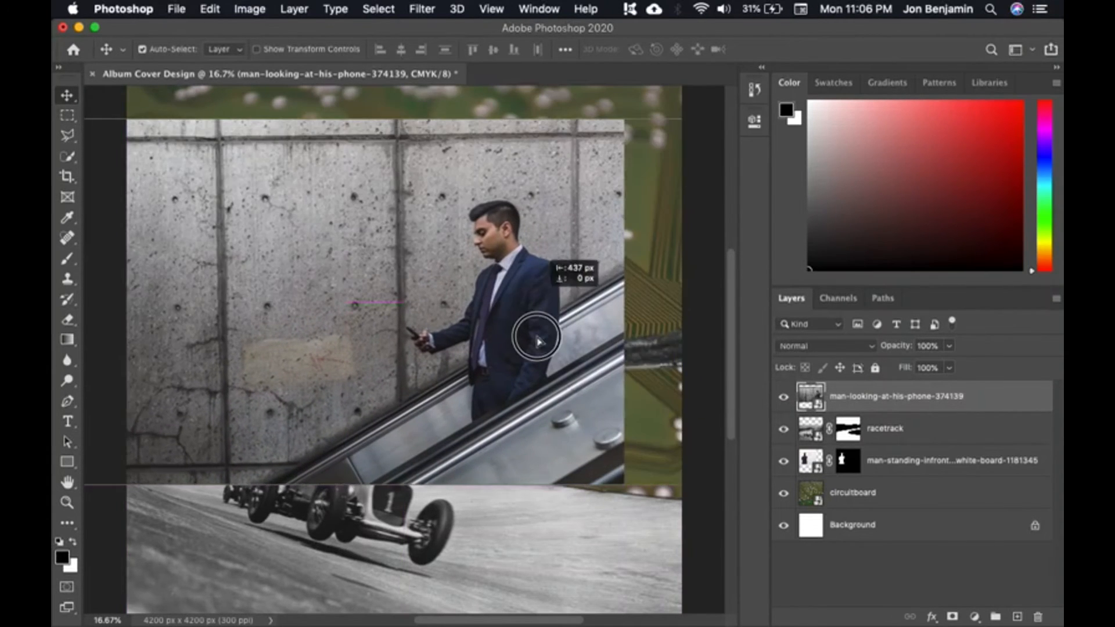
drag(537, 341, 604, 314)
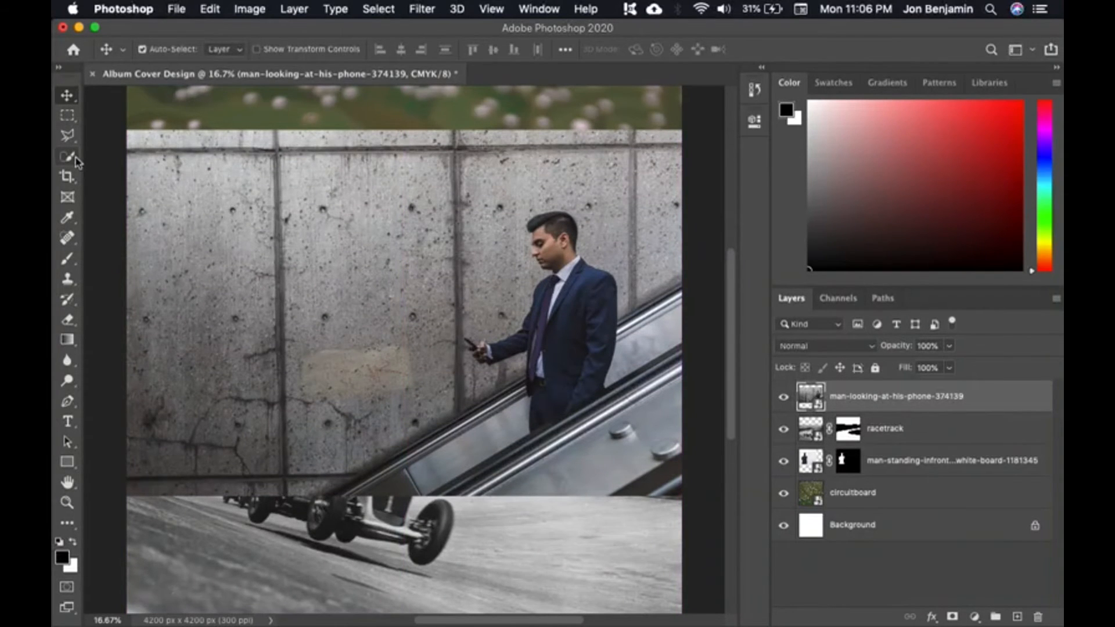
click(67, 156)
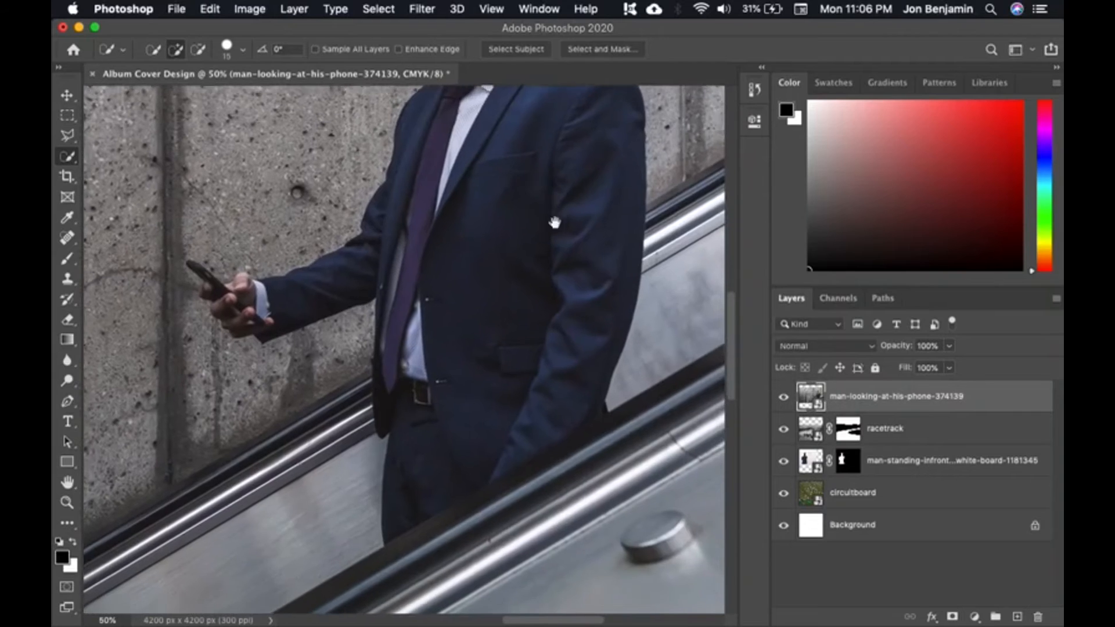
click(515, 49)
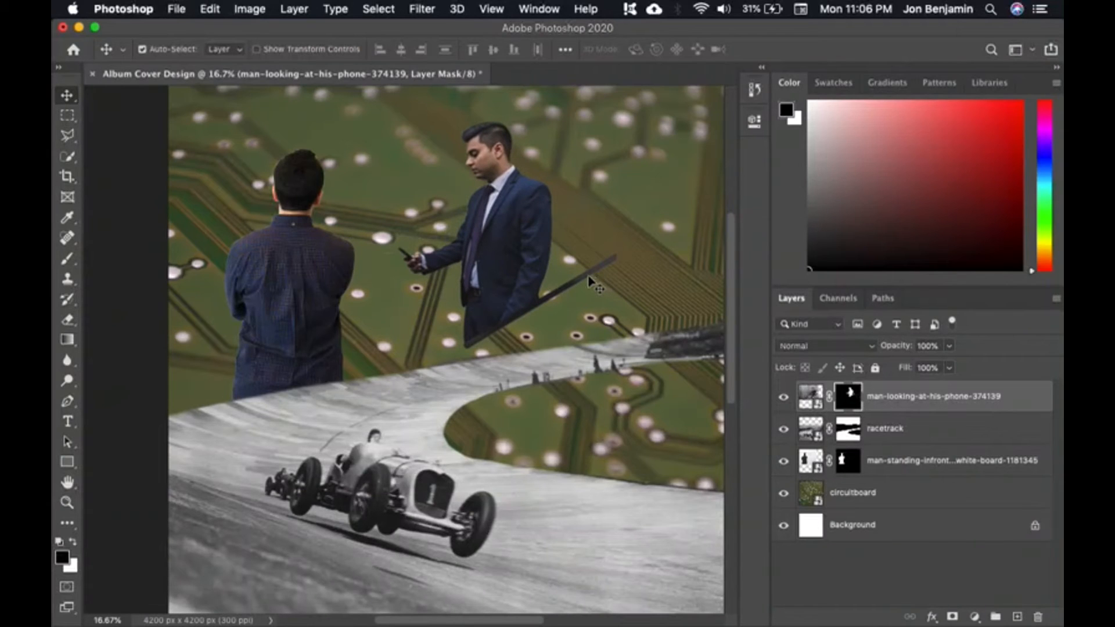
mouse_move(599, 271)
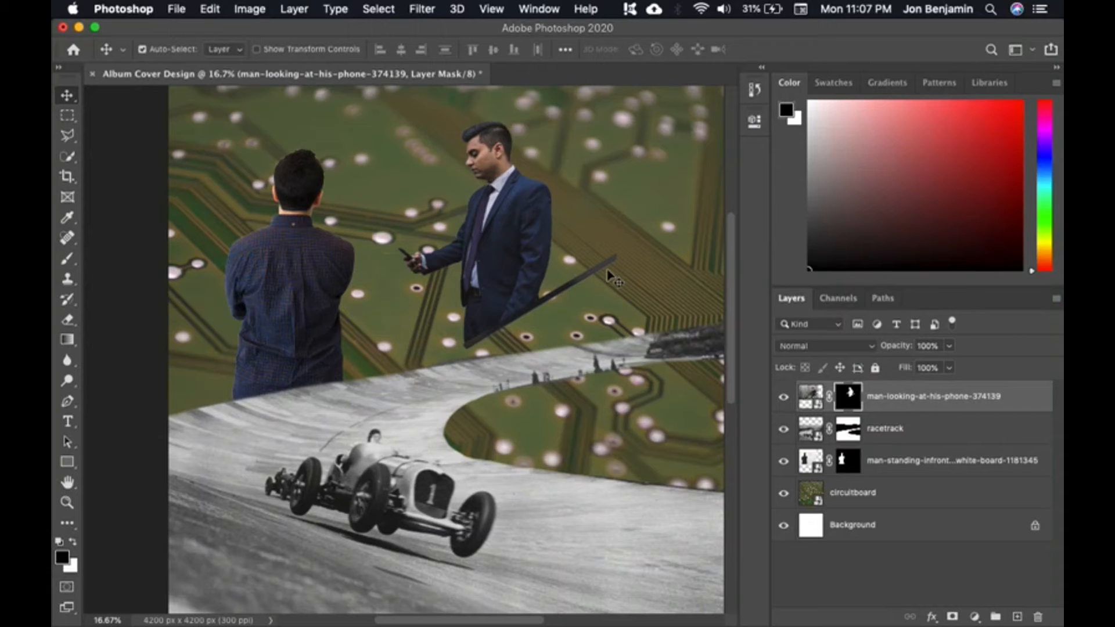
mouse_move(104, 526)
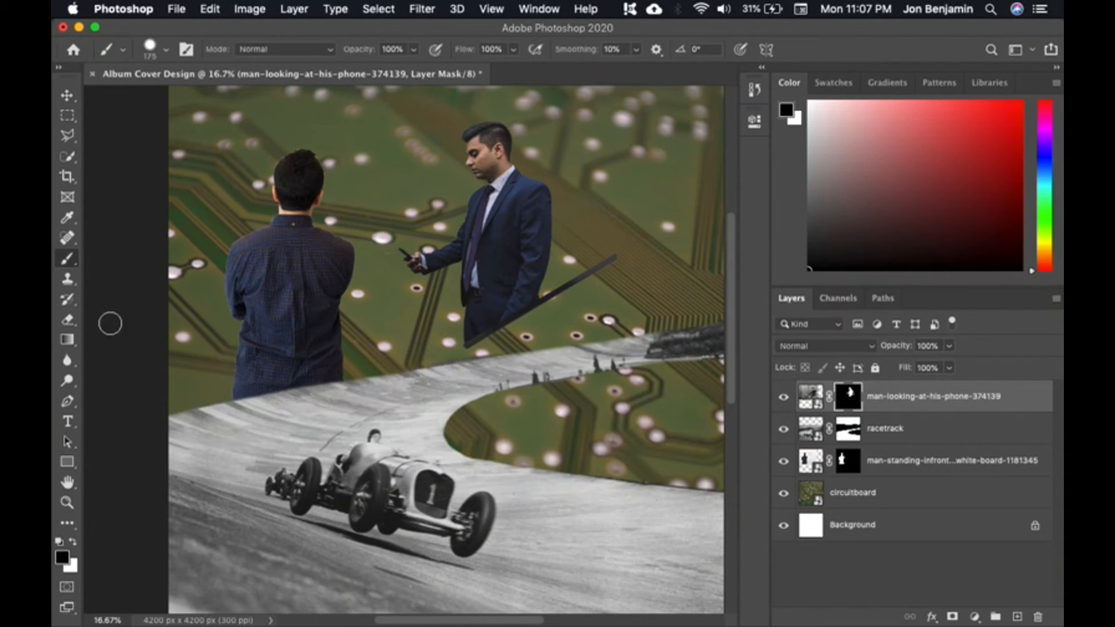
mouse_move(577, 274)
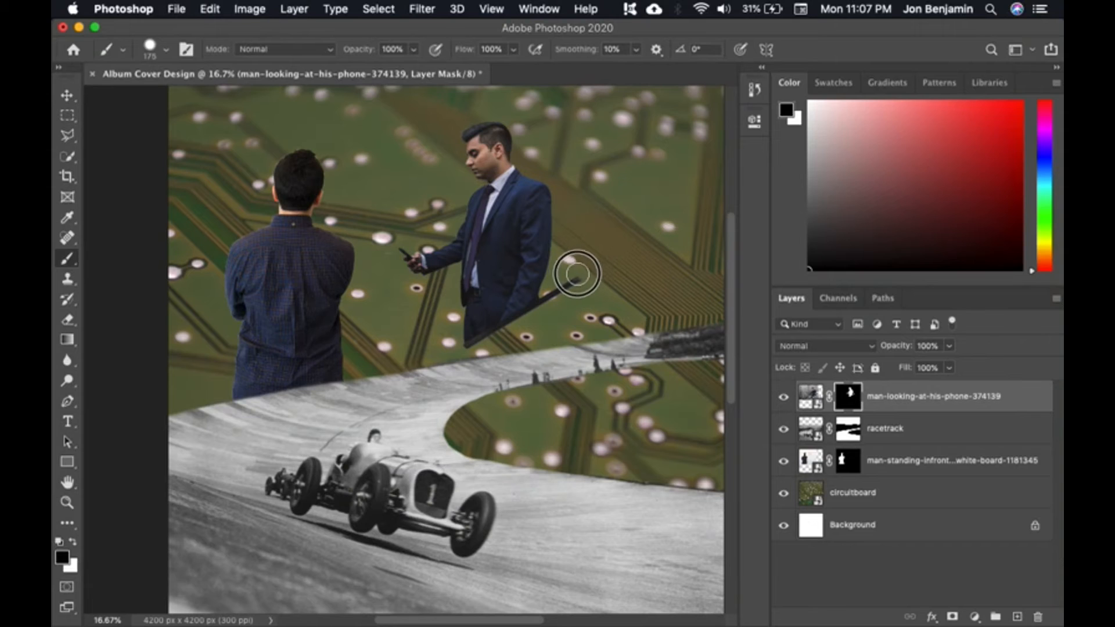
mouse_move(550, 302)
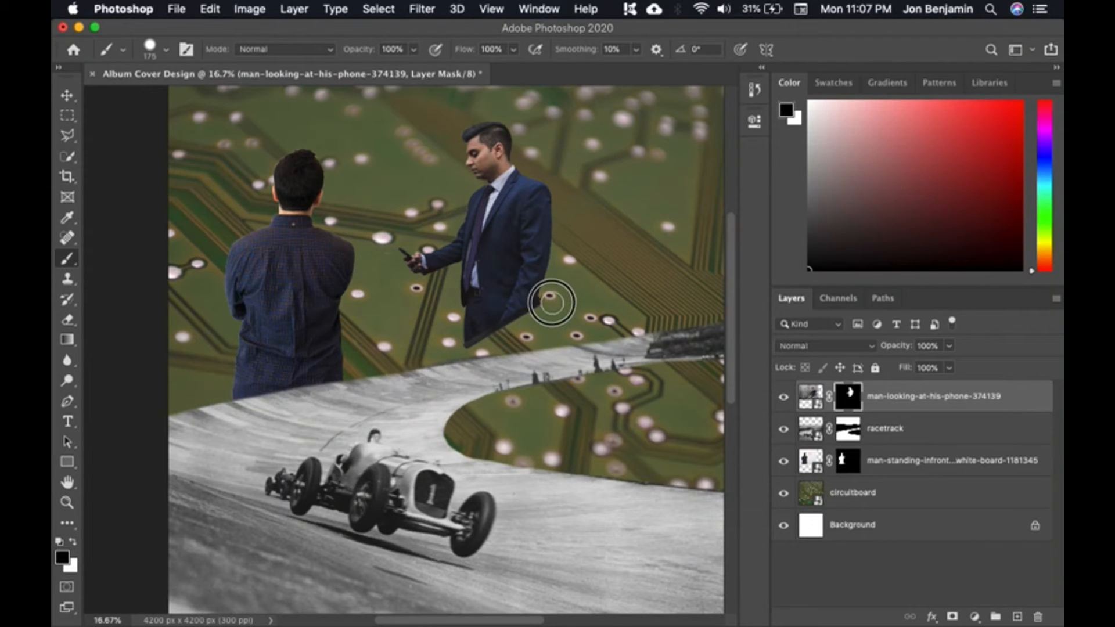
Finish refining the phone man's mask and get ready to reposition him
click(65, 95)
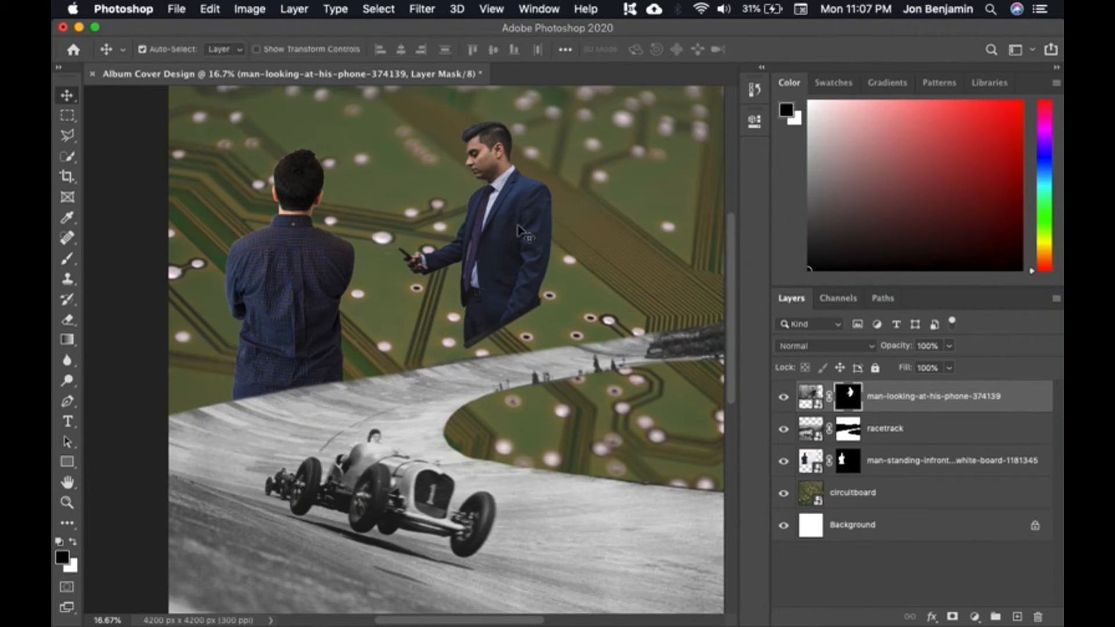
Drag the man on his phone down and right to stand at the racetrack's right side
drag(499, 241, 628, 356)
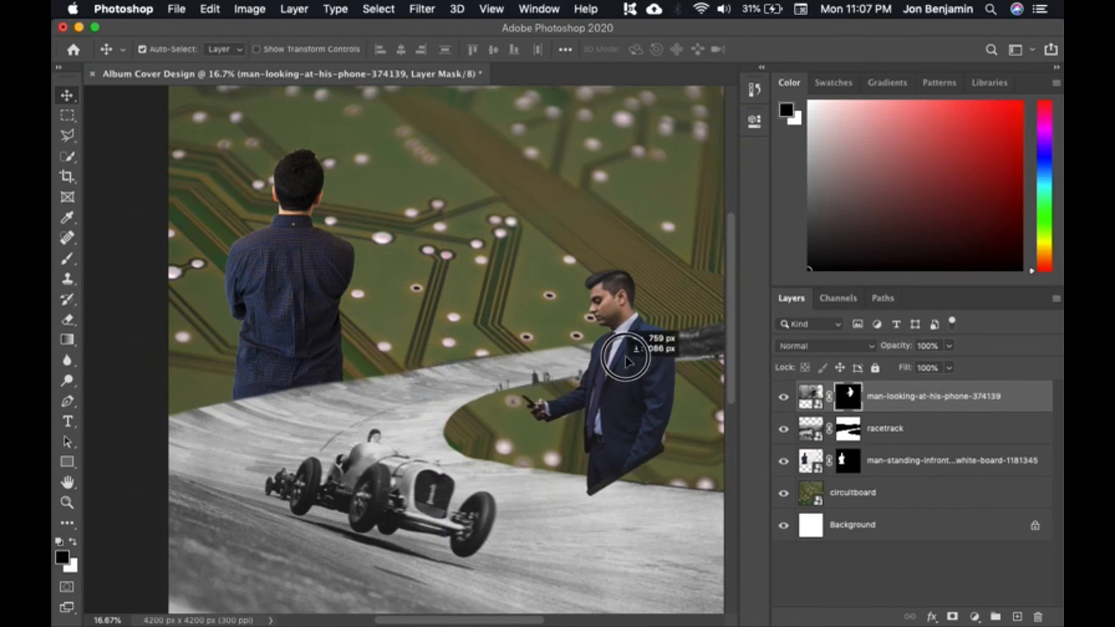
drag(626, 359, 614, 414)
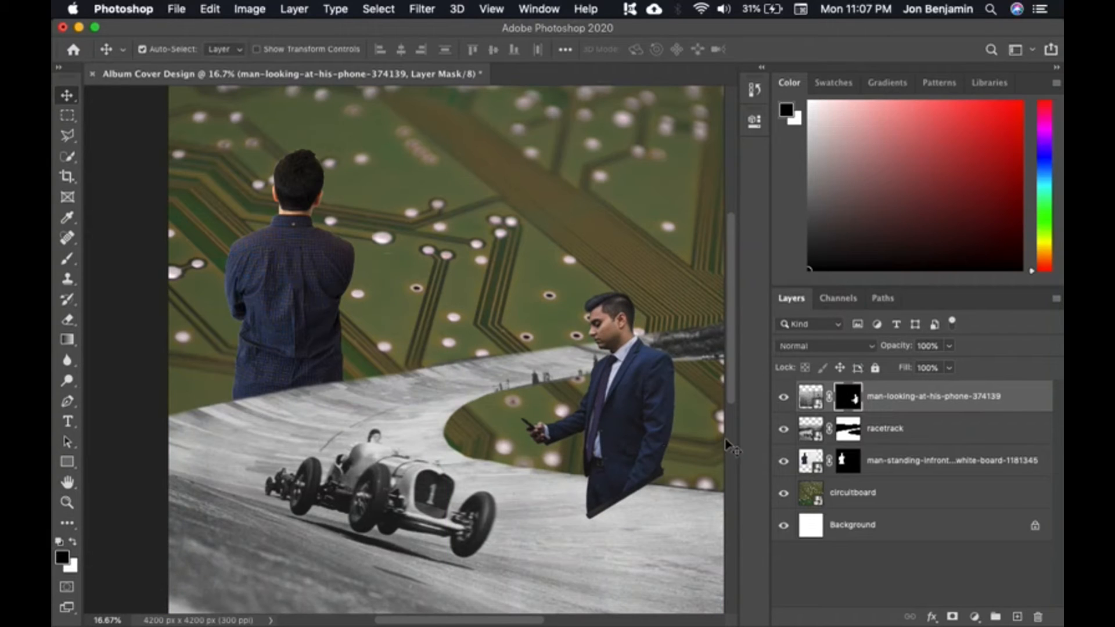
mouse_move(328, 463)
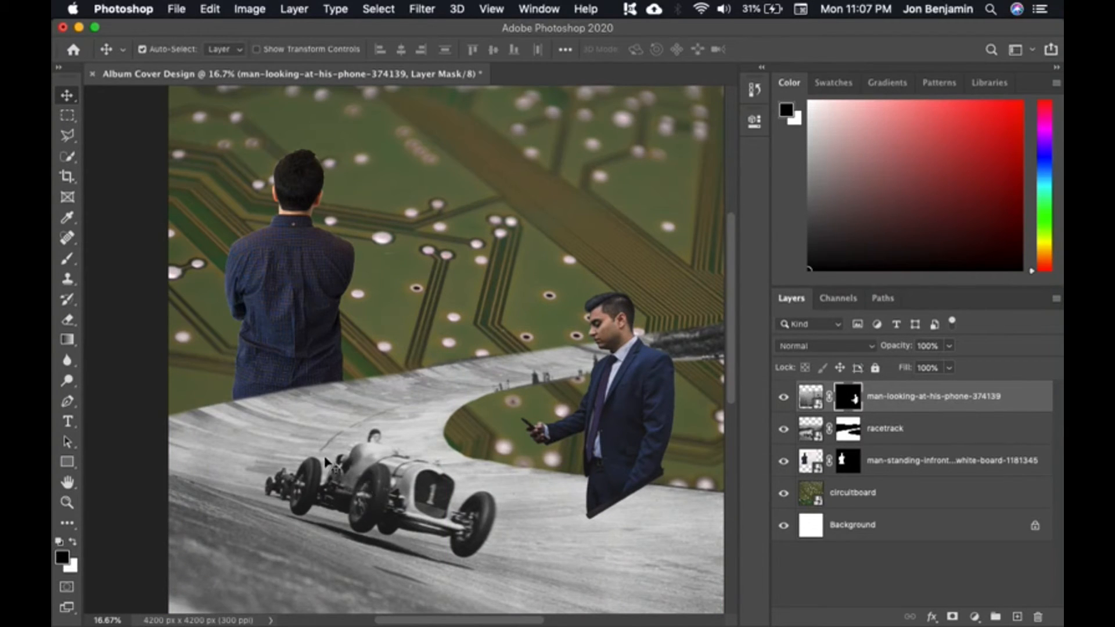
mouse_move(926, 433)
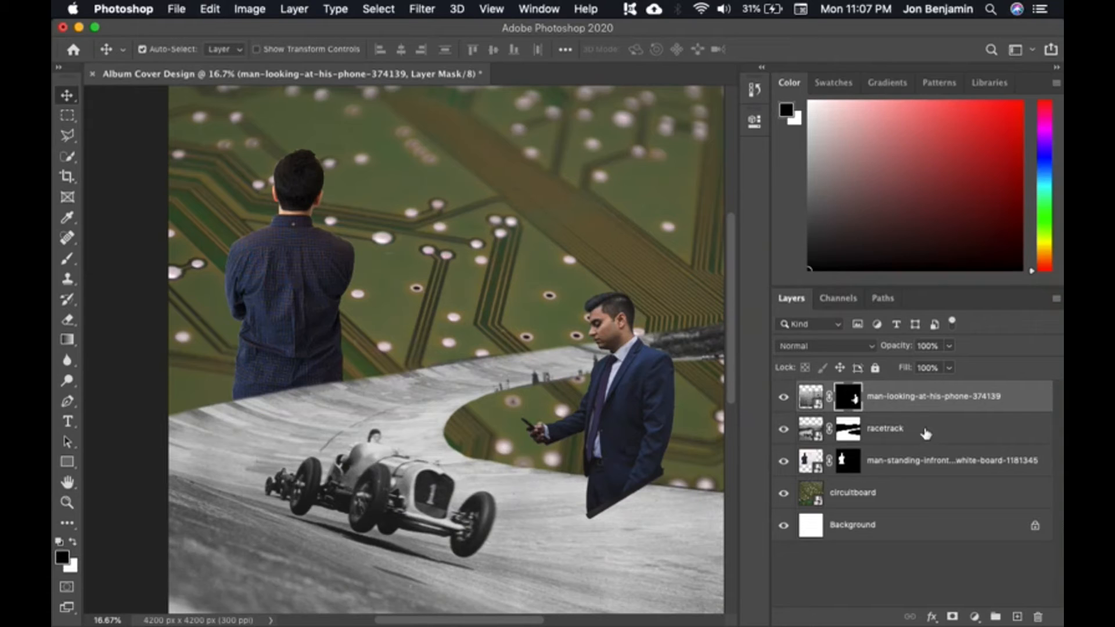
Duplicate the racetrack layer, keeping the name 'racetrack copy'
click(885, 429)
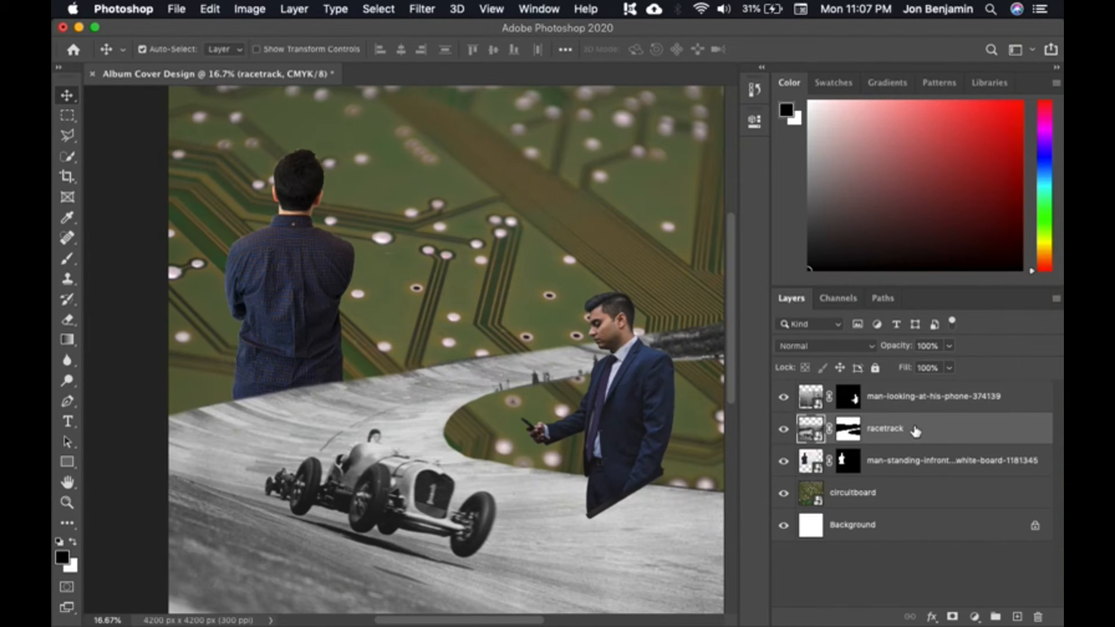
right_click(885, 429)
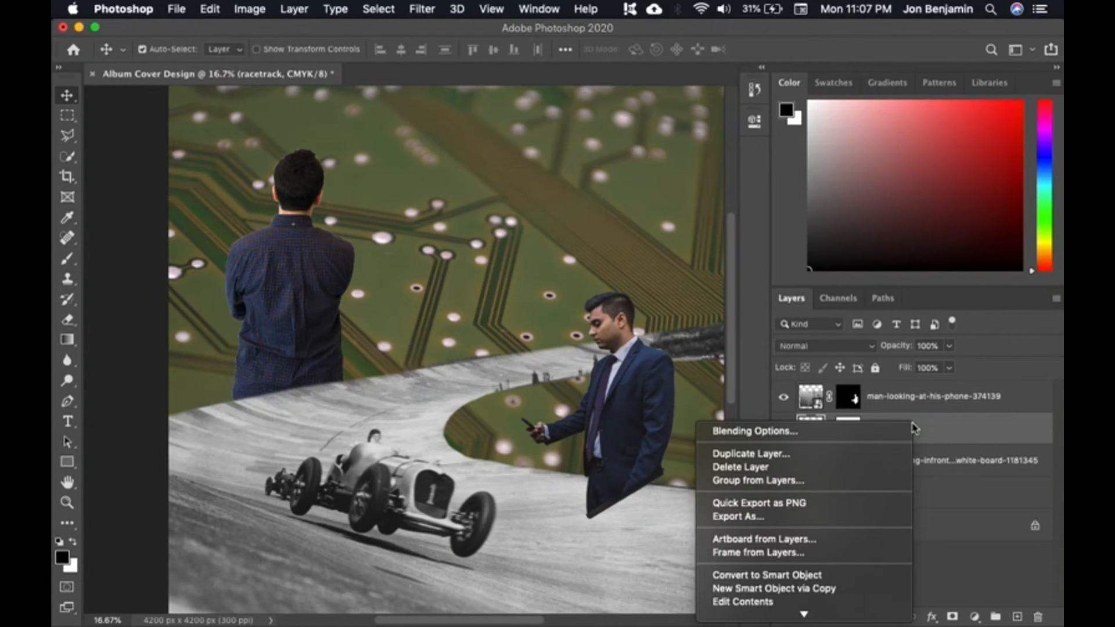
click(751, 454)
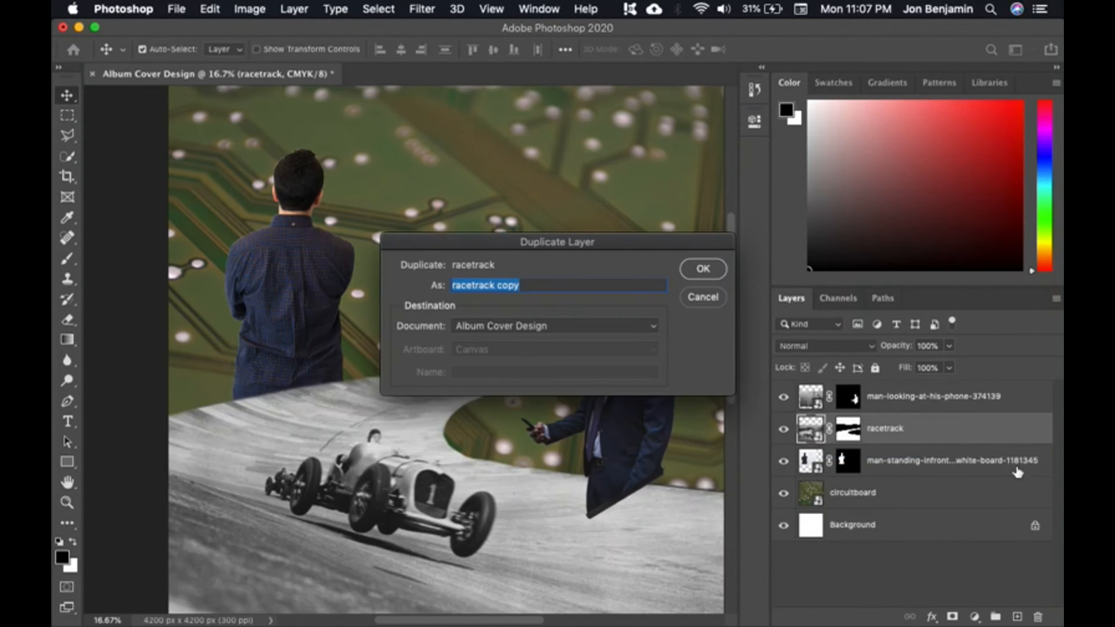
click(702, 268)
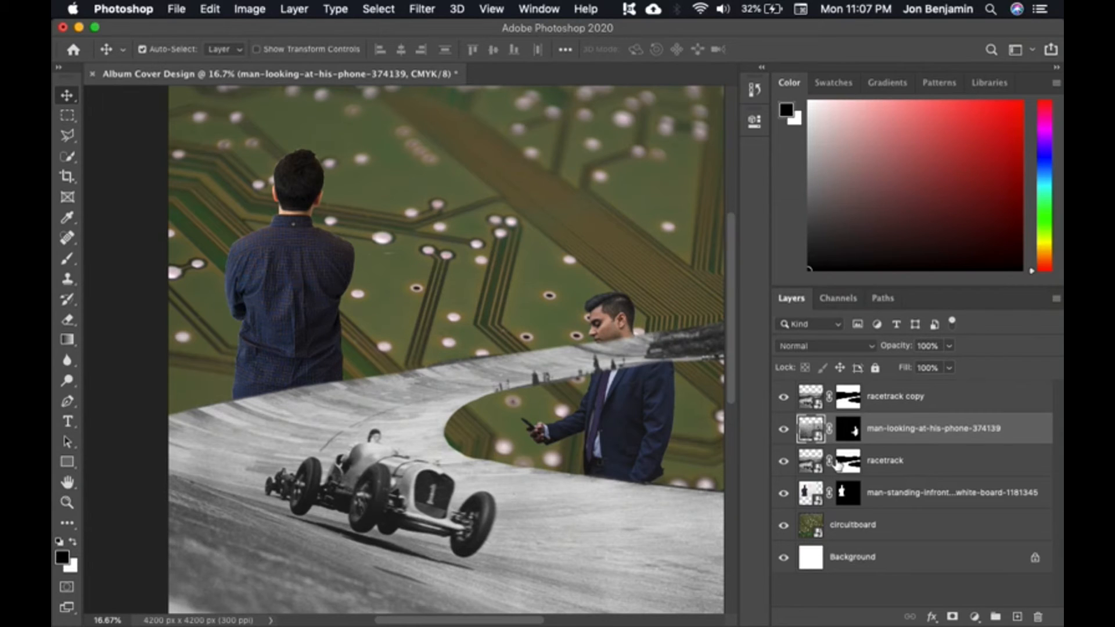
mouse_move(850, 430)
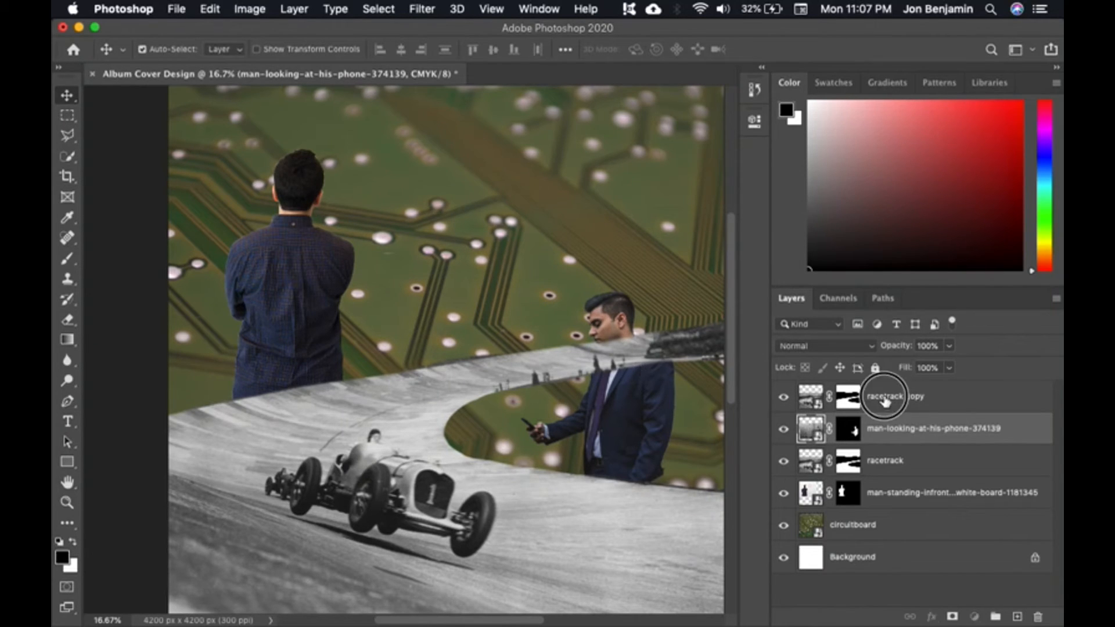
Edit the racetrack copy's mask and nudge the phone man so he stands in front of the curving track
click(896, 396)
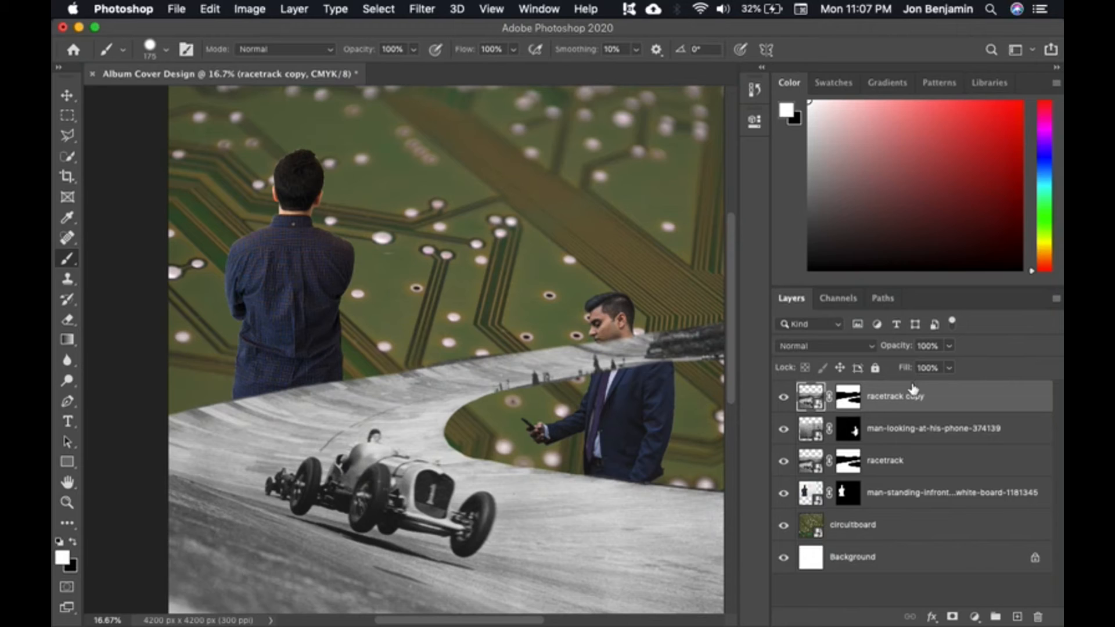
click(848, 396)
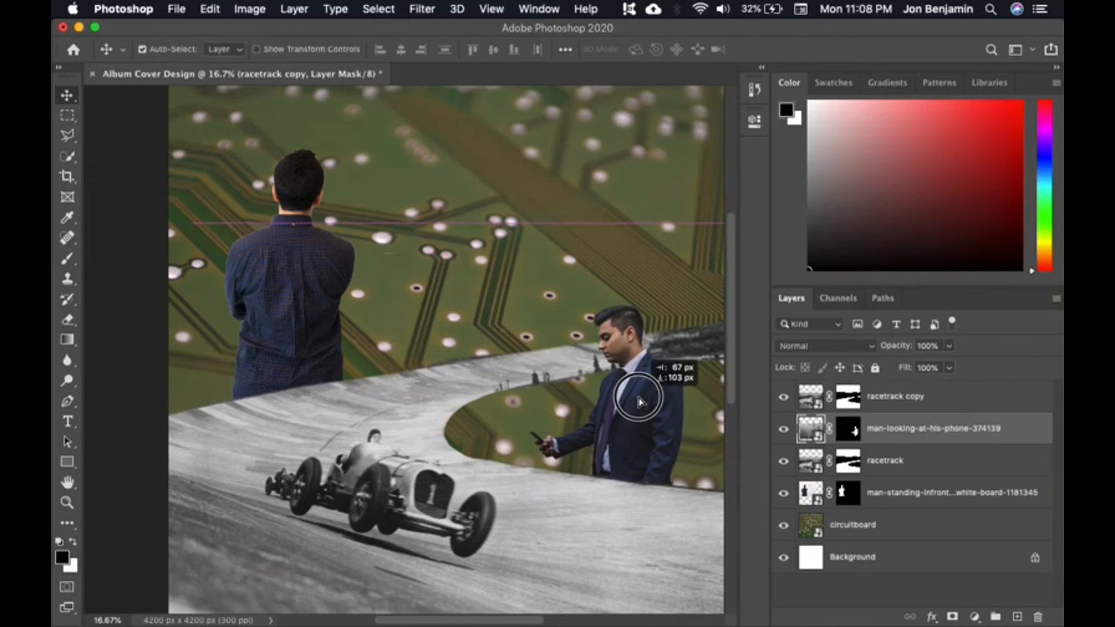
drag(637, 397, 682, 399)
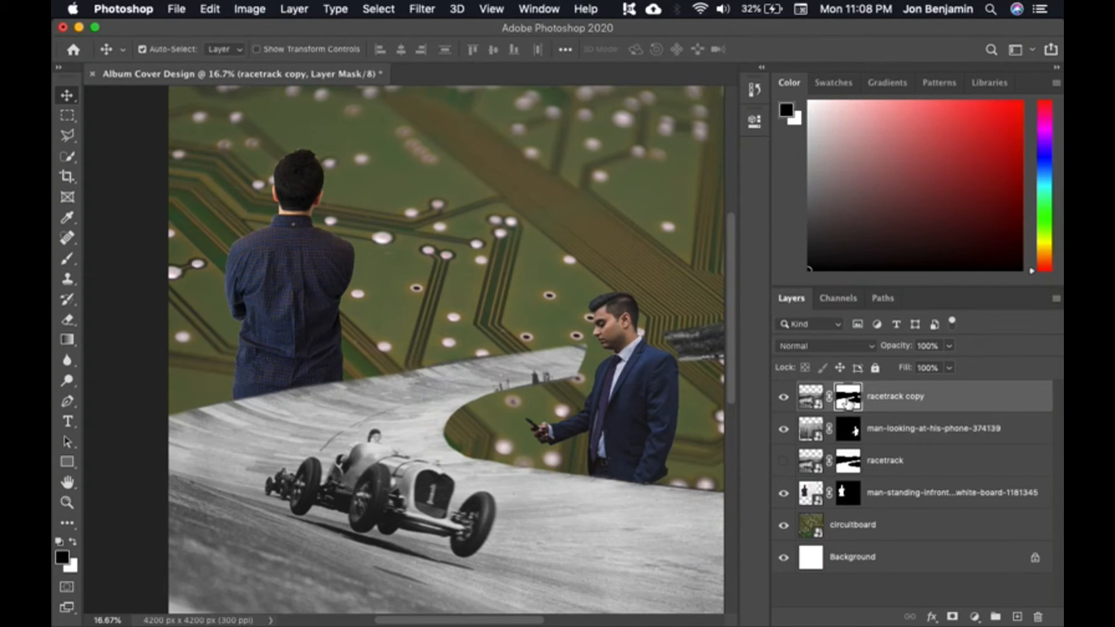
click(66, 258)
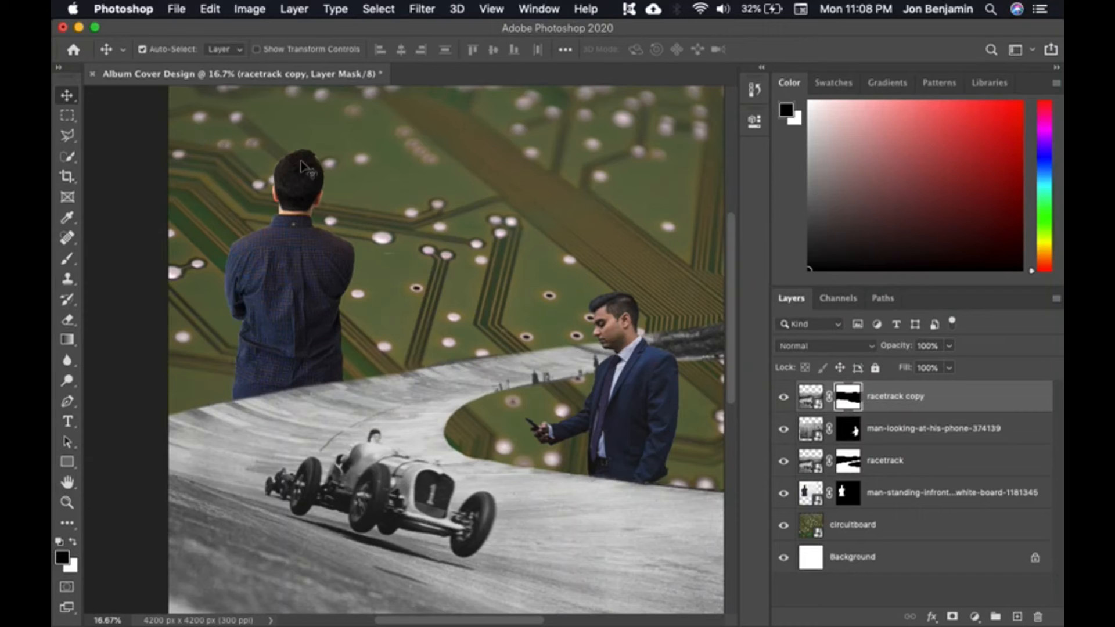
mouse_move(652, 403)
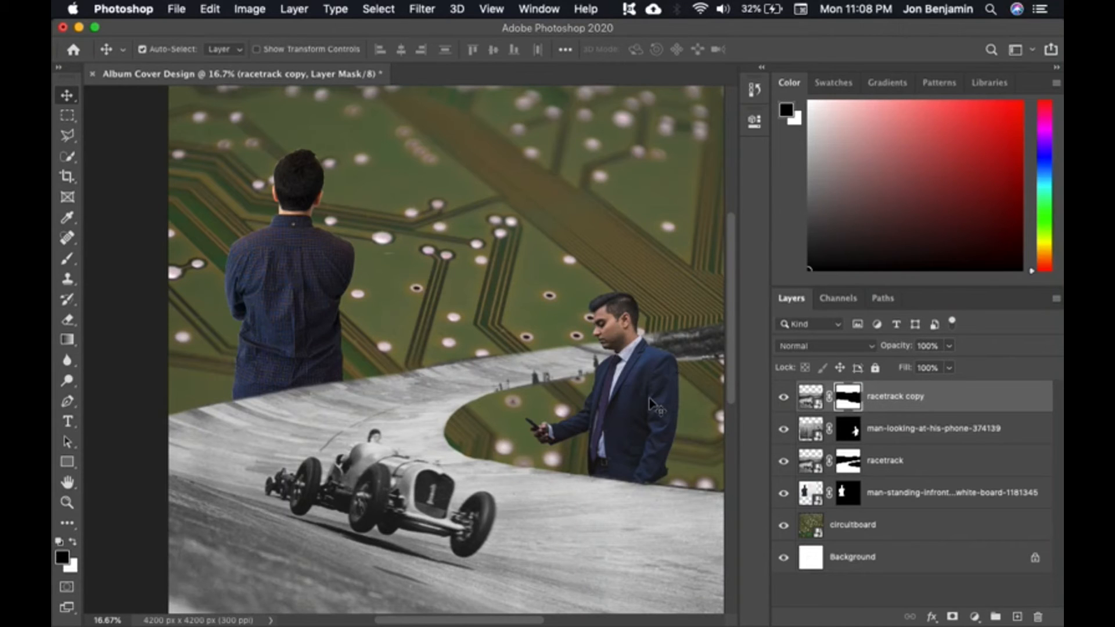
click(933, 429)
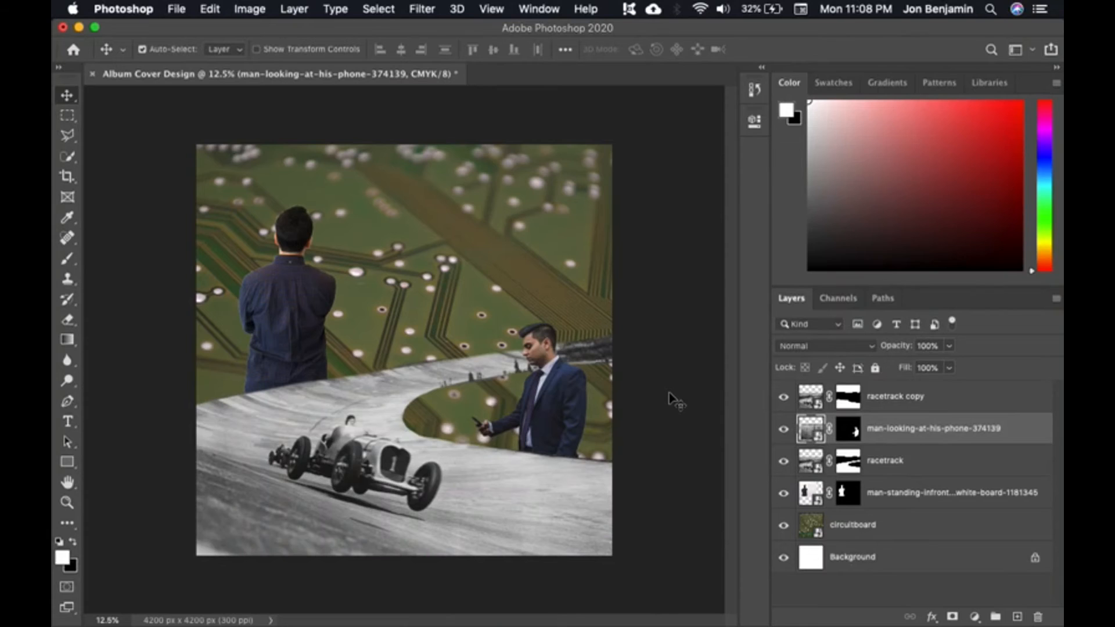
mouse_move(466, 402)
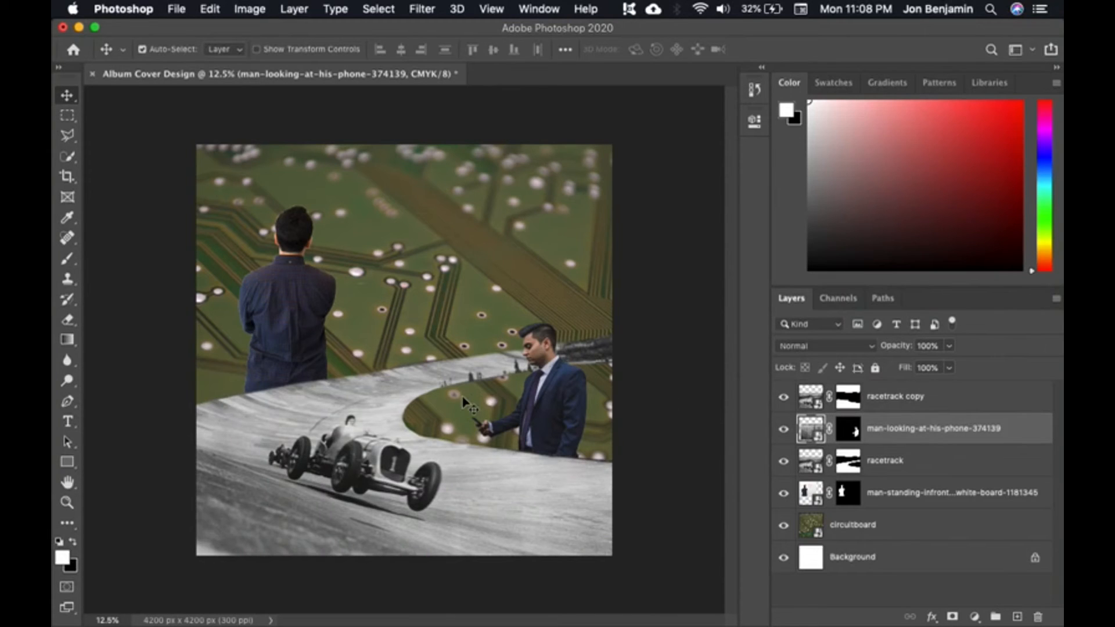
mouse_move(569, 276)
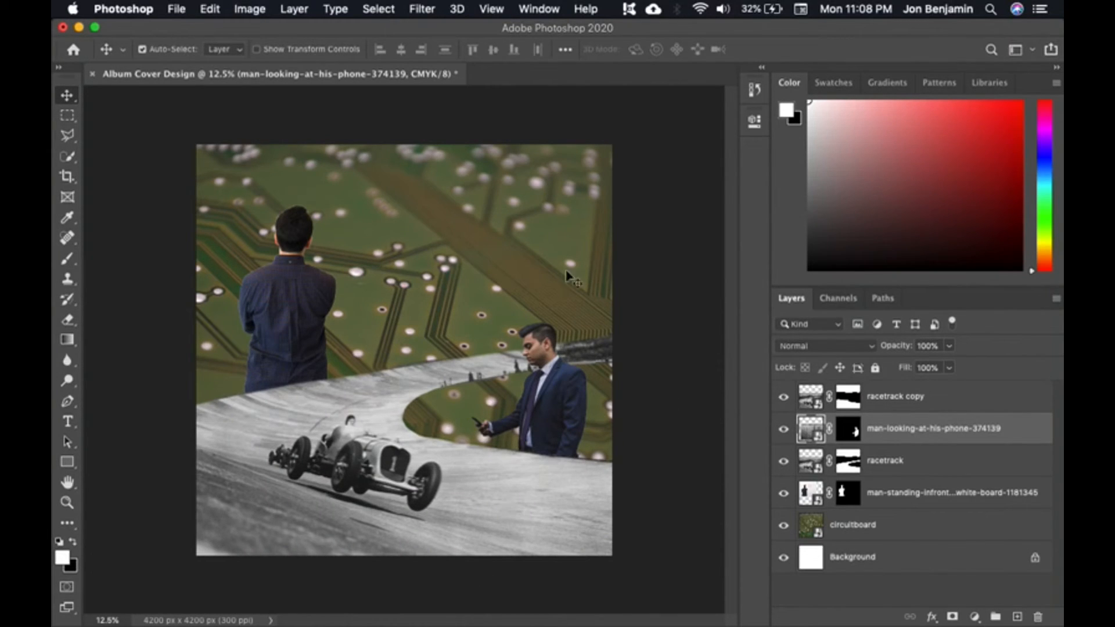
mouse_move(650, 372)
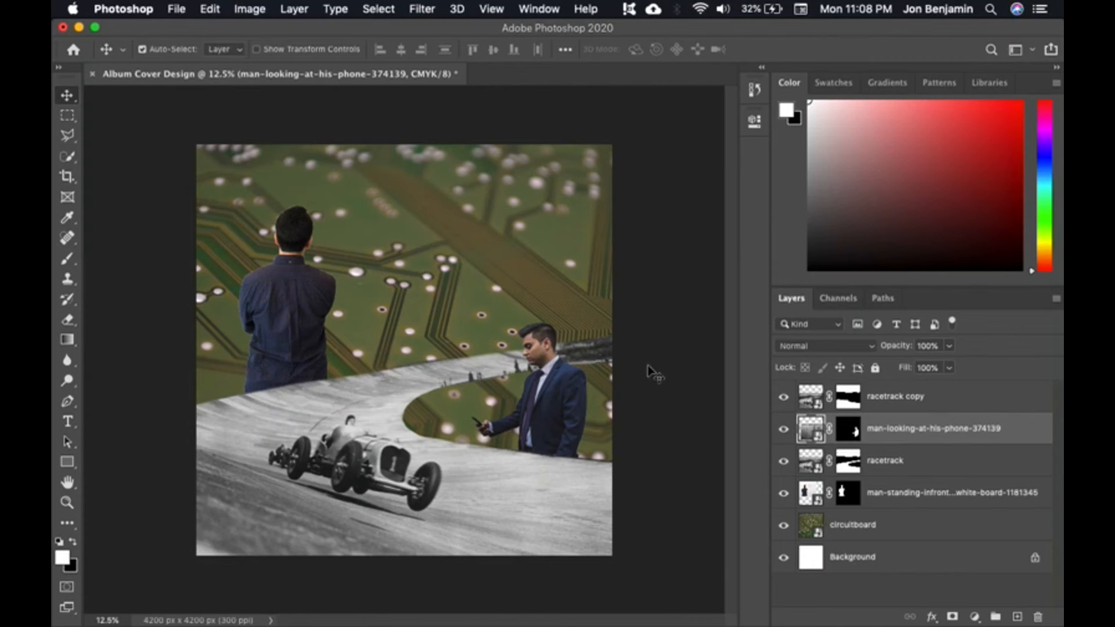
mouse_move(583, 340)
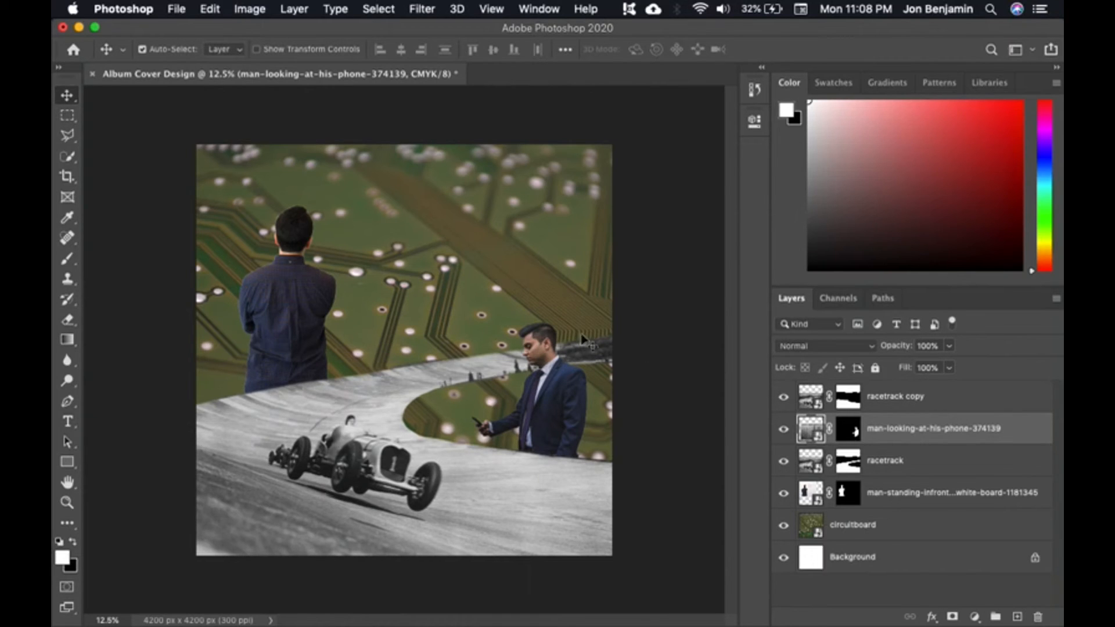
mouse_move(499, 409)
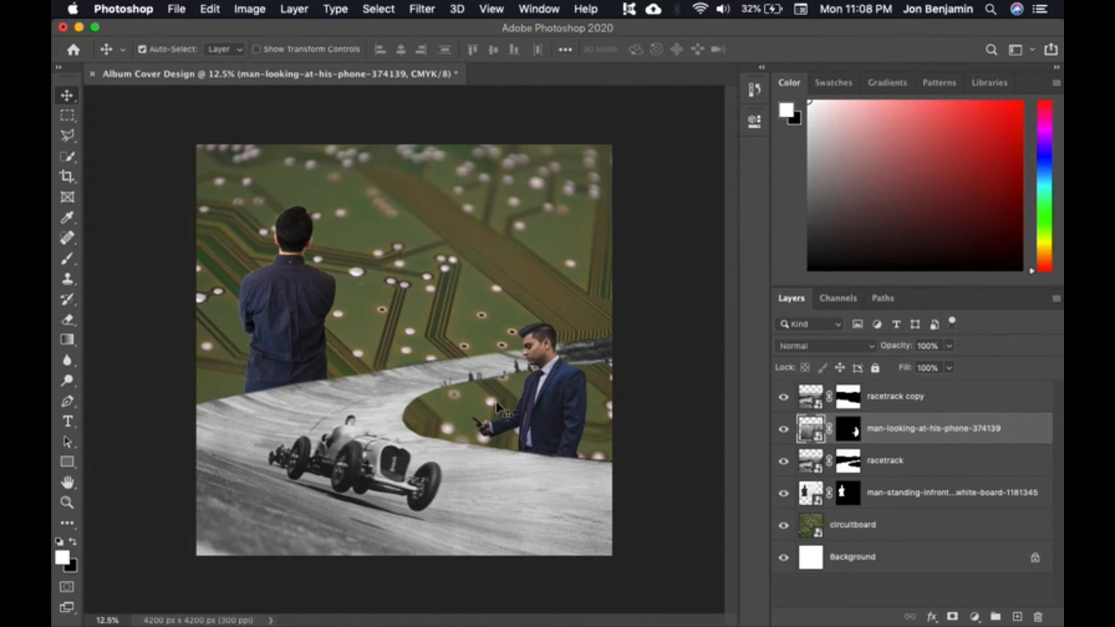
mouse_move(643, 482)
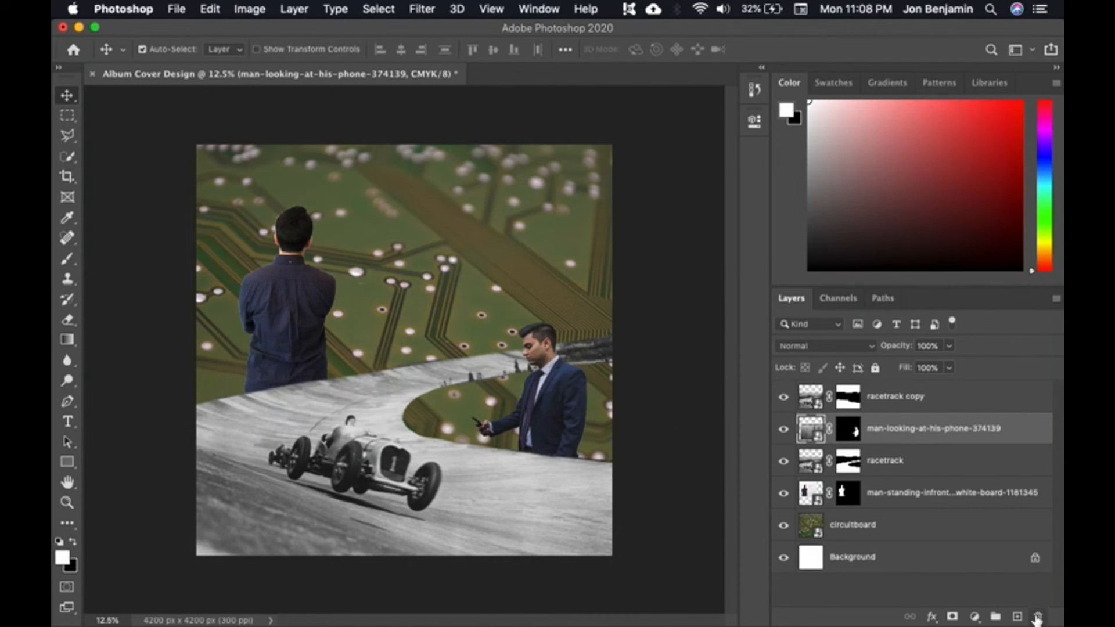
mouse_move(603, 432)
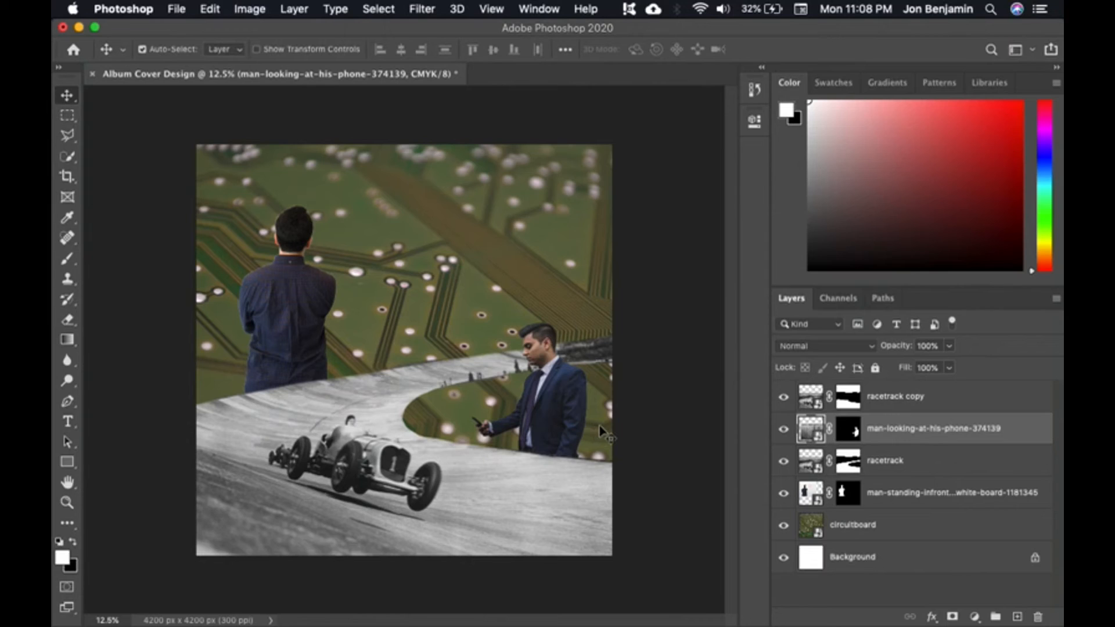
mouse_move(979, 513)
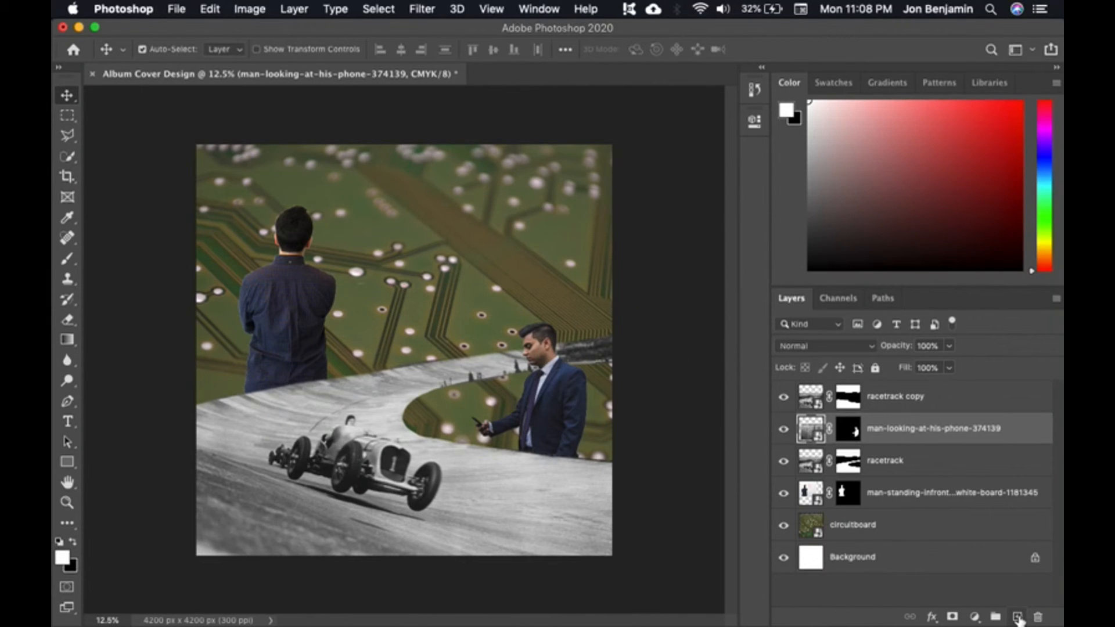
click(1017, 615)
text(gradient)
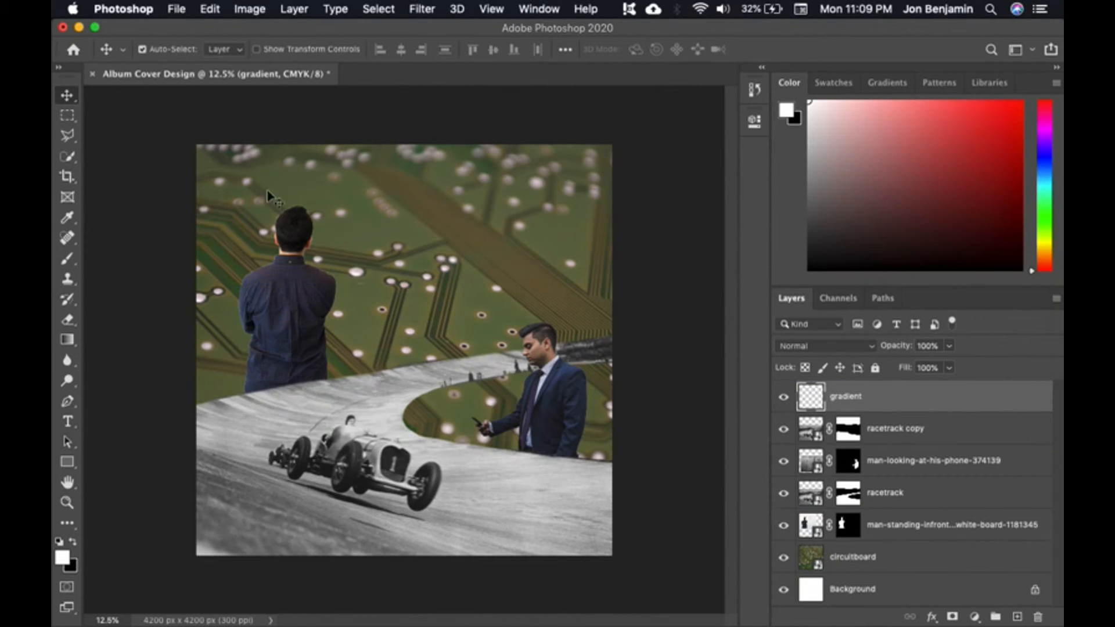
mouse_move(67, 340)
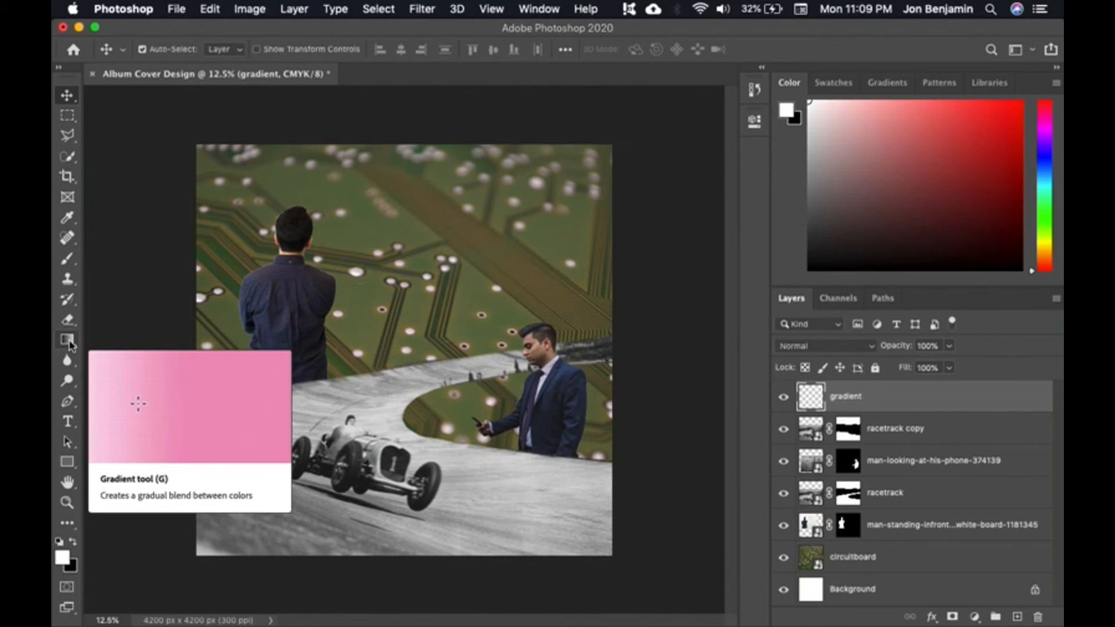
Choose the Violet, Orange preset in the Gradient Editor for the Gradient tool
click(67, 339)
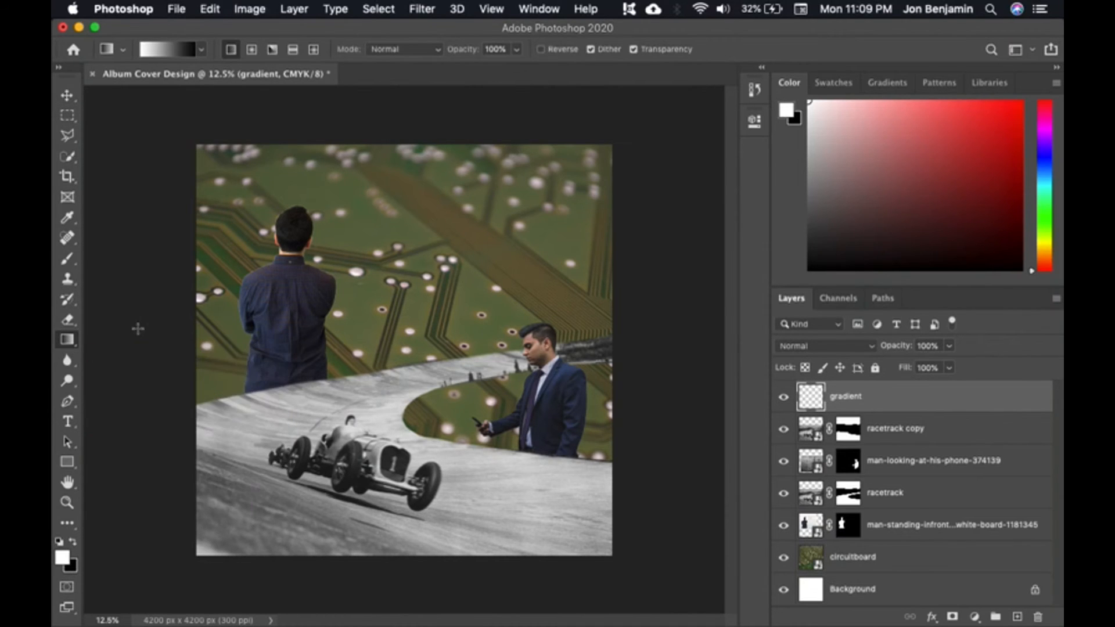
mouse_move(800, 47)
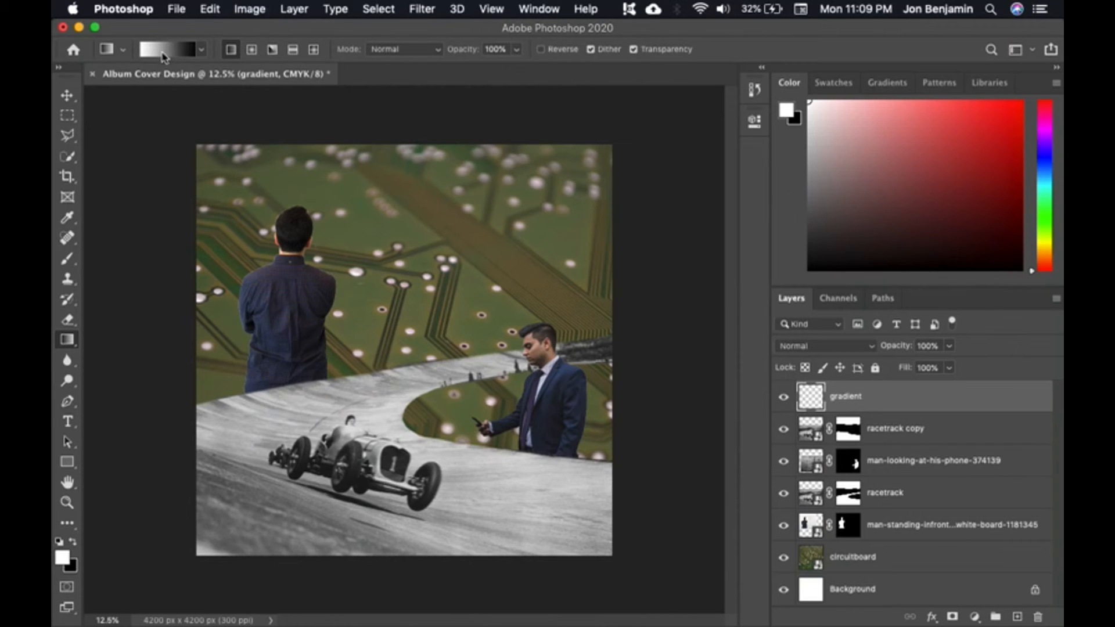
click(165, 48)
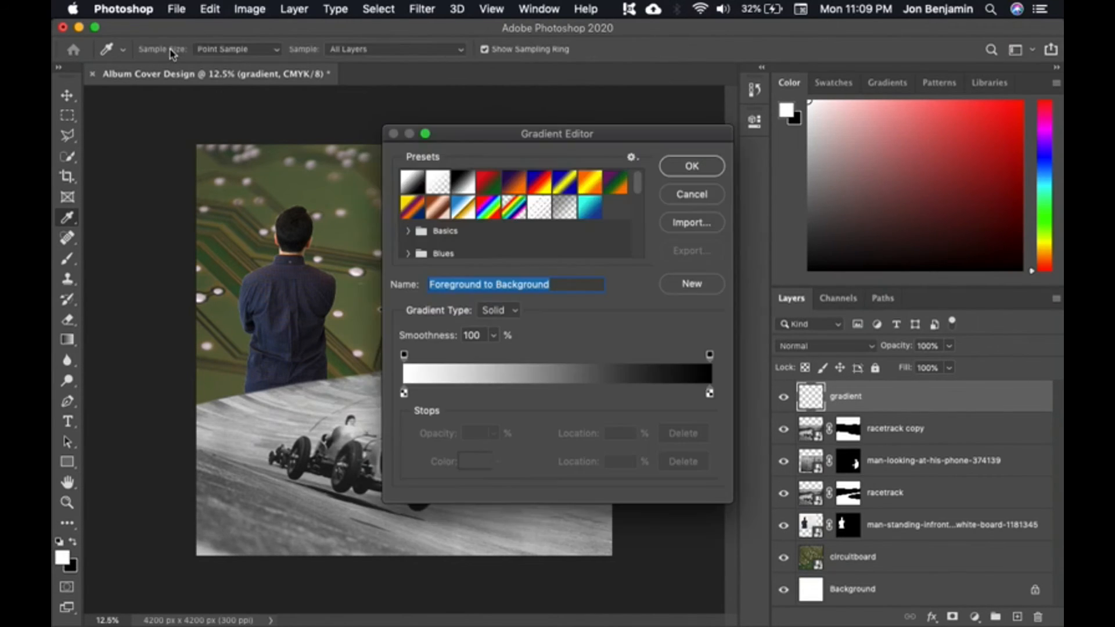
mouse_move(519, 239)
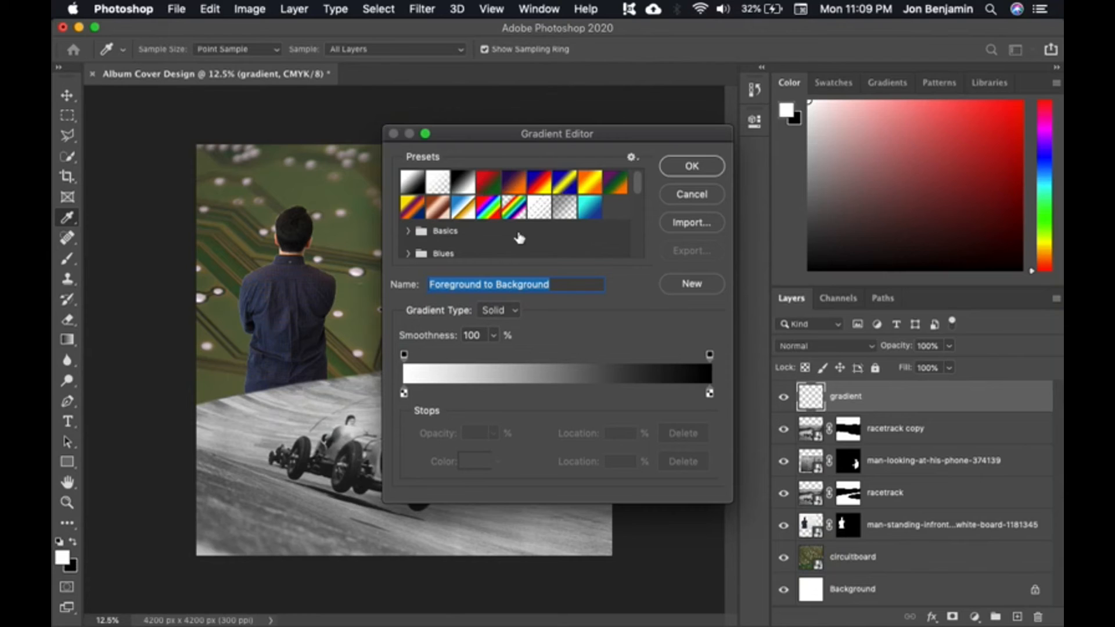
click(513, 182)
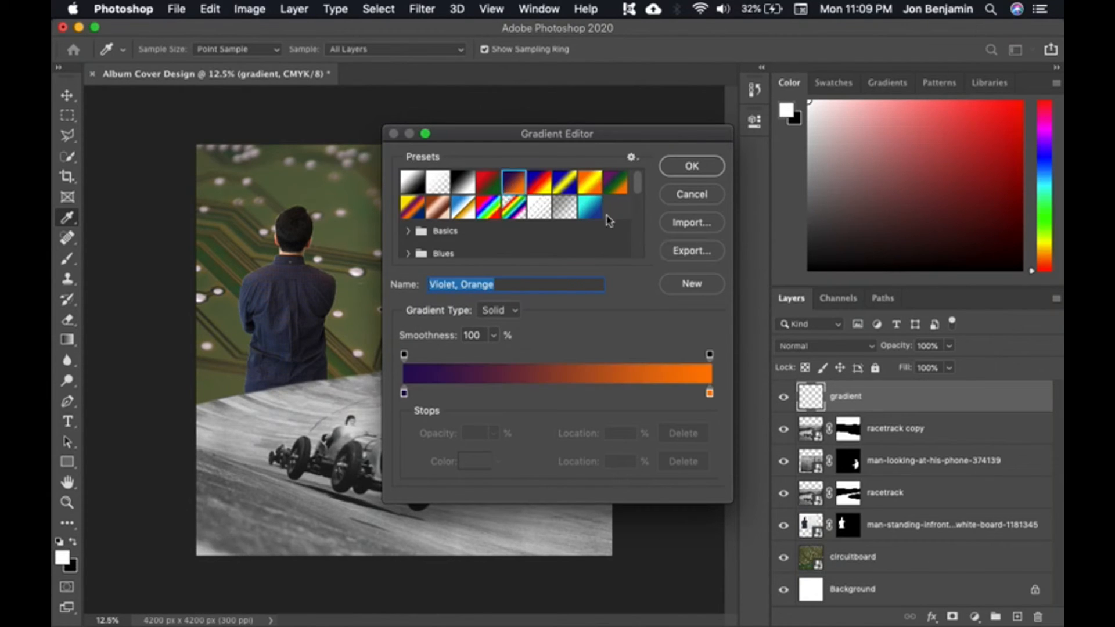
click(690, 166)
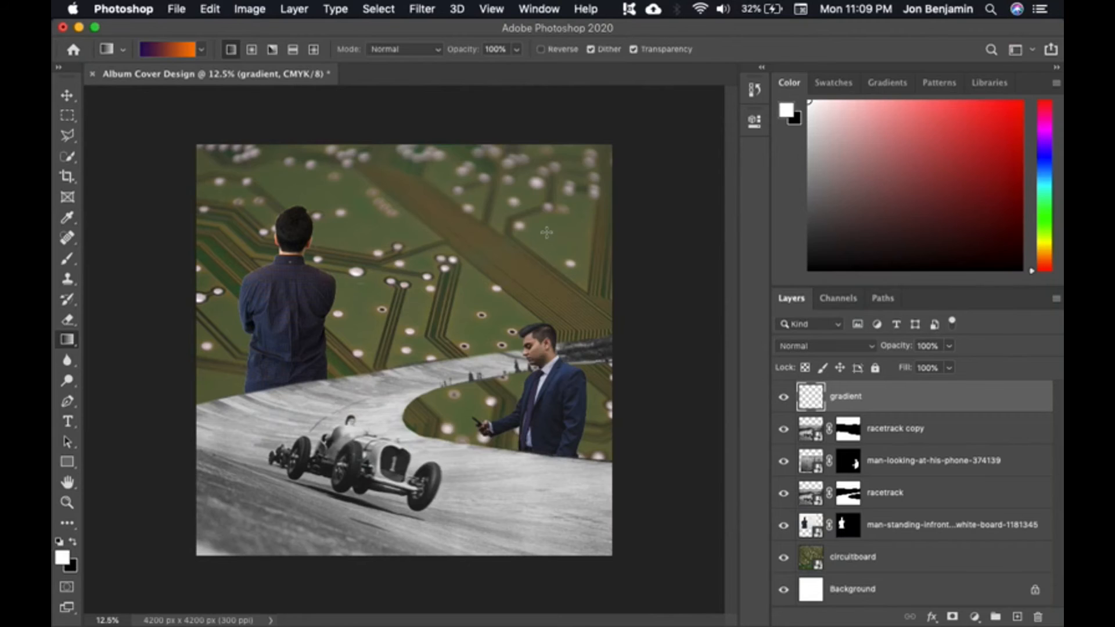
mouse_move(327, 290)
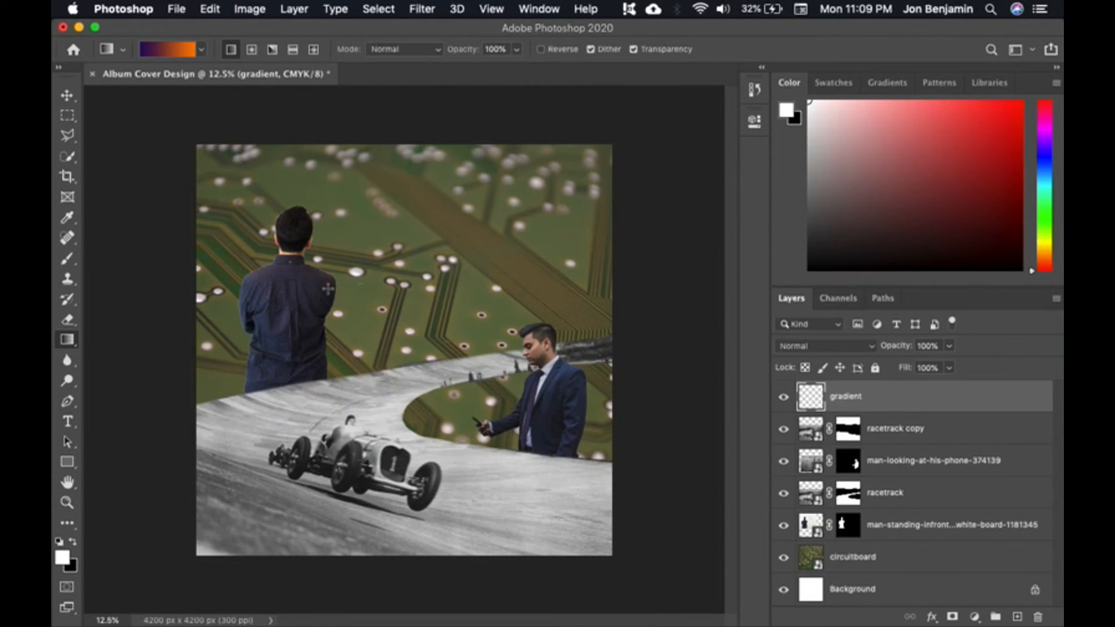
Drag the gradient from the top of the canvas to the bottom to fill the gradient layer
drag(316, 164, 465, 543)
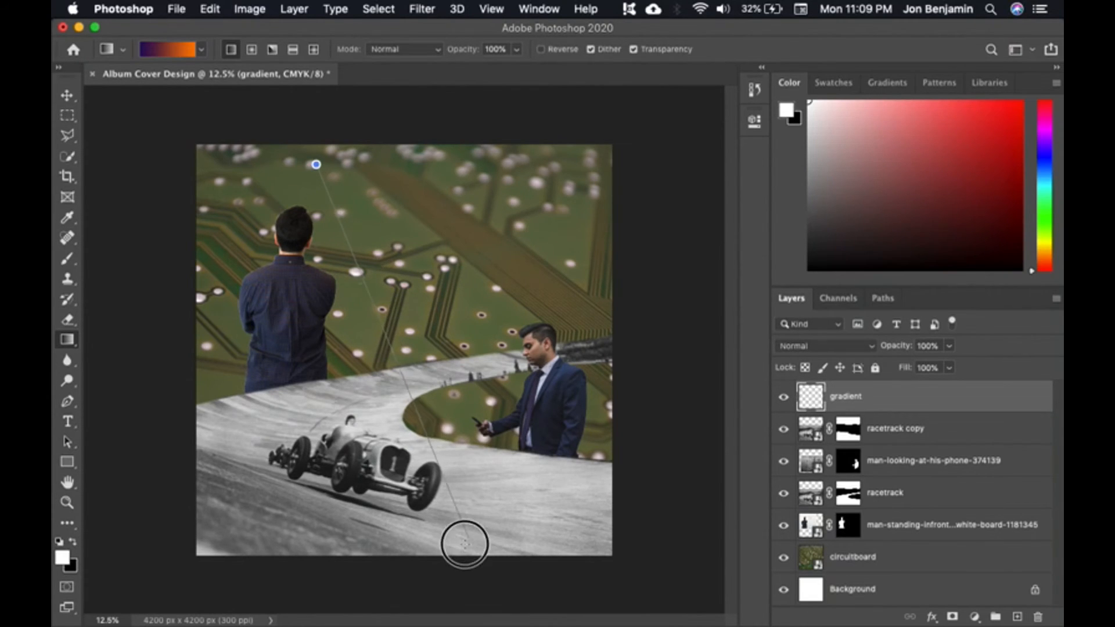
drag(316, 163, 462, 543)
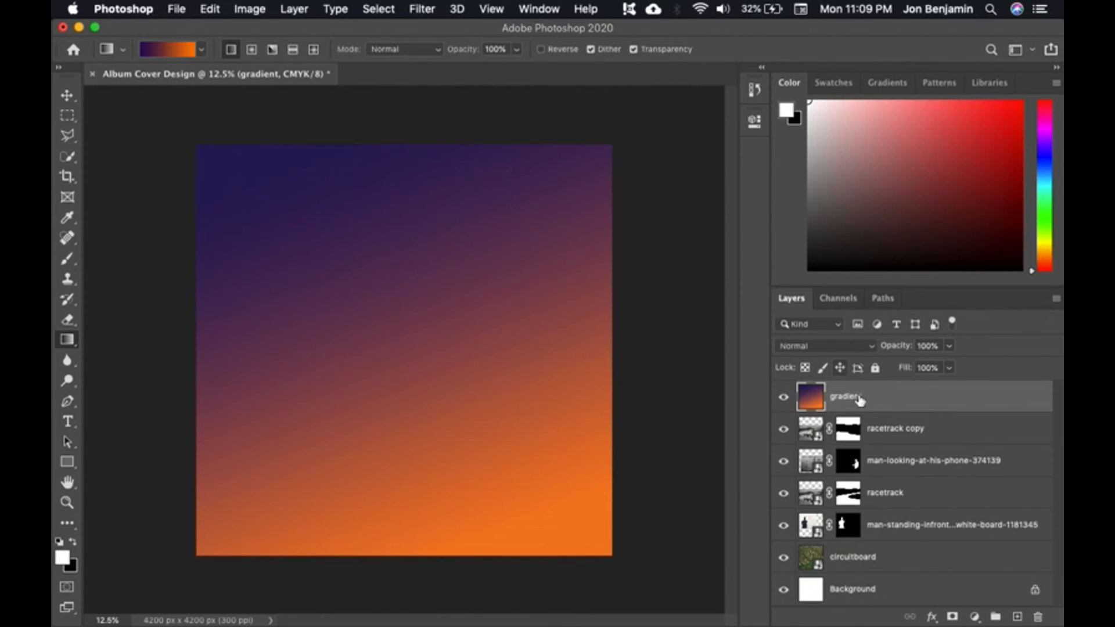
mouse_move(926, 381)
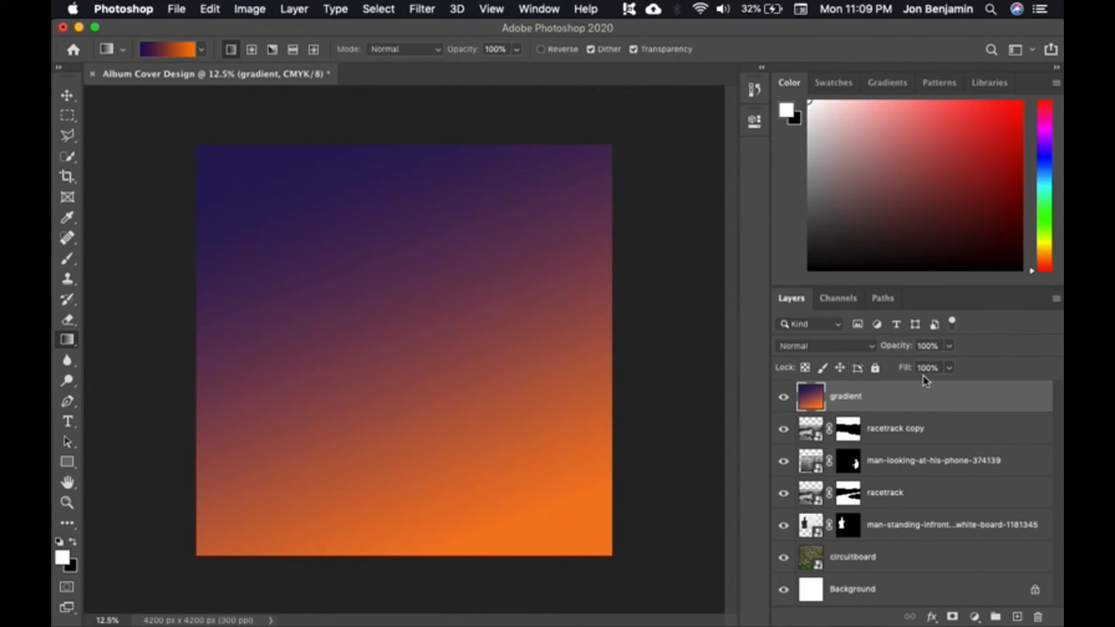
mouse_move(838, 356)
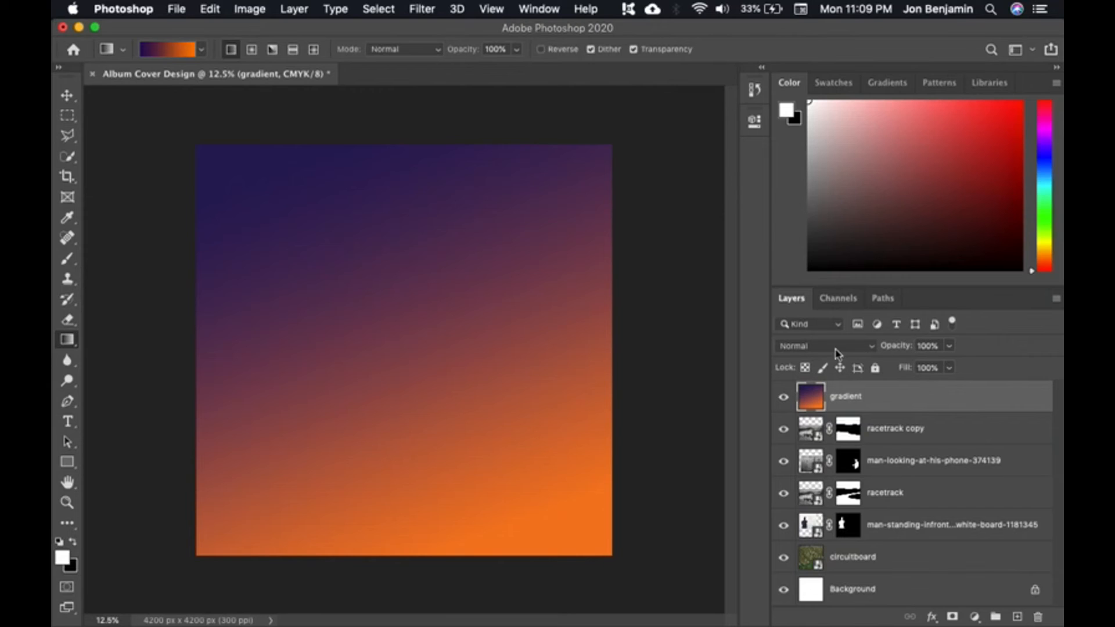
mouse_move(863, 349)
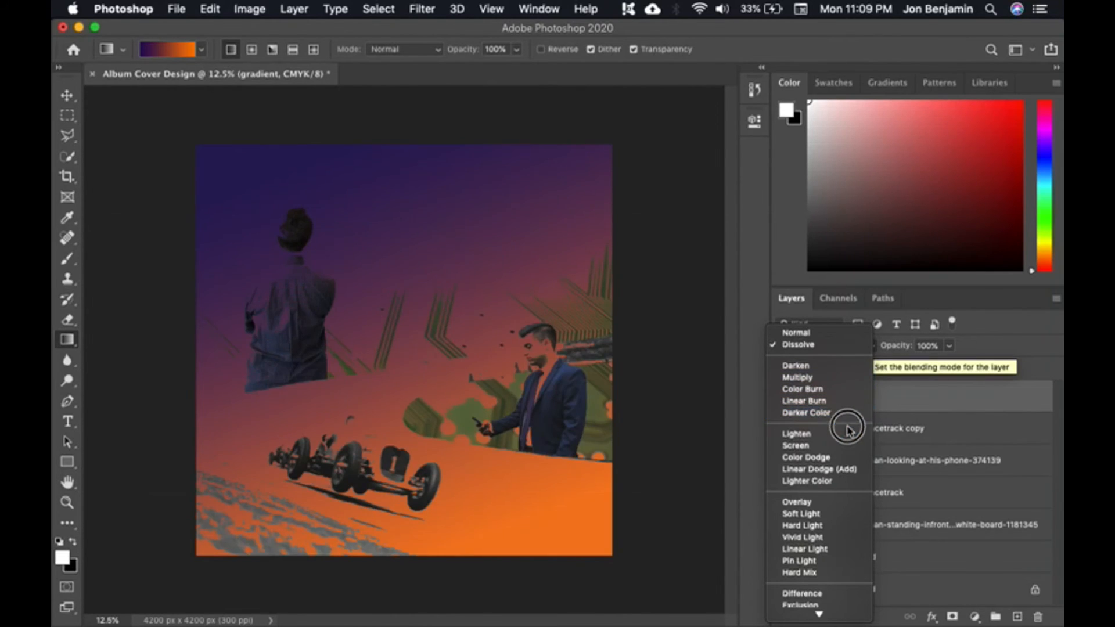
Set the gradient layer to Hard Light blending, save the PSD and switch back to InDesign
click(795, 445)
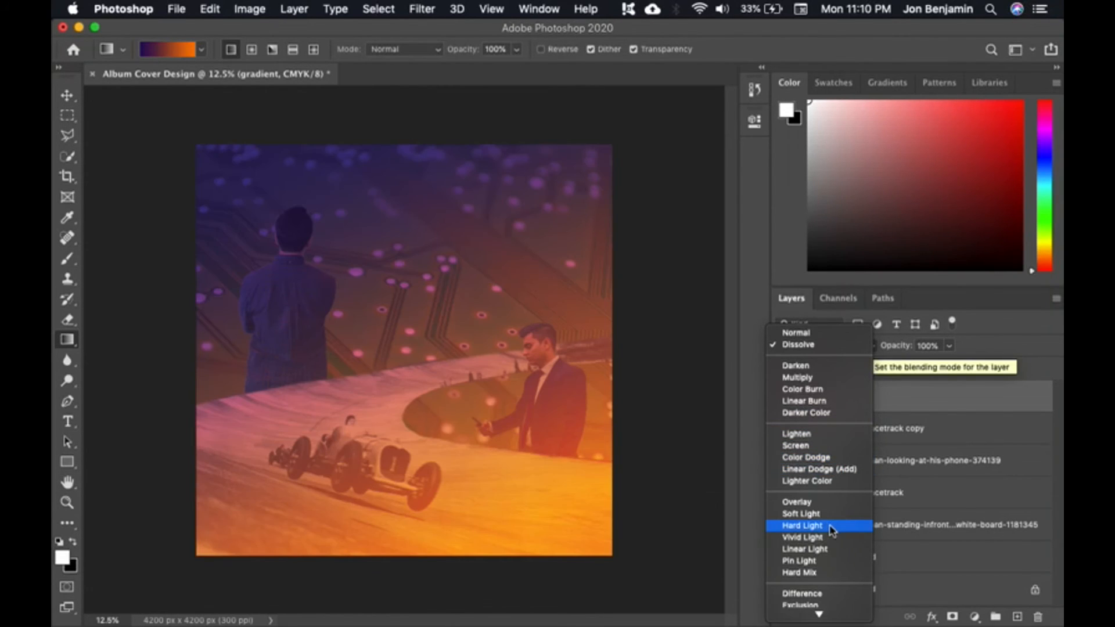
click(803, 525)
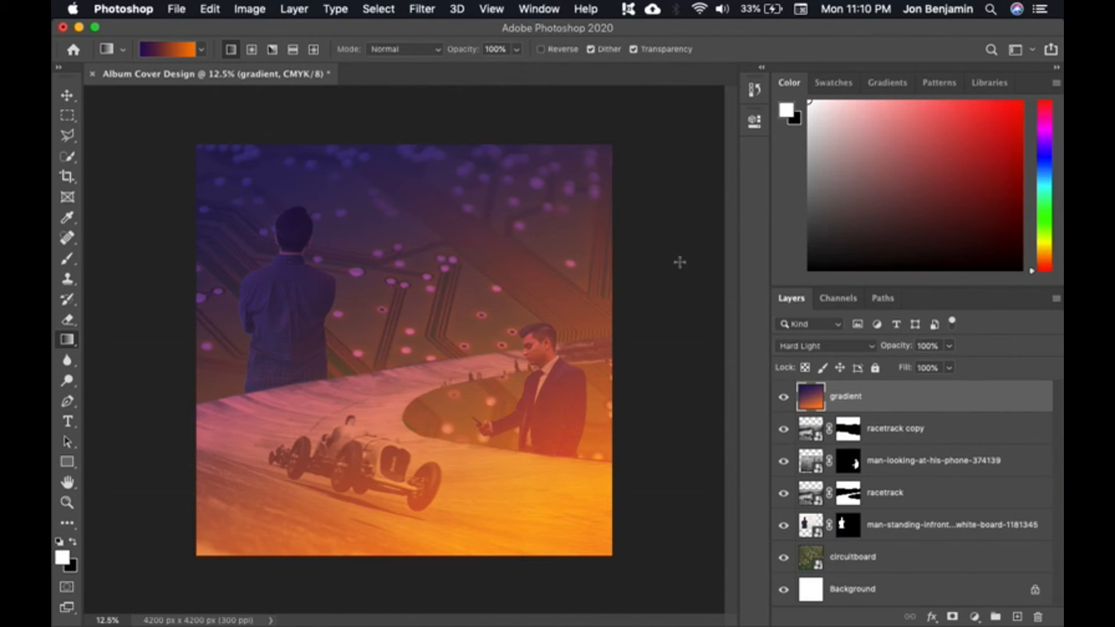
key(cmd+s)
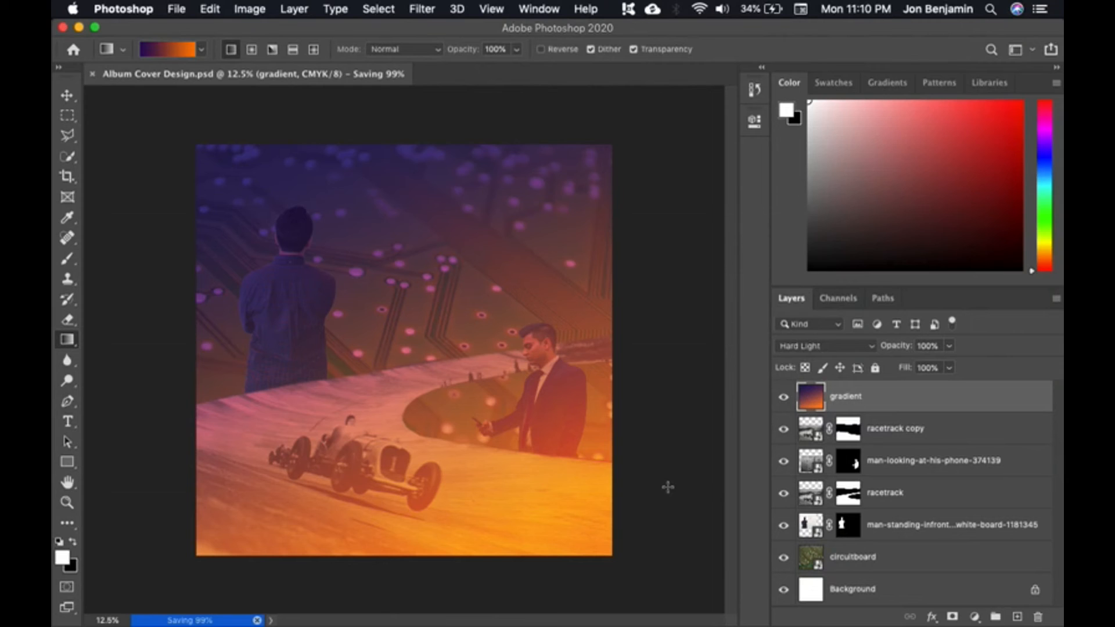
key(cmd+tab)
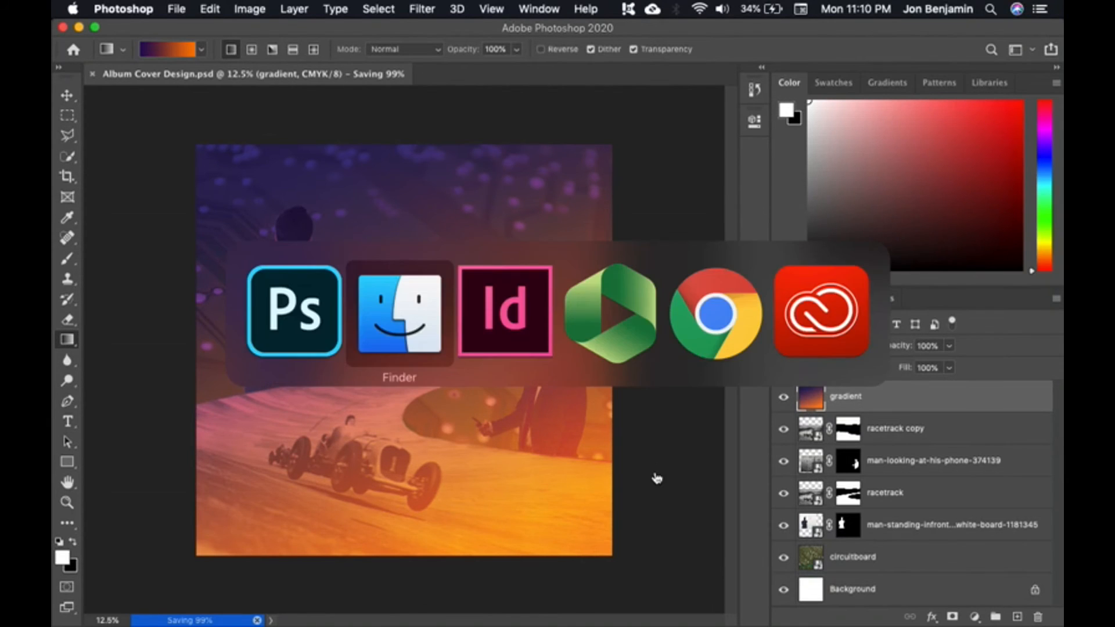
Place Album Cover Design.psd onto the square InDesign page via File > Place
click(503, 312)
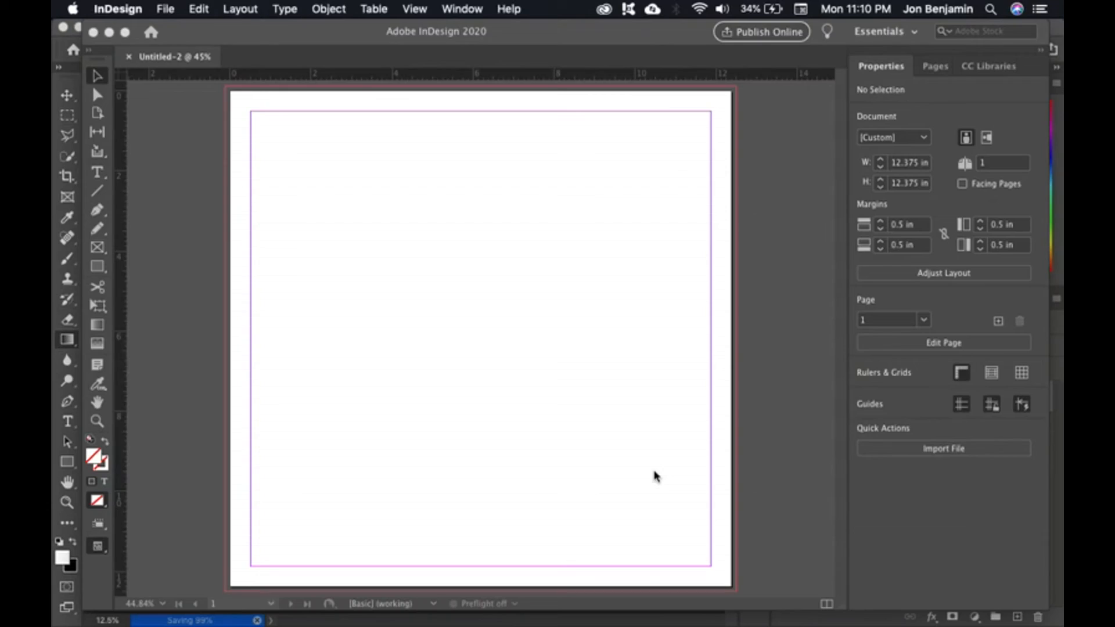
click(166, 8)
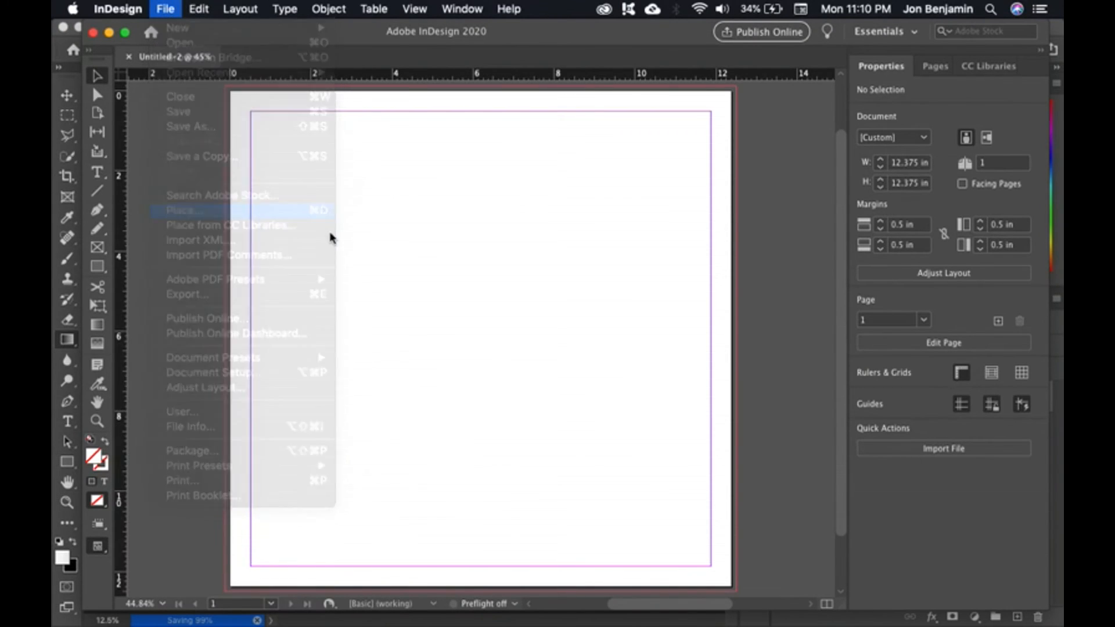
click(182, 210)
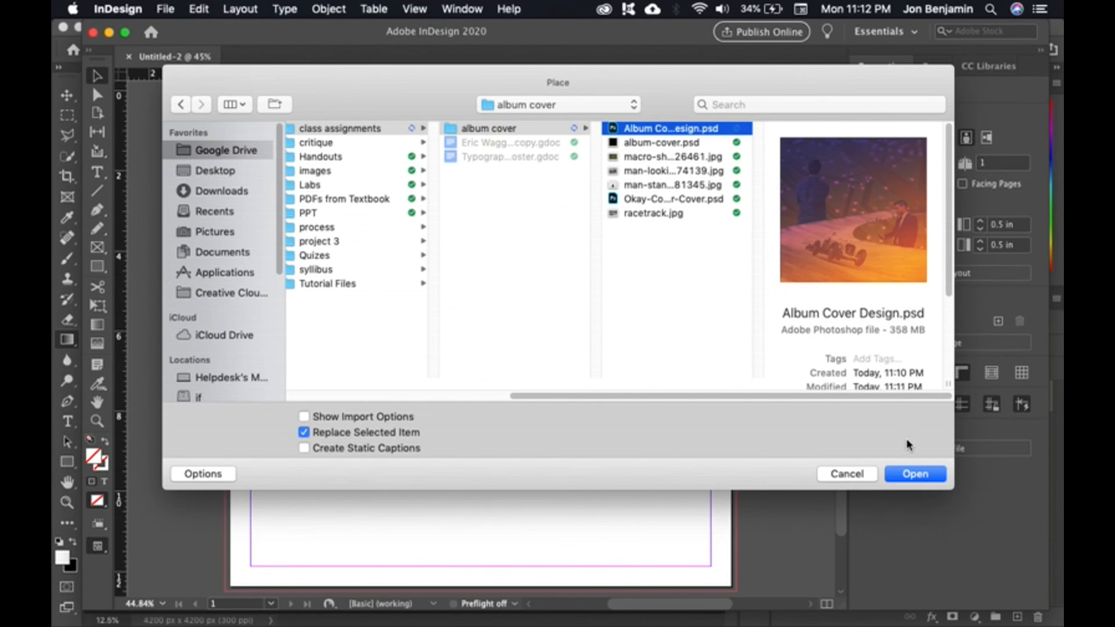
click(845, 474)
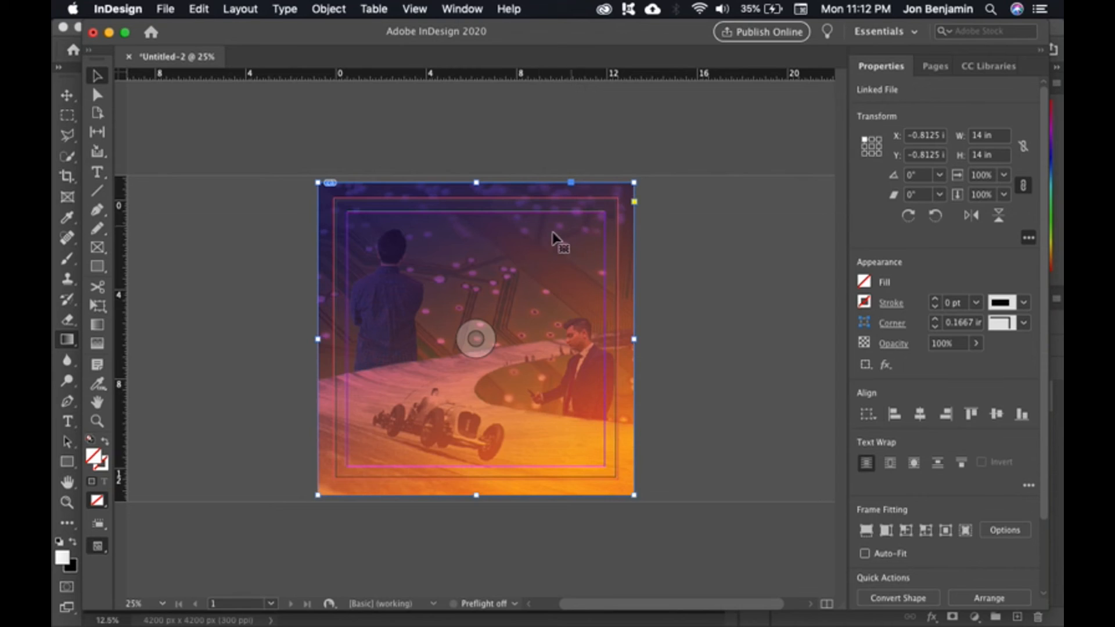
mouse_move(459, 291)
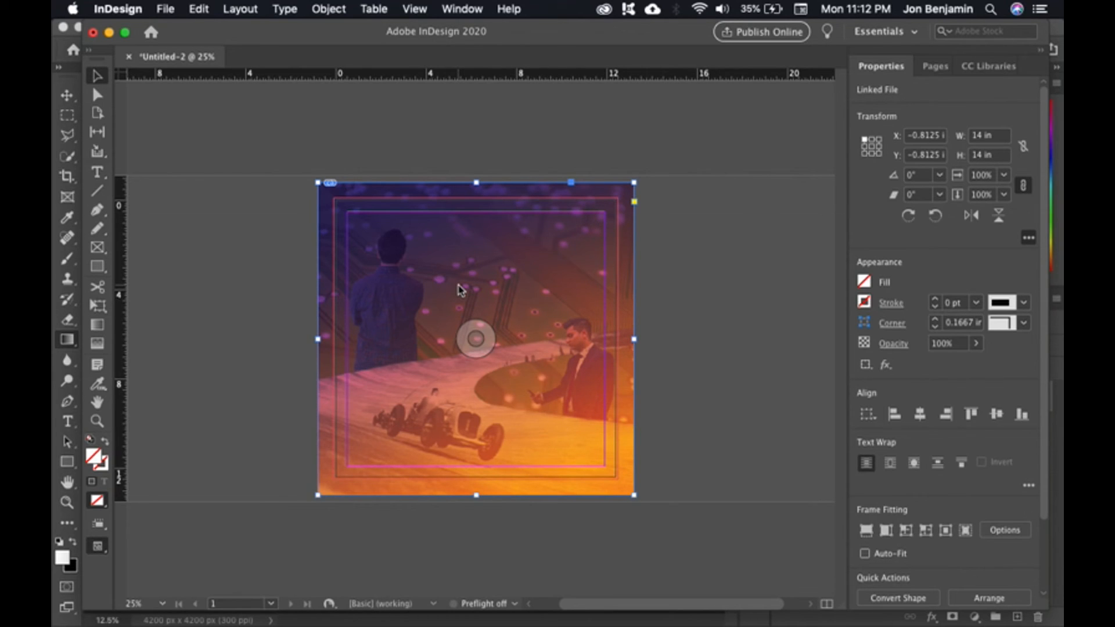
mouse_move(572, 246)
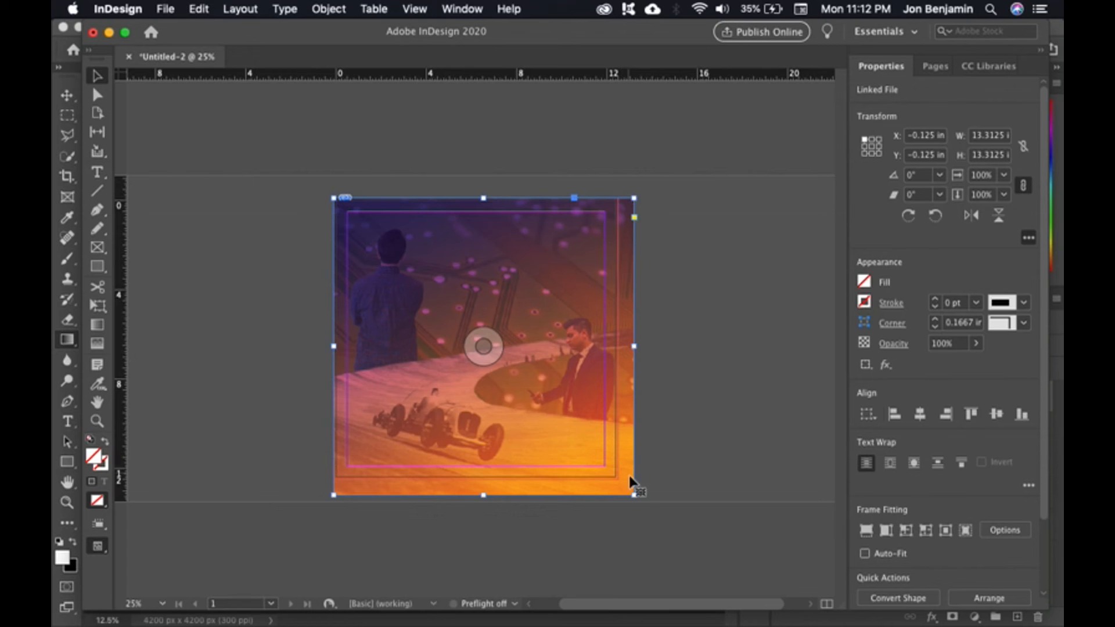
Resize the placed collage frame to about 13.3 in so it snaps to the bleed guides, then deselect
drag(633, 495, 622, 487)
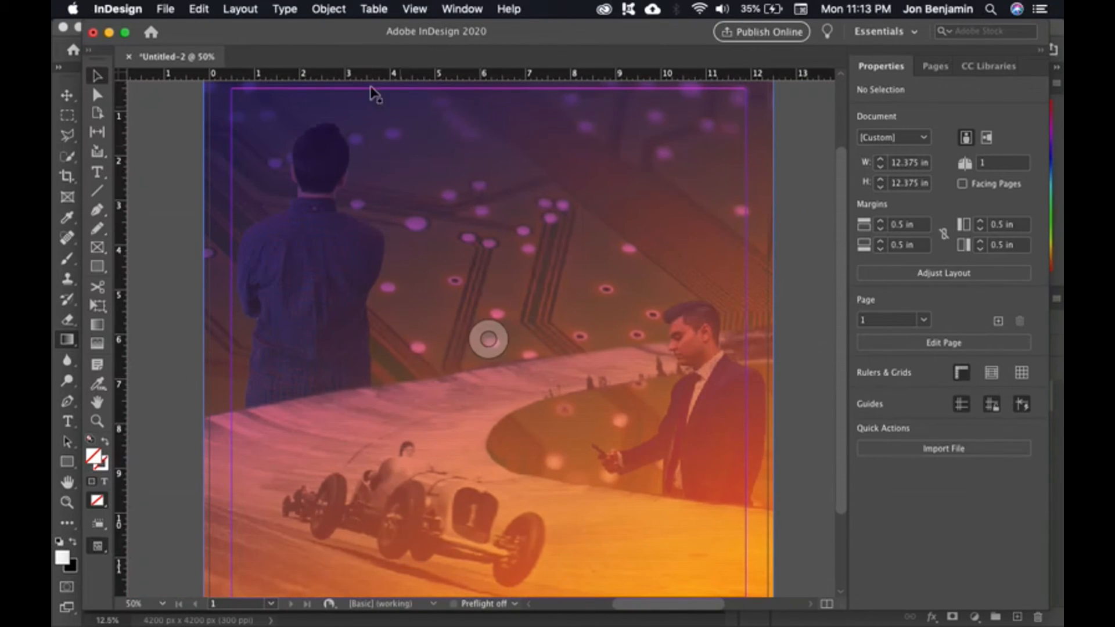
click(415, 9)
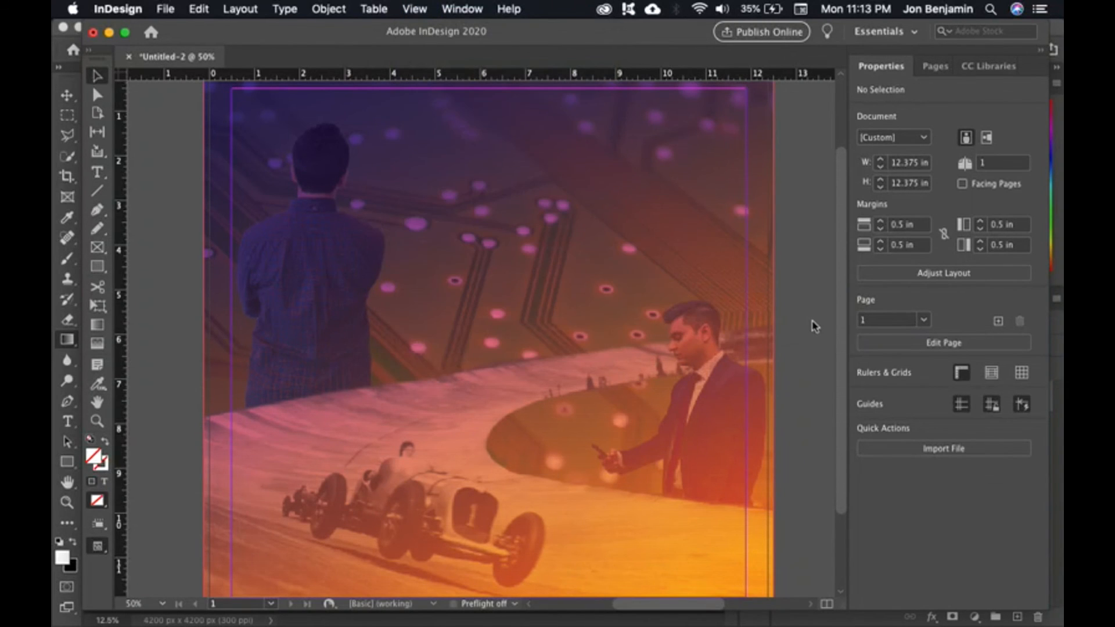
mouse_move(803, 331)
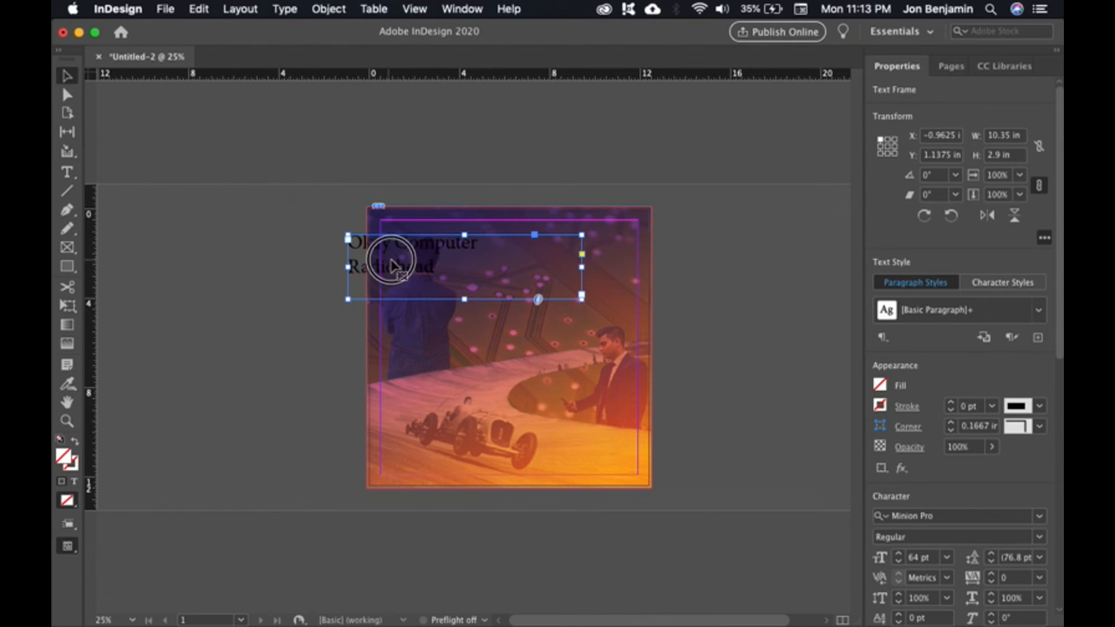
Position the 'Okay Computer / Radiohead' title frame top right and set its text fill to [Paper] white
drag(388, 267, 547, 256)
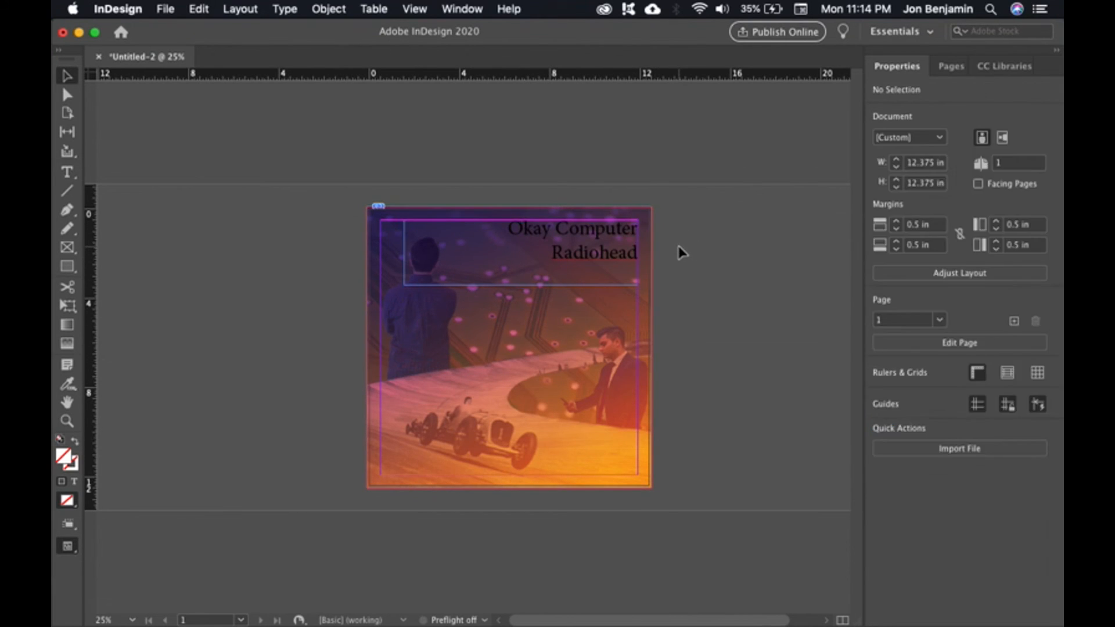
click(67, 172)
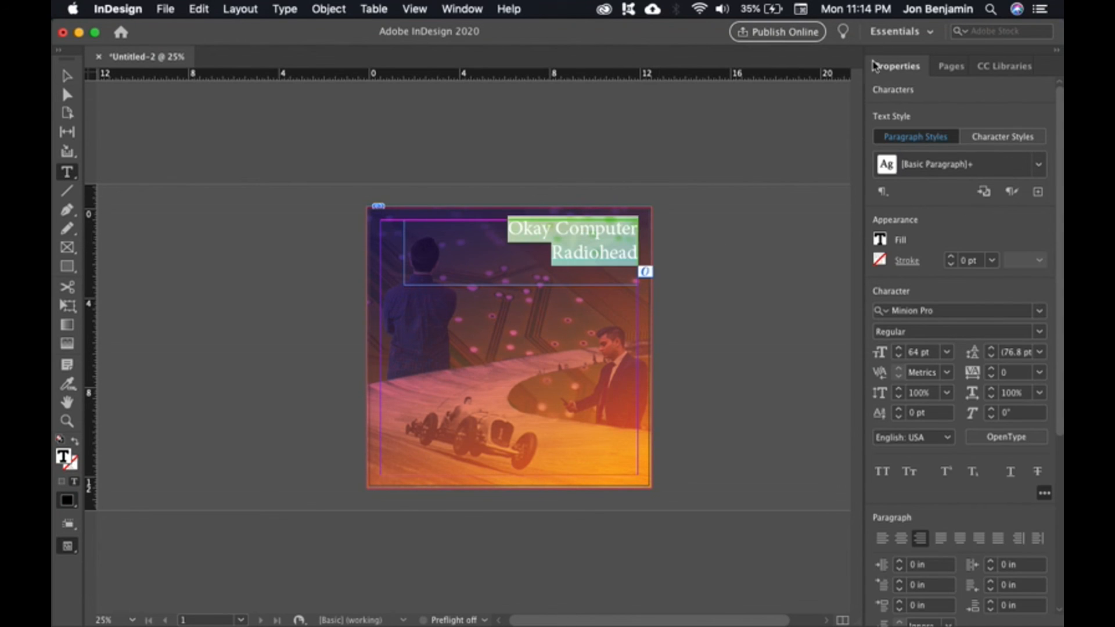
mouse_move(887, 245)
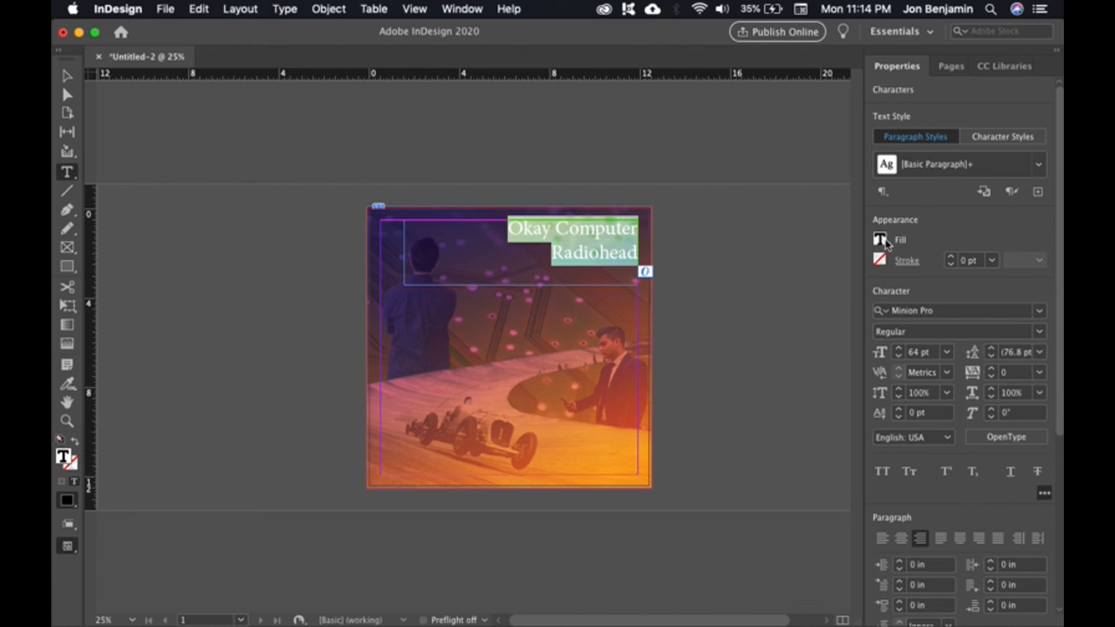
click(879, 239)
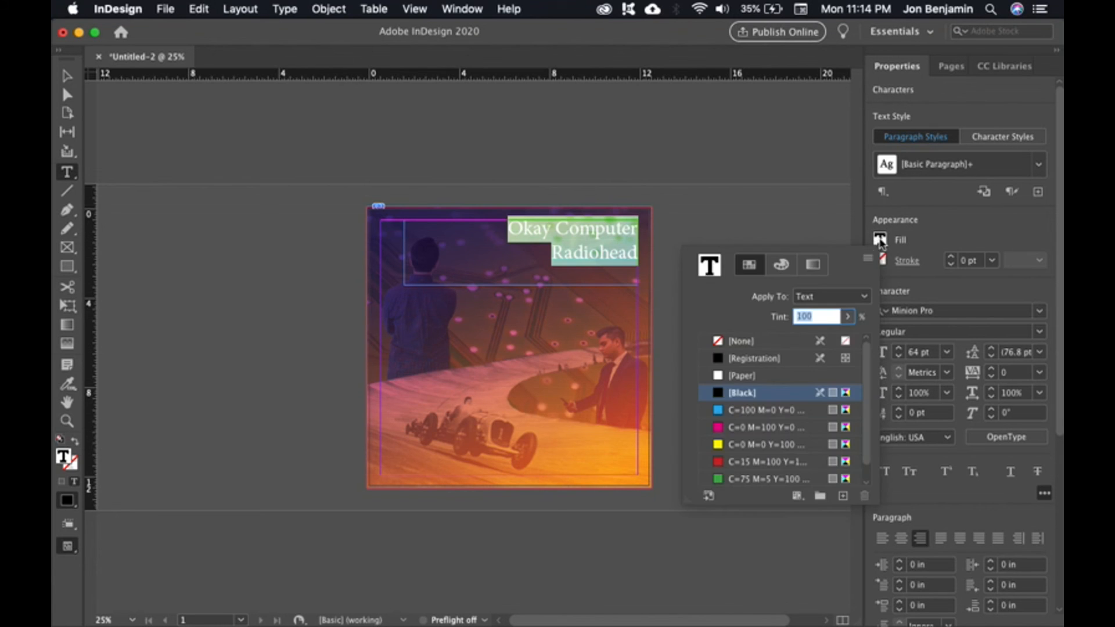
click(742, 375)
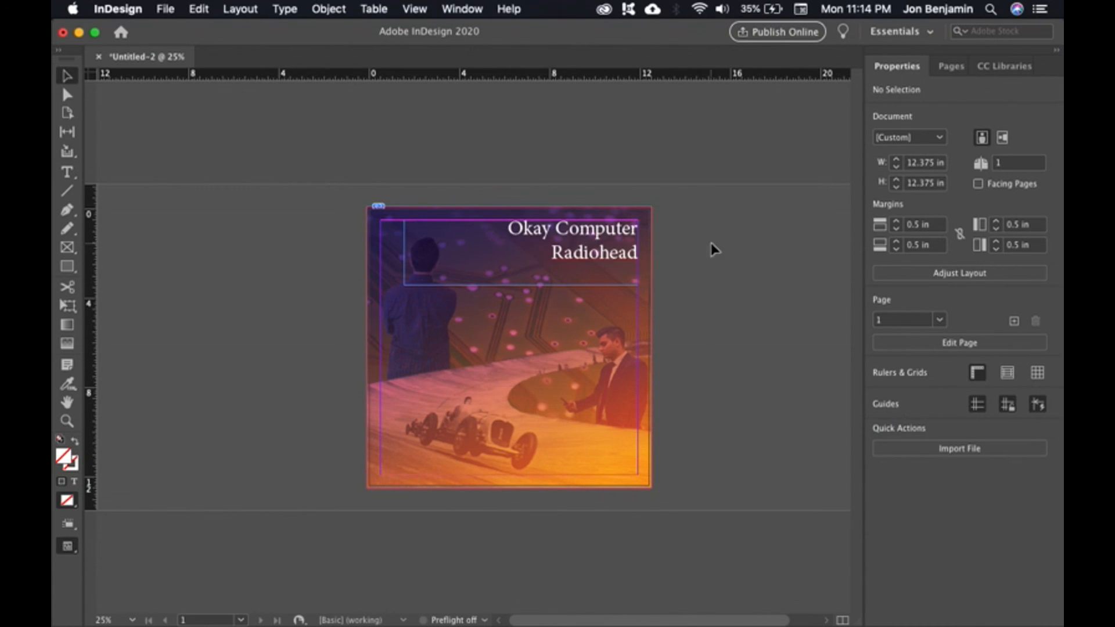
mouse_move(583, 244)
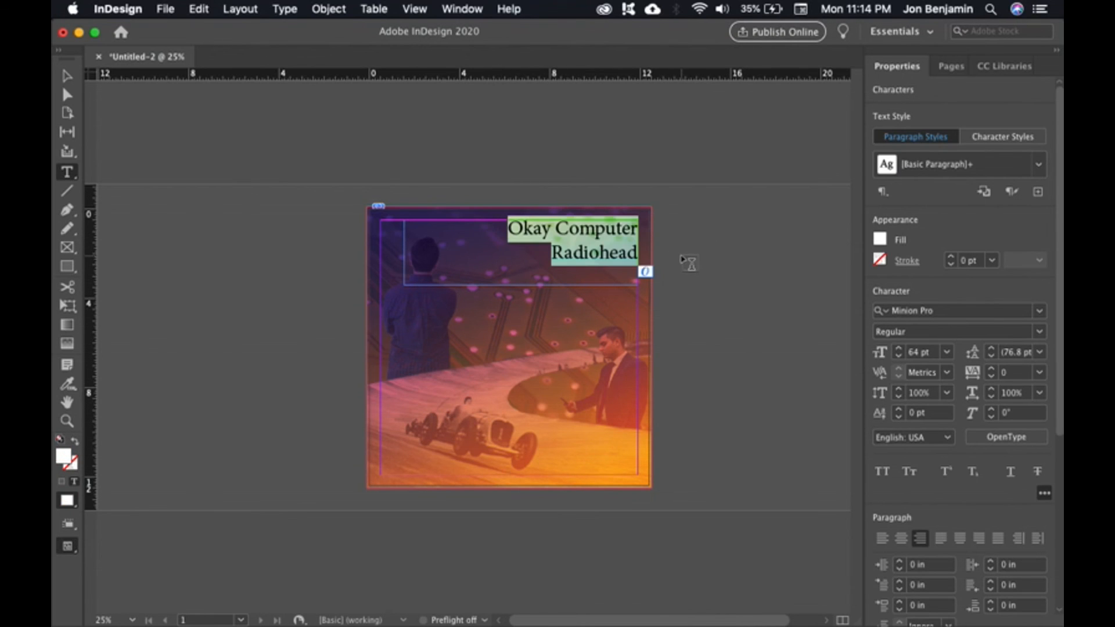
mouse_move(1039, 315)
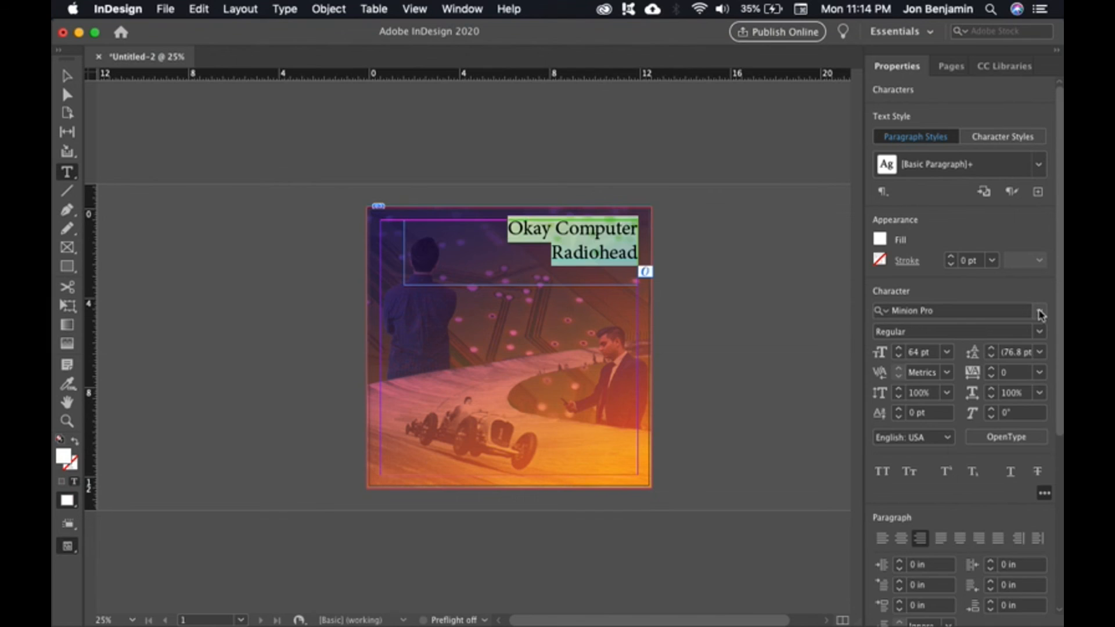
Set RADIOHEAD in lighter Azo Sans, All Caps, with tracking 80, beneath the Azo Sans Uber OKAY COMPUTER
click(1039, 312)
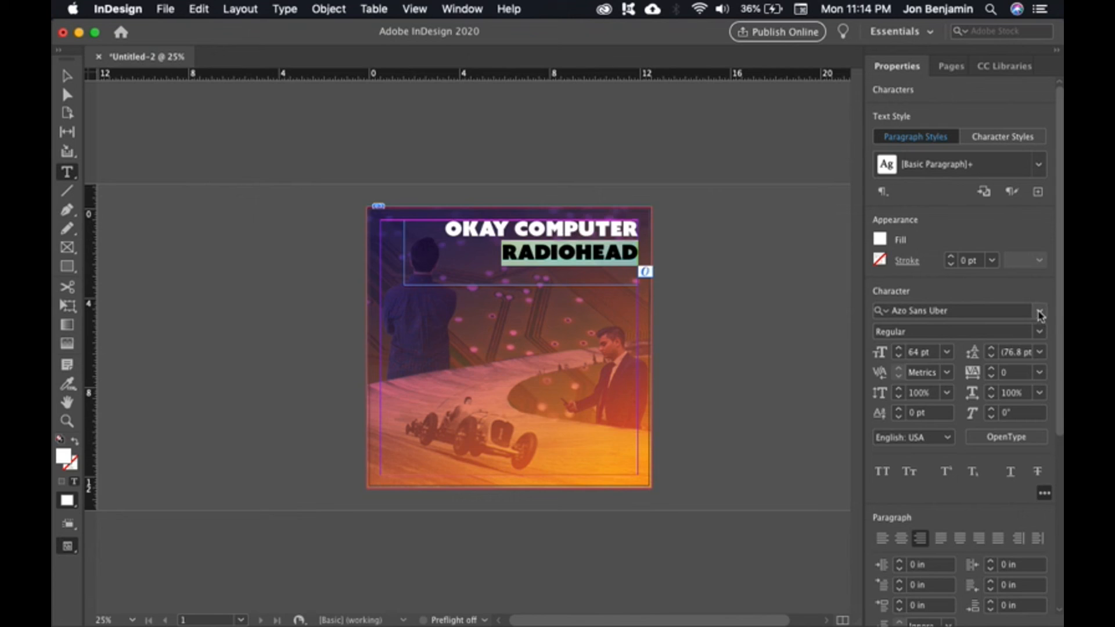
click(1038, 312)
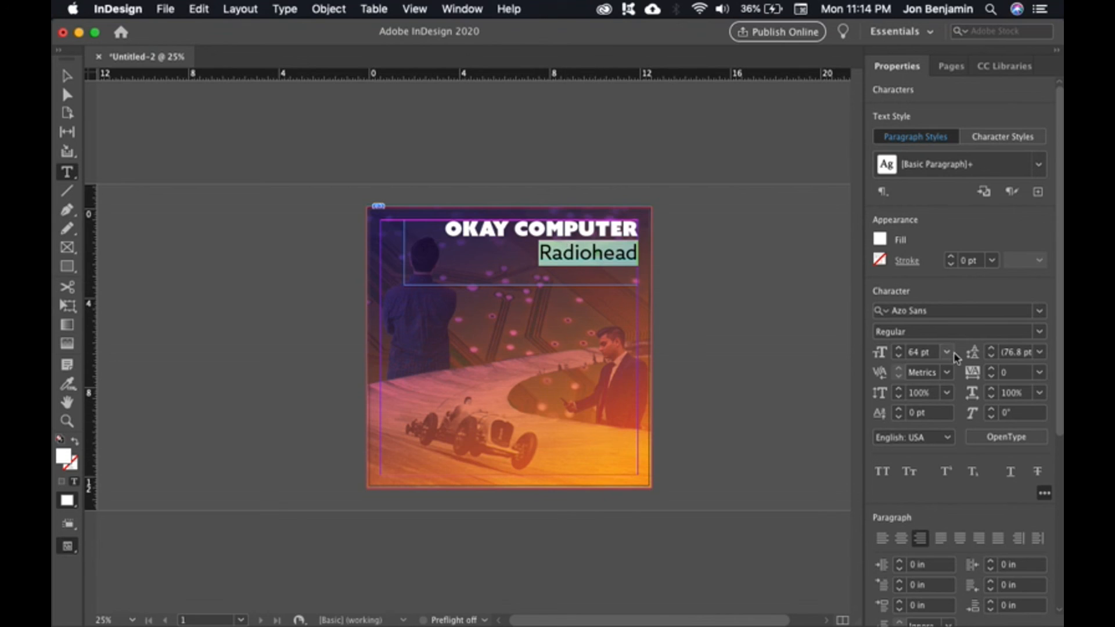
mouse_move(943, 301)
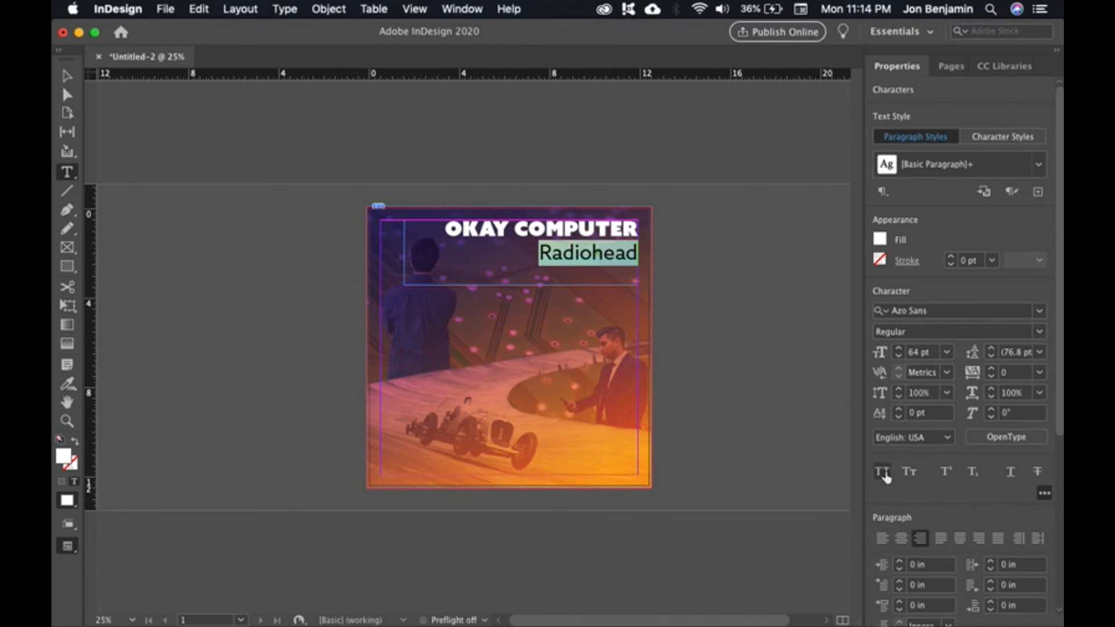
click(882, 472)
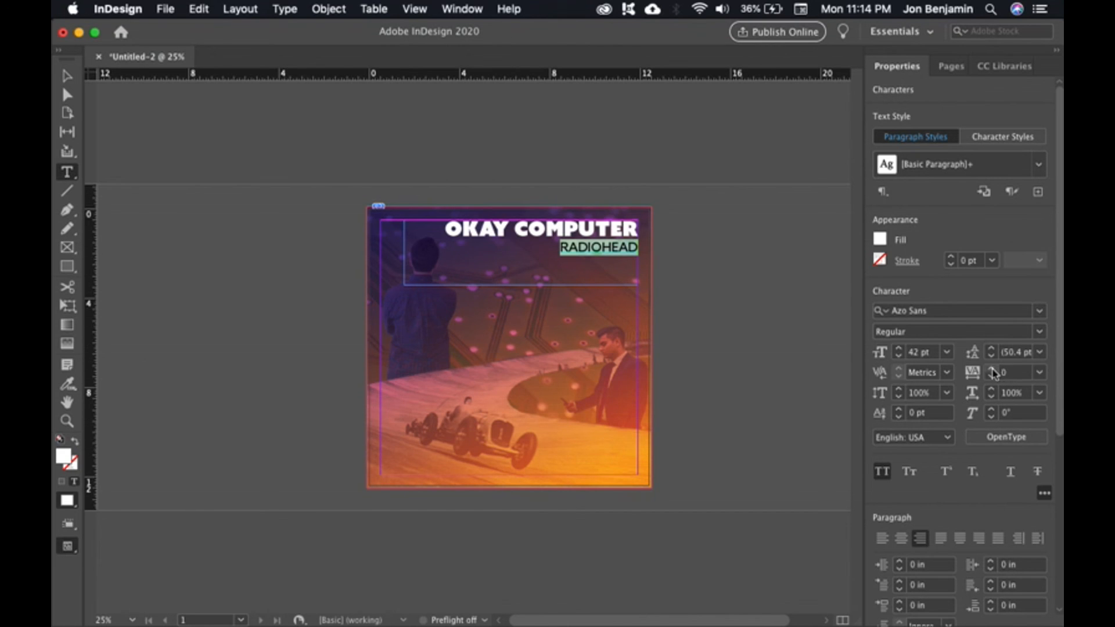
text(80)
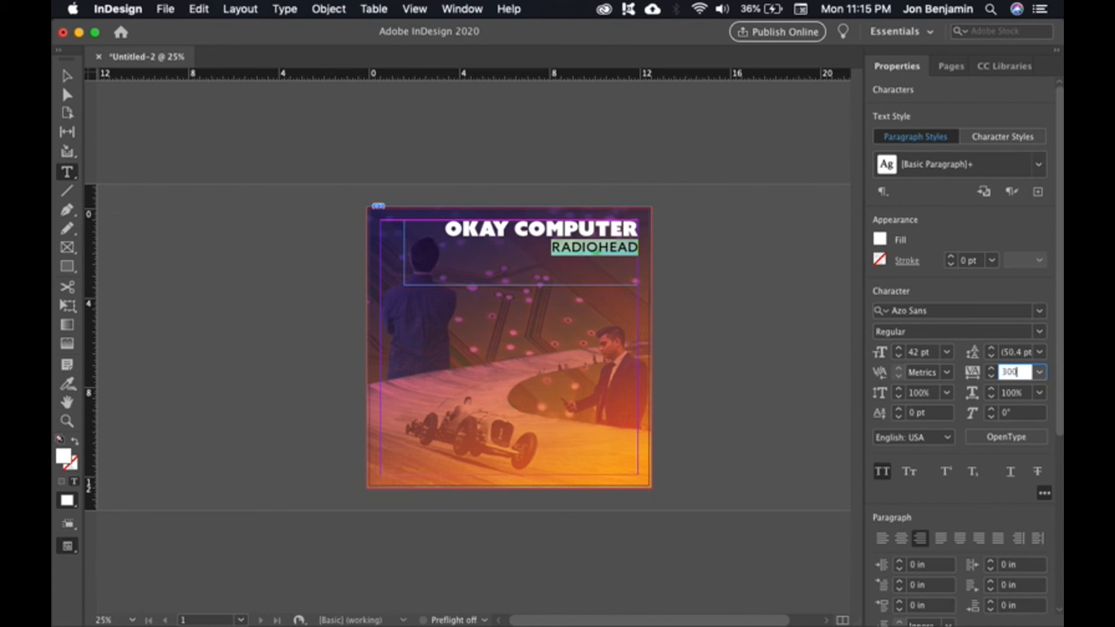
click(67, 77)
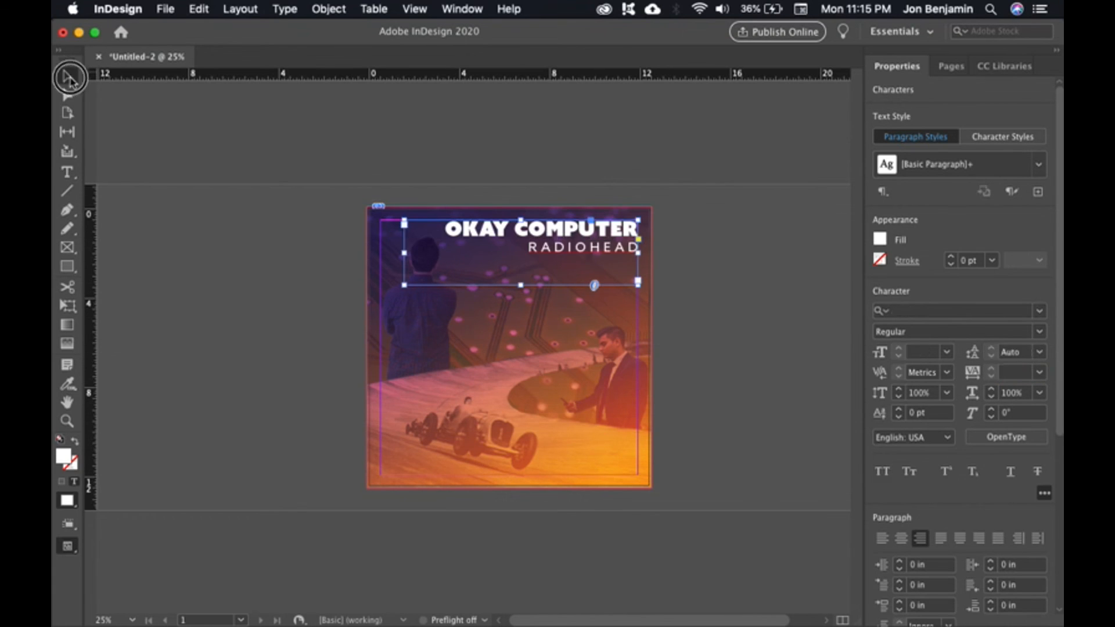
click(765, 359)
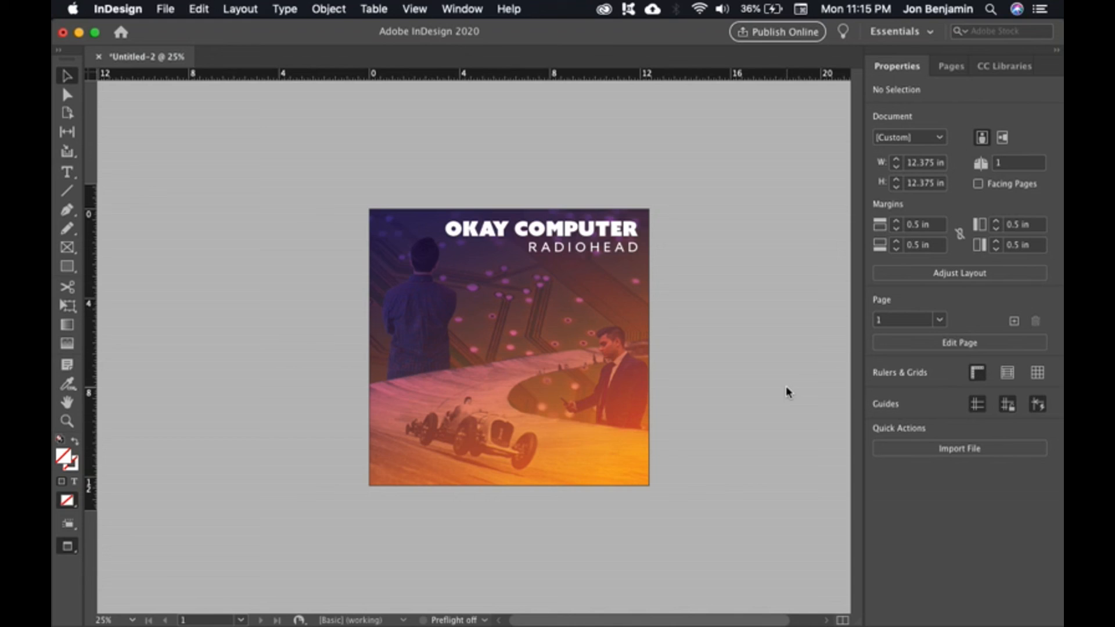
mouse_move(790, 397)
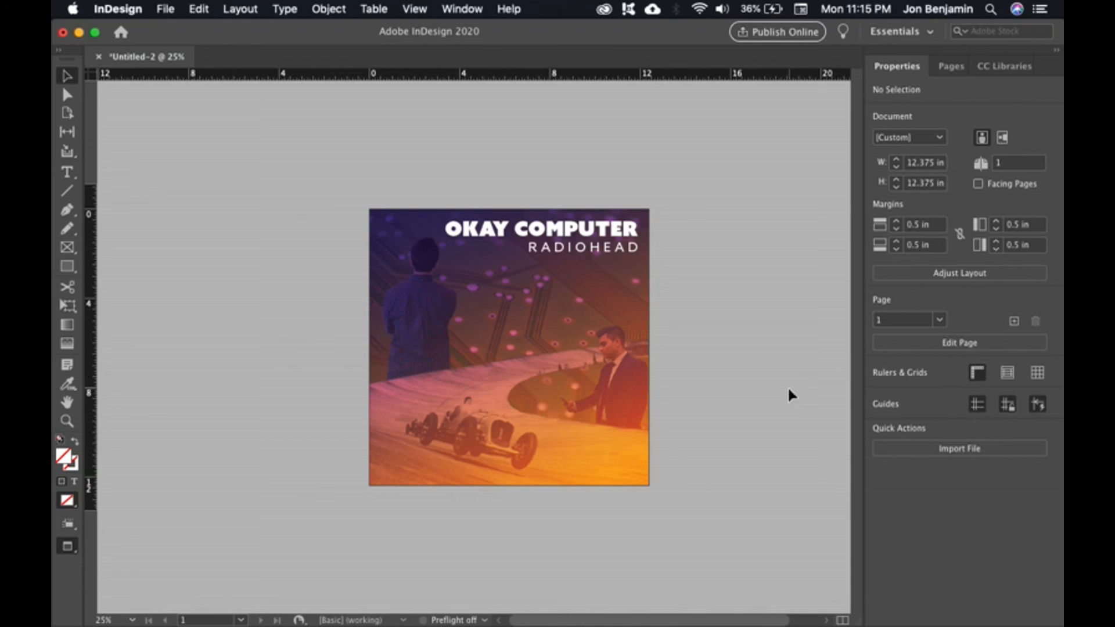
mouse_move(797, 398)
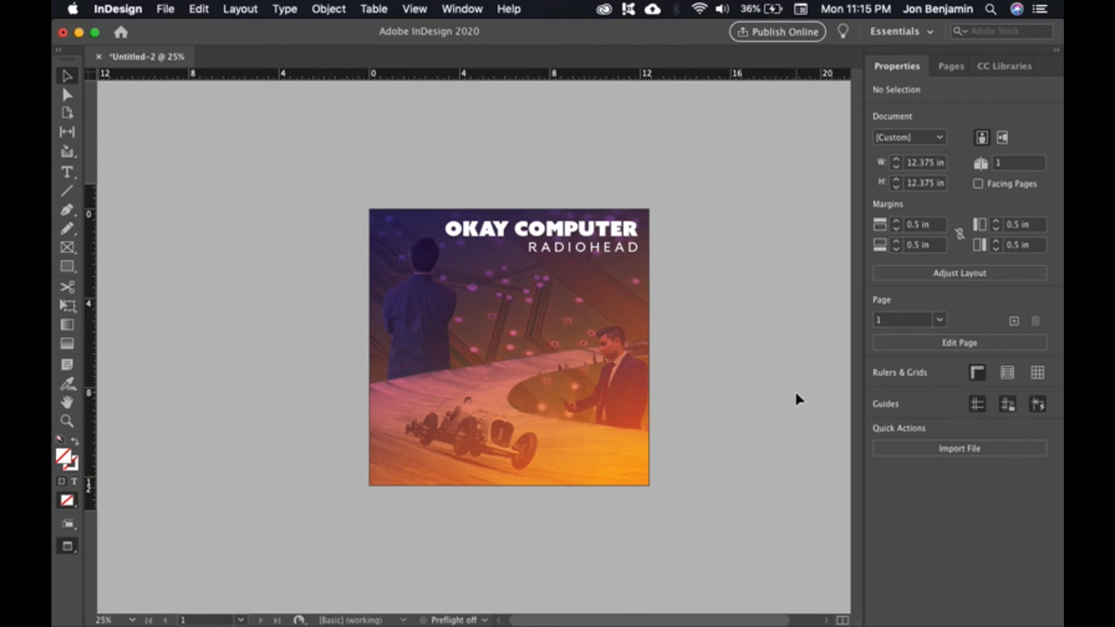
mouse_move(722, 261)
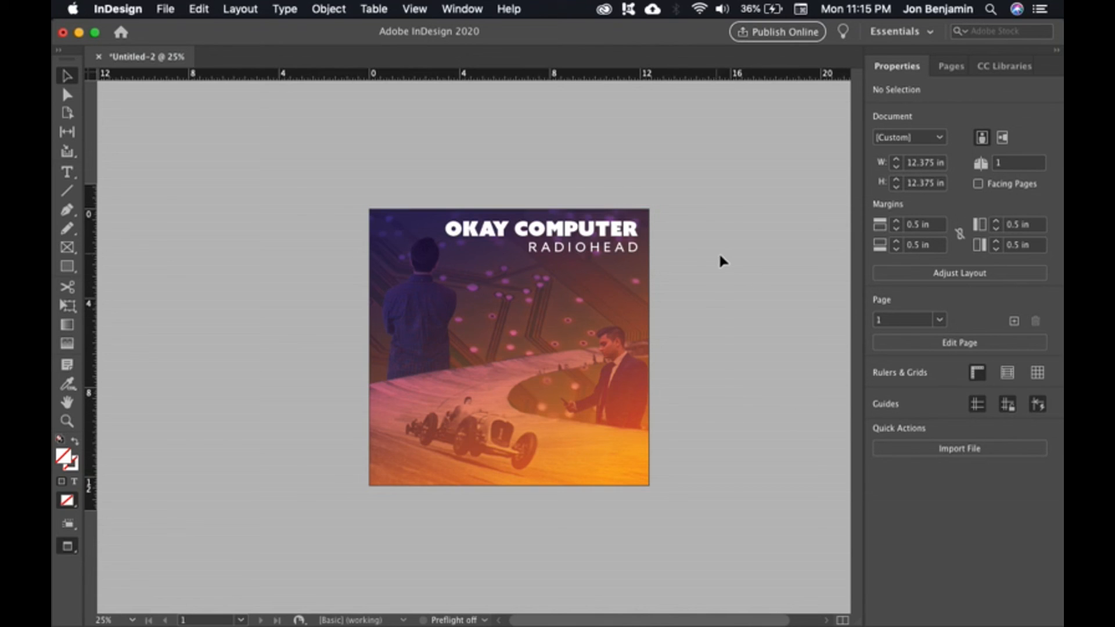
mouse_move(318, 213)
text(Album Cover Design.indd)
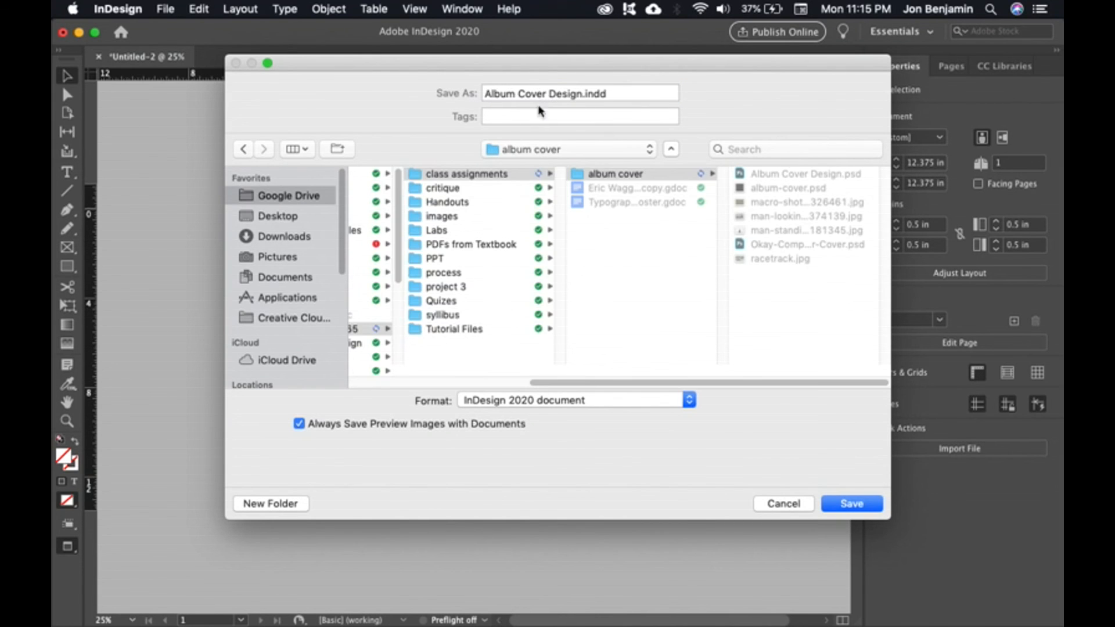
mouse_move(641, 112)
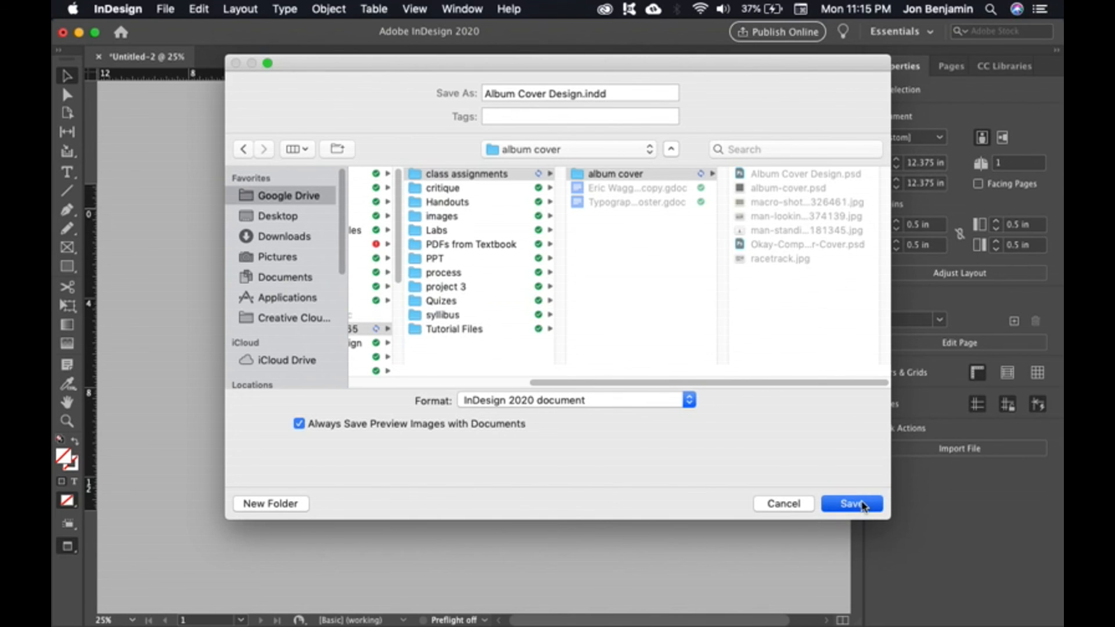
Save the layout as Album Cover Design.indd in the album cover folder
click(850, 503)
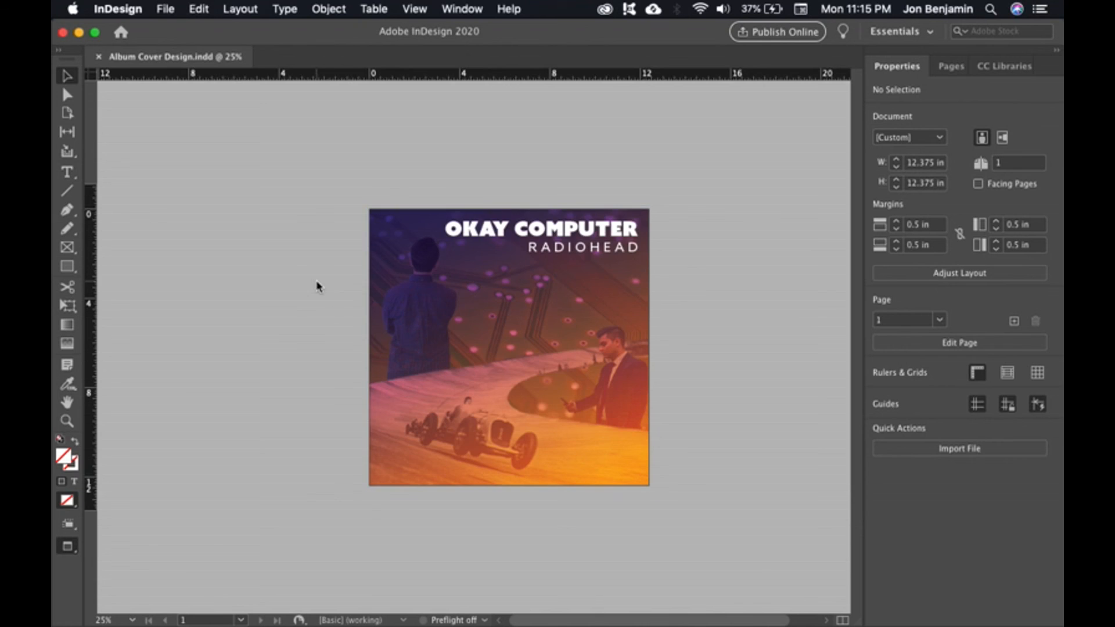
click(165, 8)
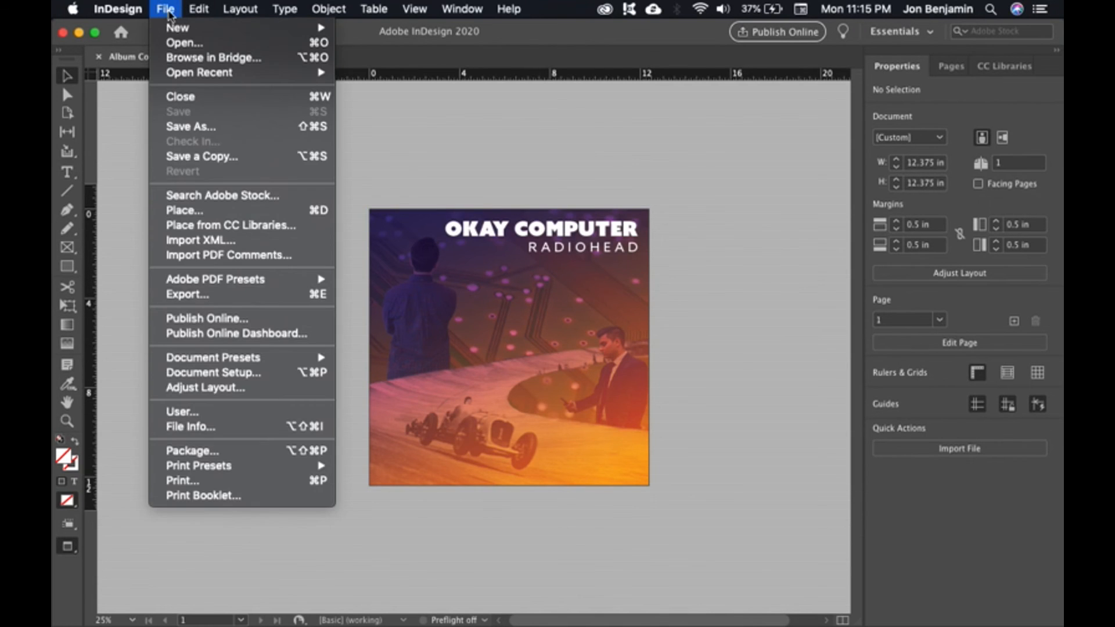
Export as Adobe PDF (Print) named Album Cover Design.pdf, reaching the High Quality Print settings
click(348, 300)
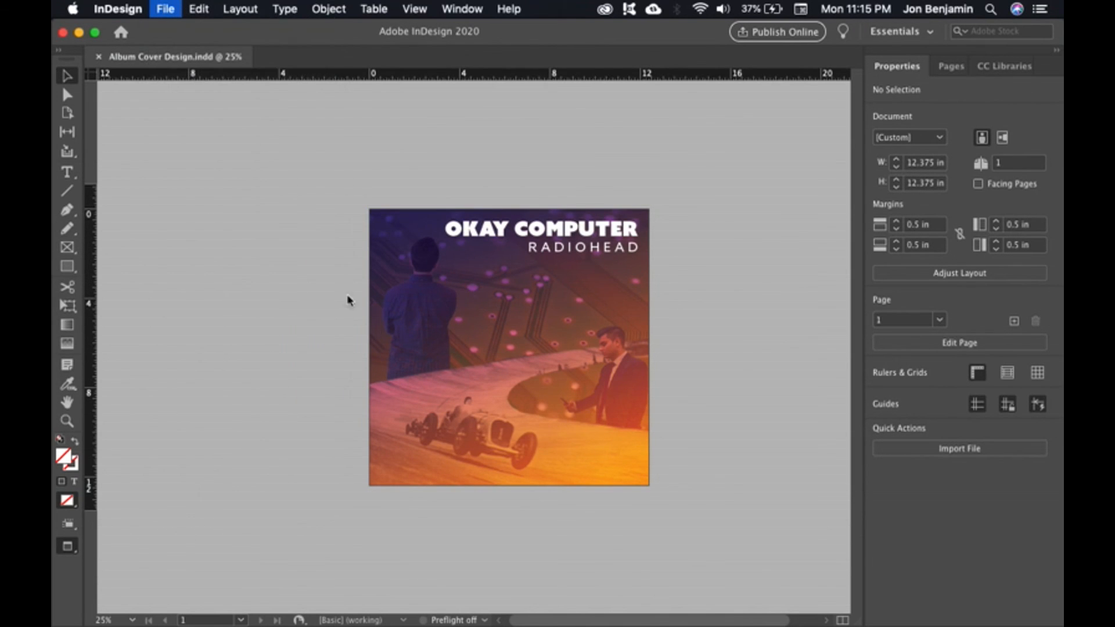
click(165, 9)
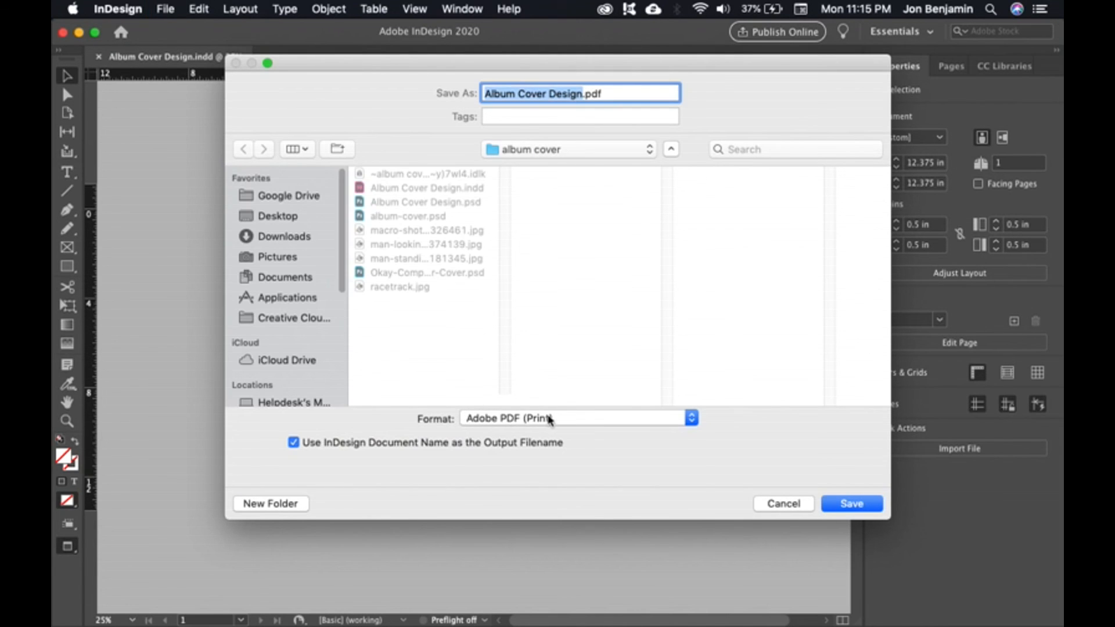
click(576, 418)
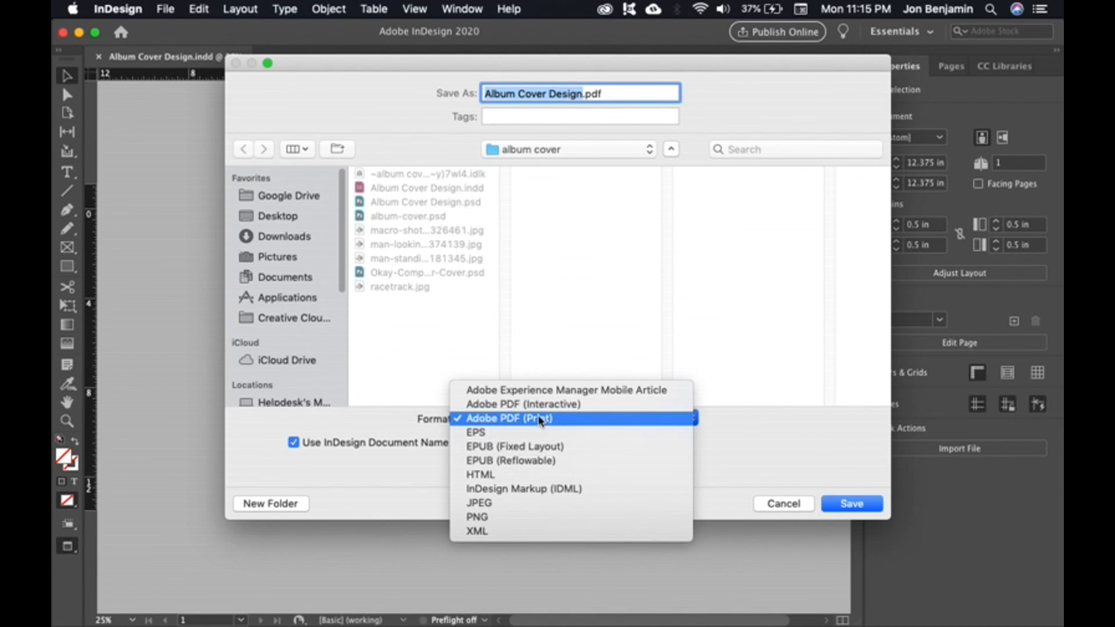
click(538, 419)
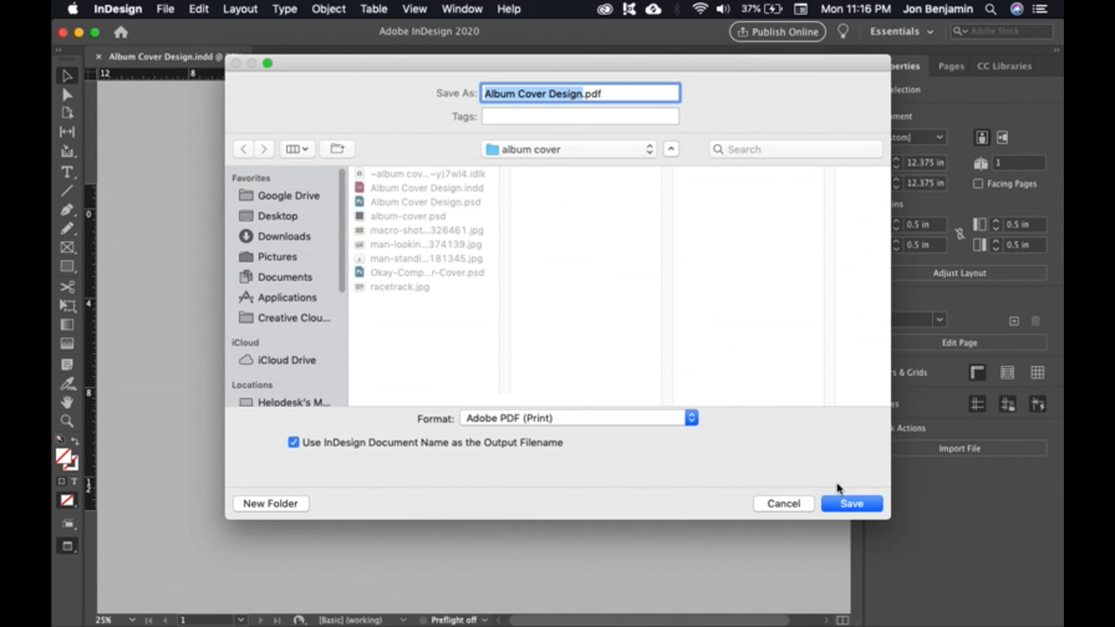
mouse_move(708, 521)
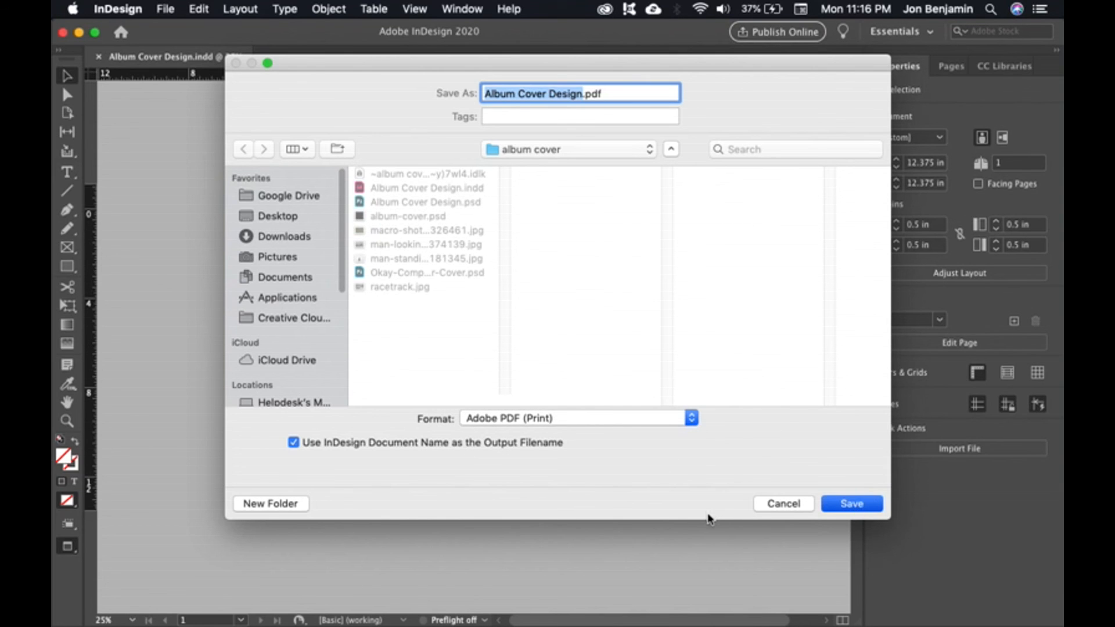
click(851, 503)
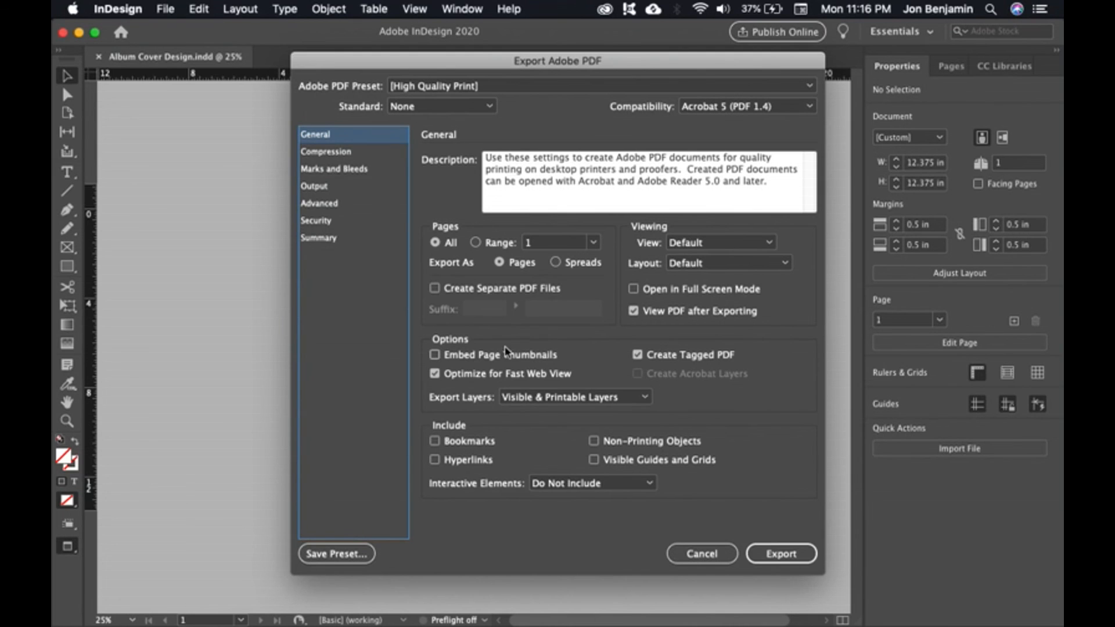
In Marks and Bleeds enable Crop Marks and Use Document Bleed Settings, then export the PDF
click(334, 168)
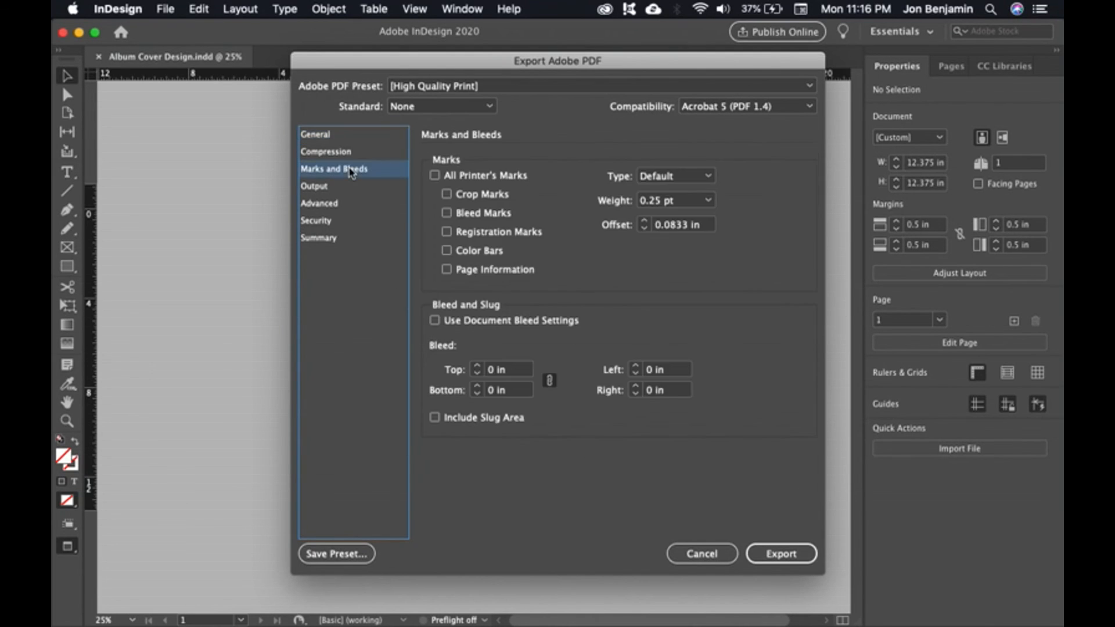
mouse_move(595, 204)
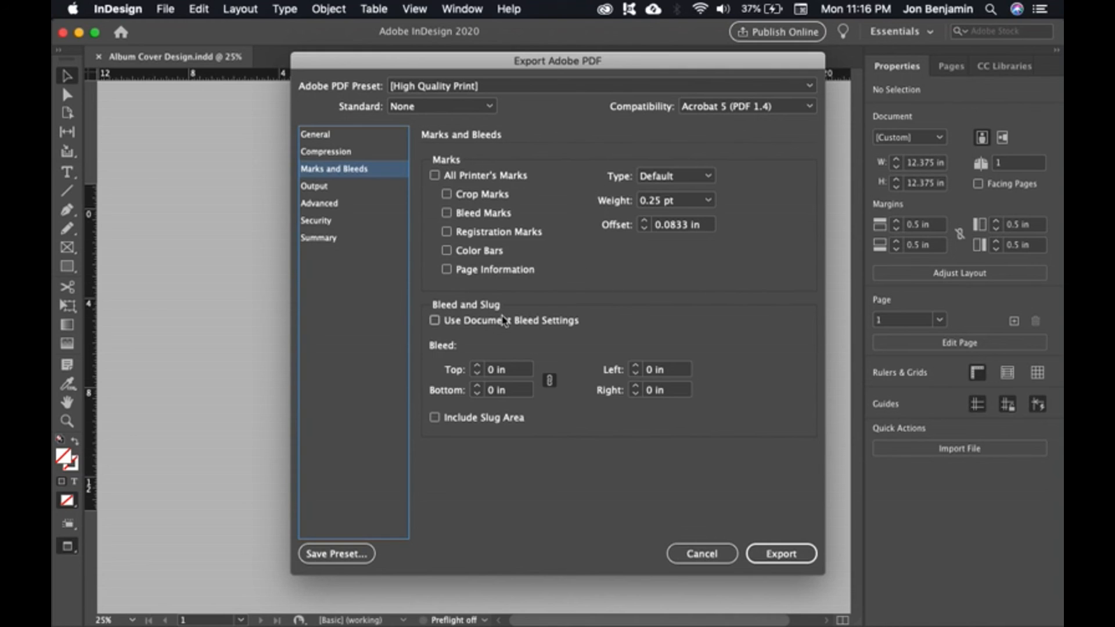
click(446, 194)
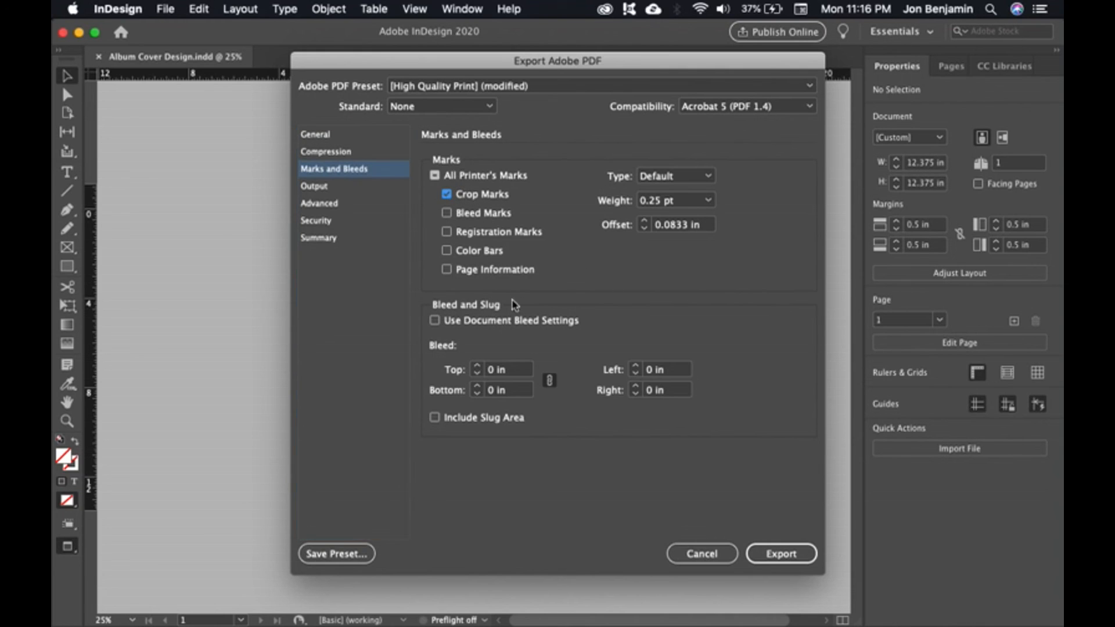
click(434, 320)
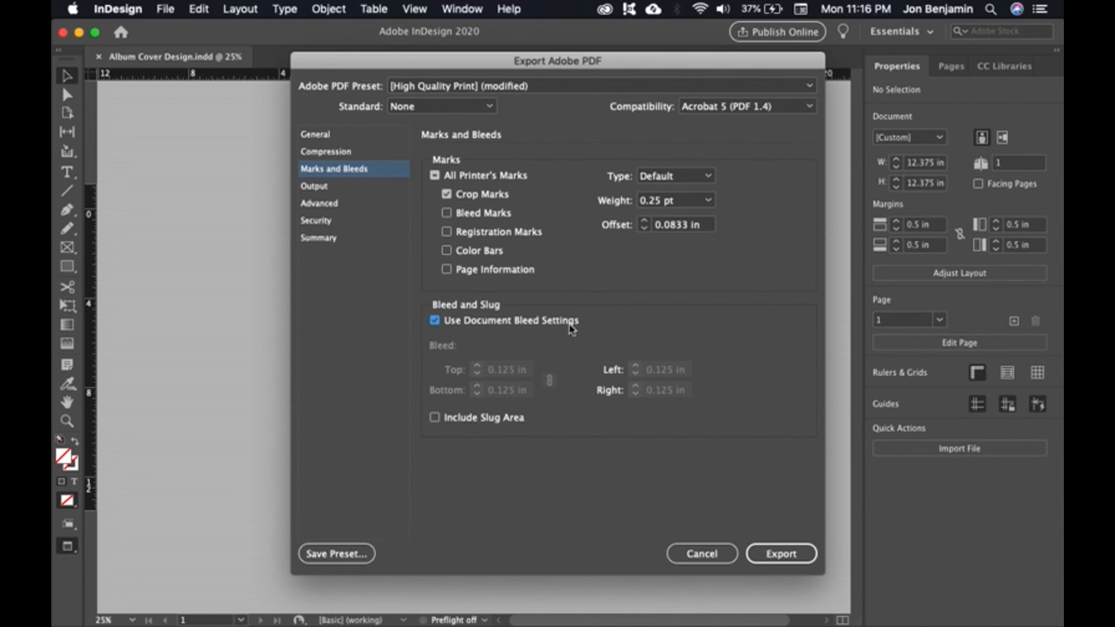
click(780, 553)
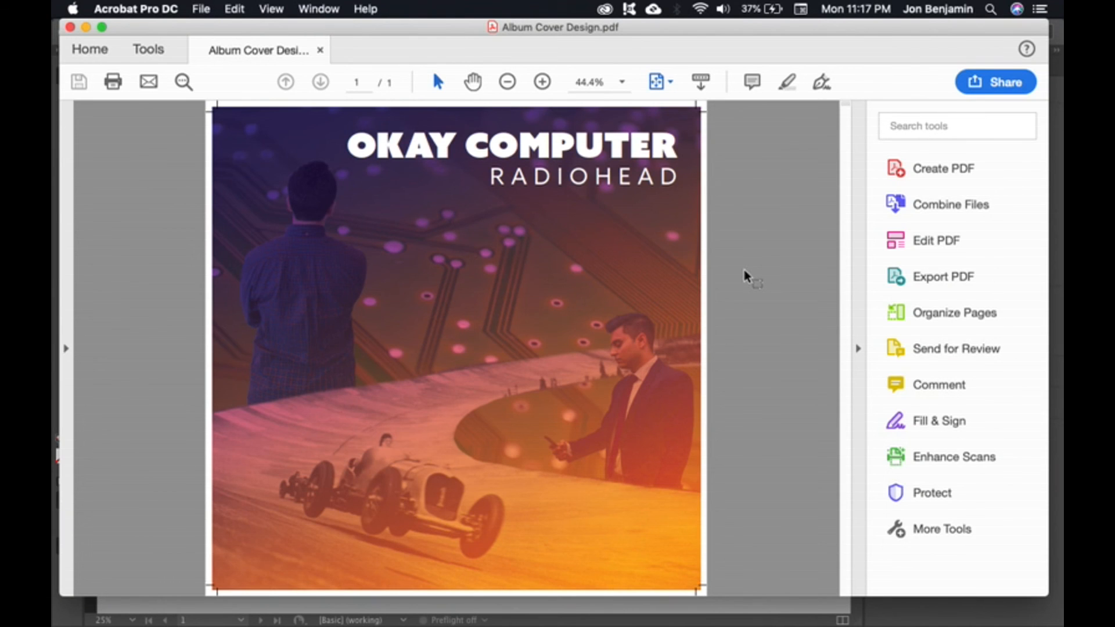
mouse_move(753, 220)
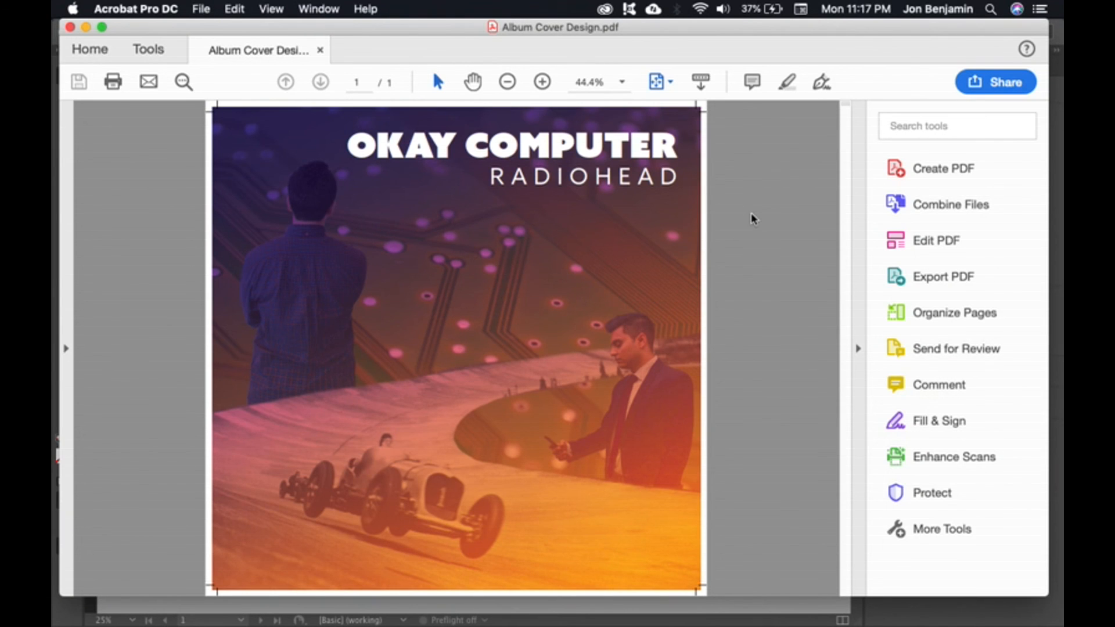